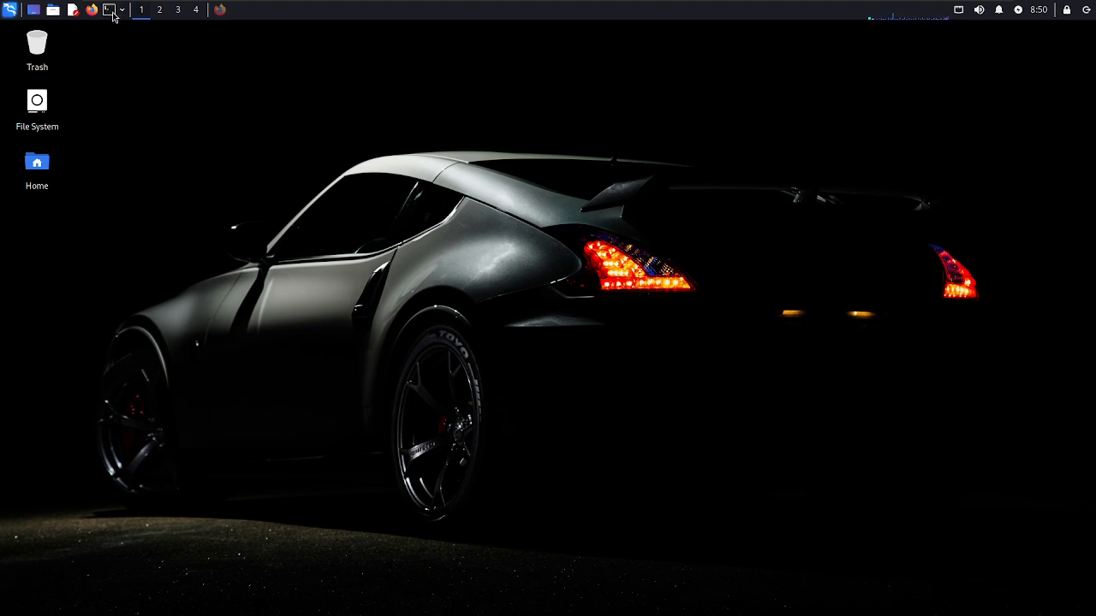
# Open the intigriti/misconfig-mapper repository on GitHub in Firefox and show its clone URL
pyautogui.click(90, 10)
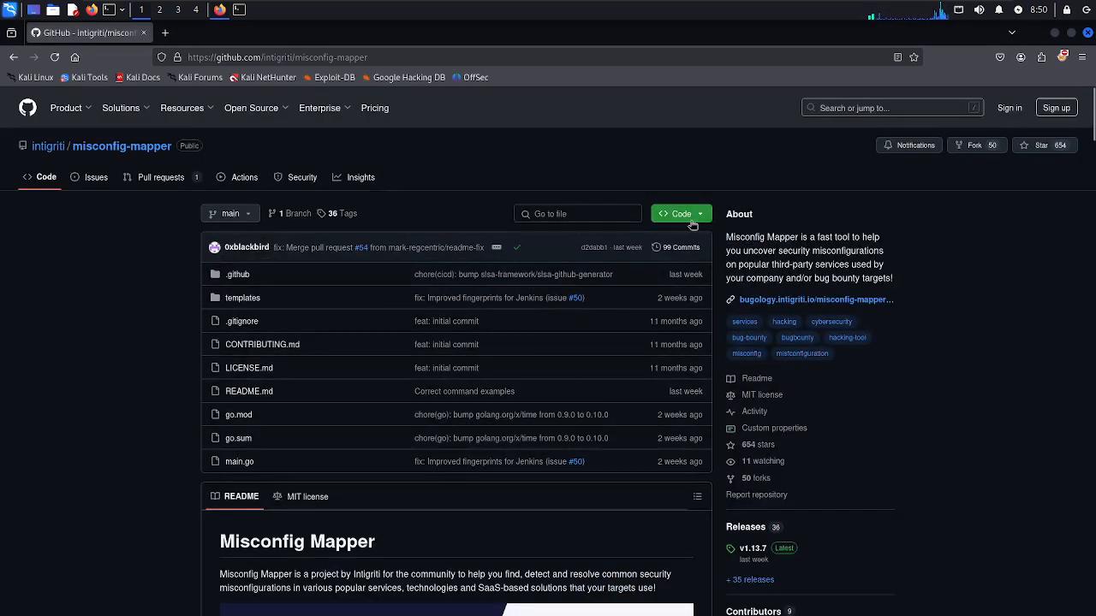
pyautogui.click(675, 214)
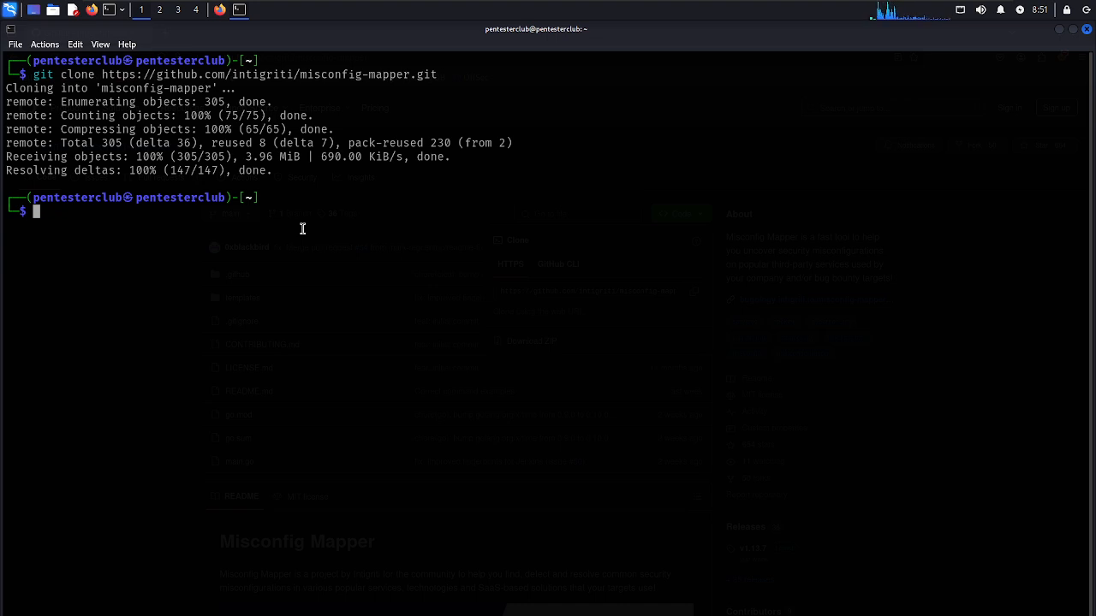
# Enter the misconfig-mapper folder, list its contents, and build it with go build -o misconfig-mapper
pyautogui.write('cd mis')
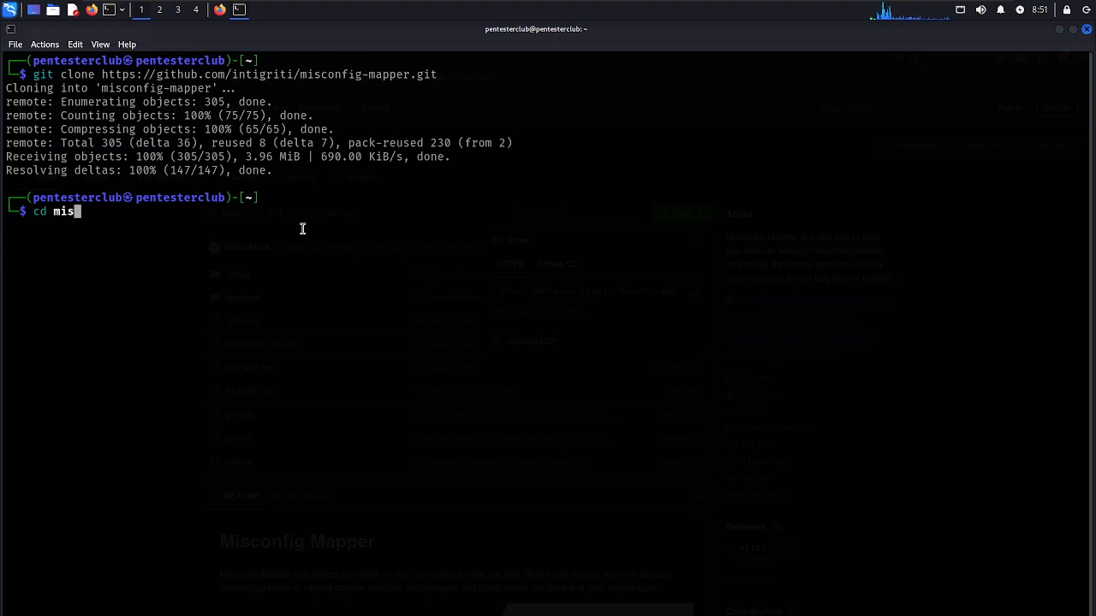
pyautogui.write('config-')
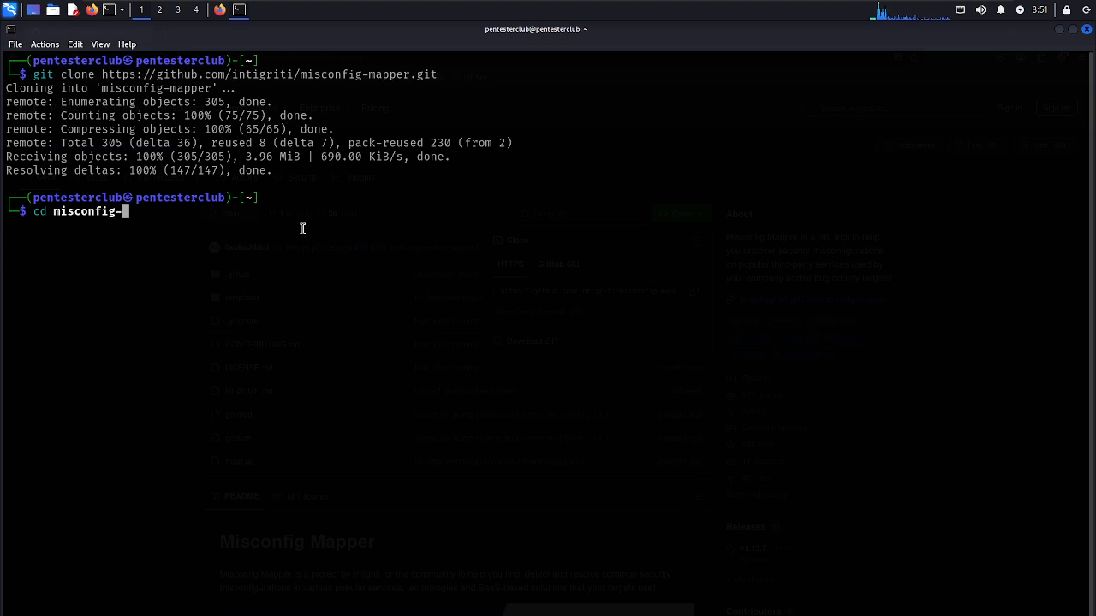
pyautogui.write('mapper')
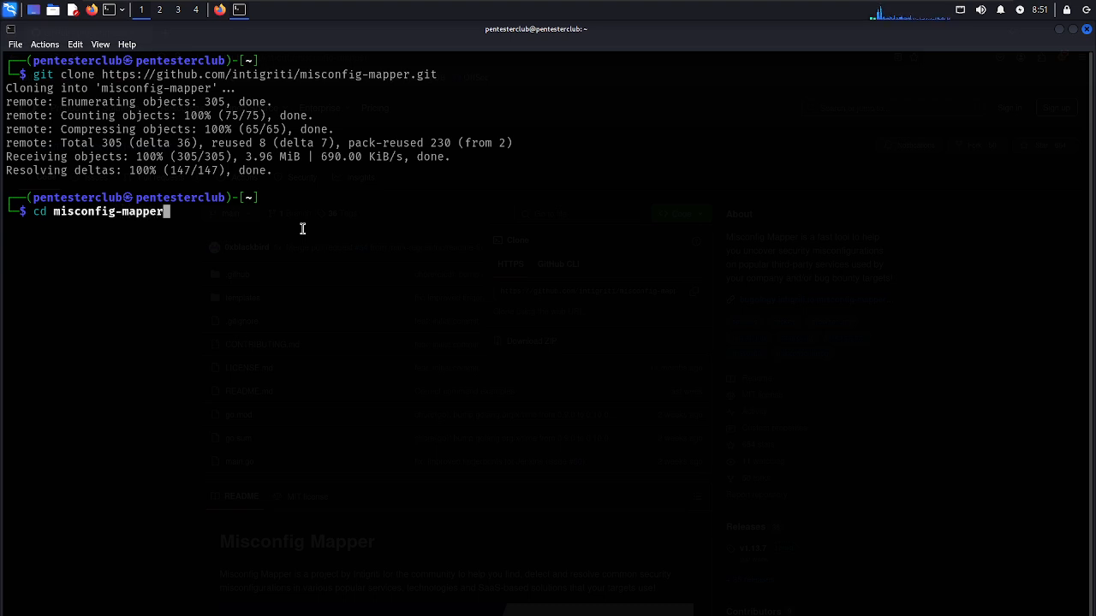
pyautogui.write('ls -al')
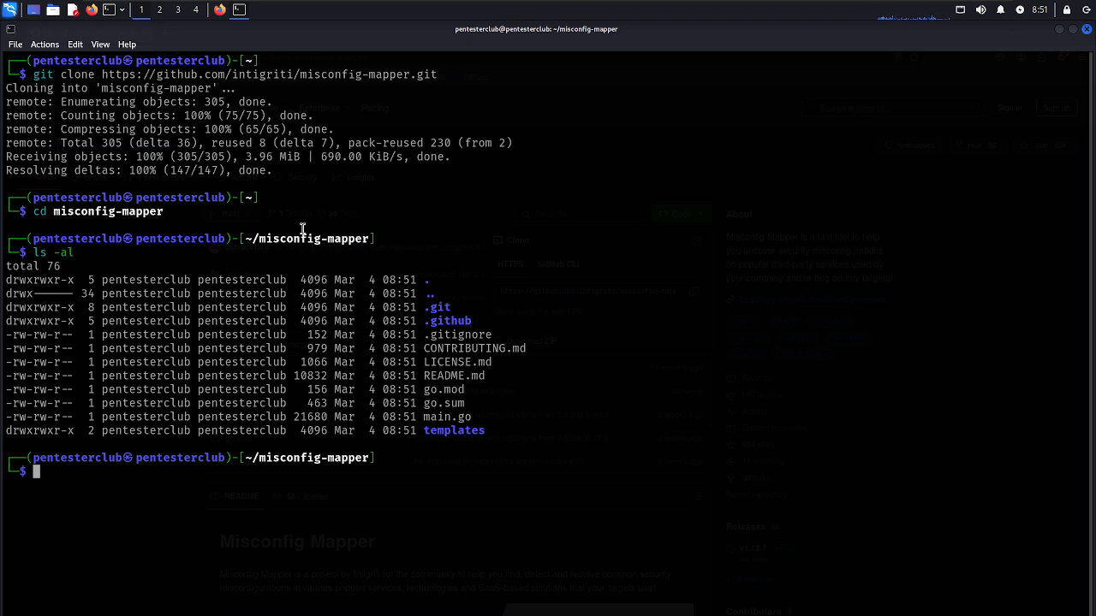
pyautogui.write('go build -o')
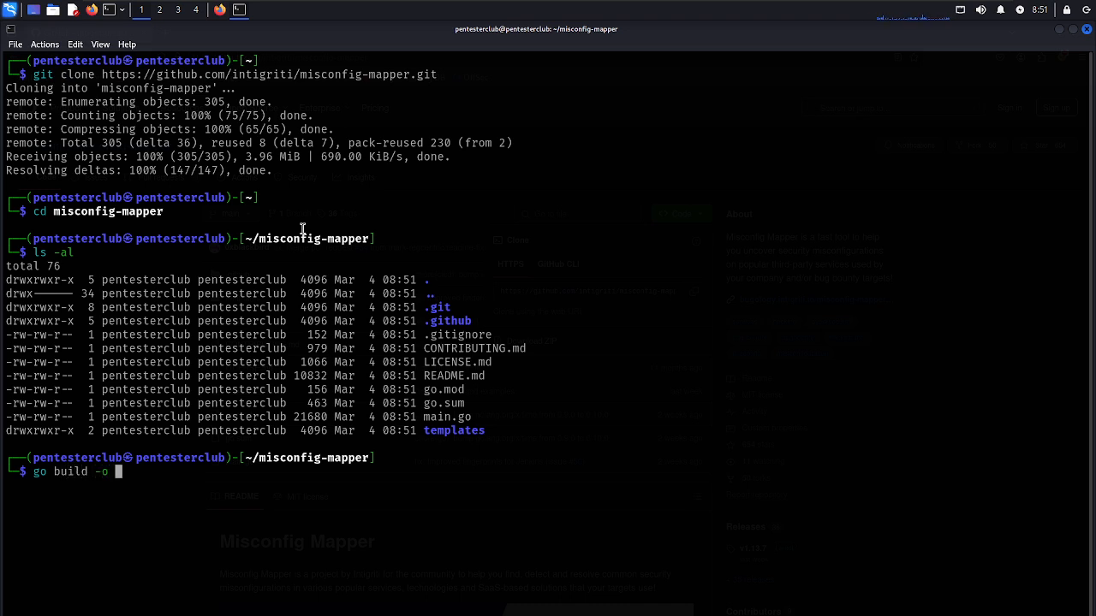
pyautogui.write('misconfig')
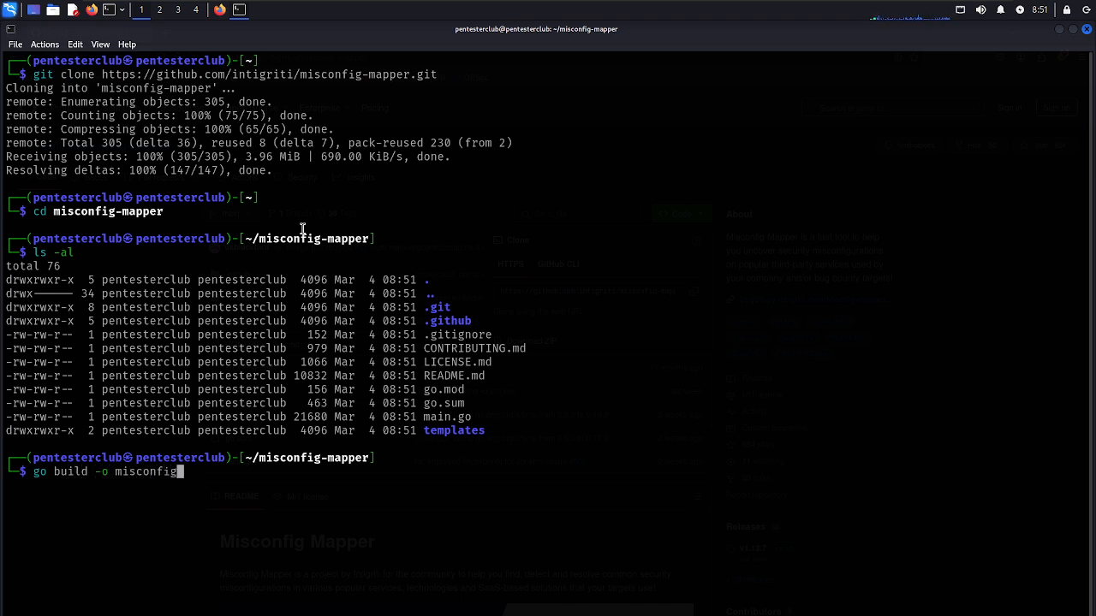
pyautogui.write('mapper')
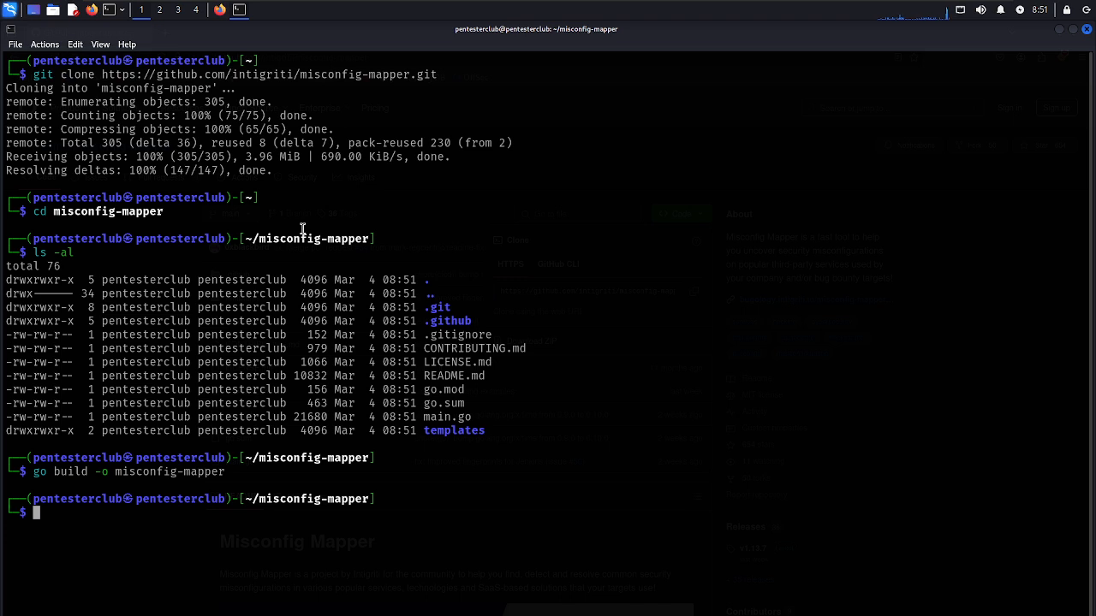
# List the folder to confirm the binary, then print and review templates/services.json
pyautogui.write('ls -al')
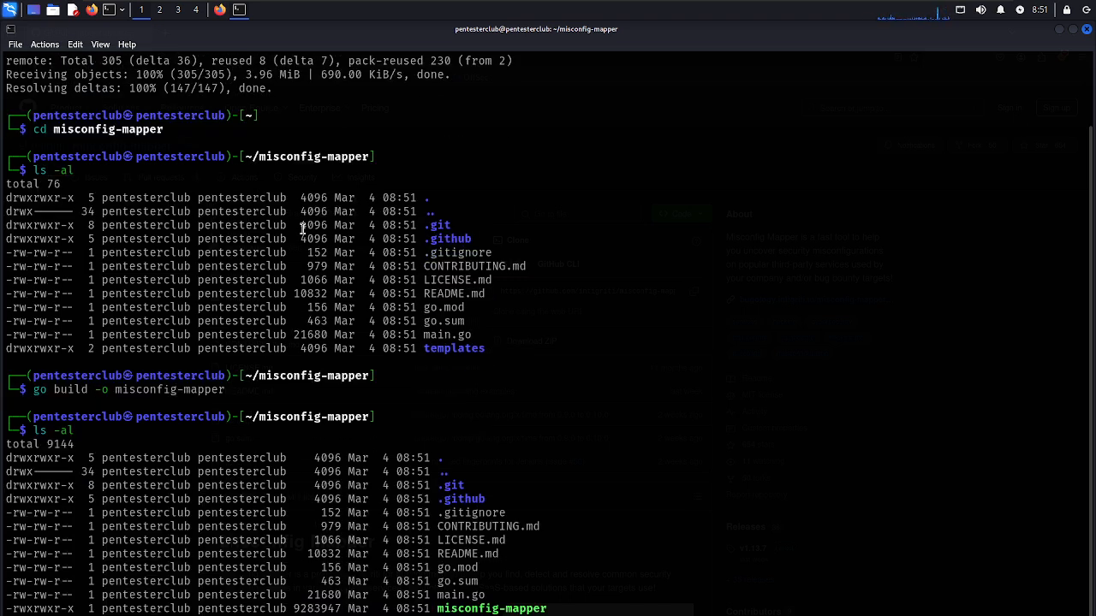
pyautogui.moveTo(461, 446)
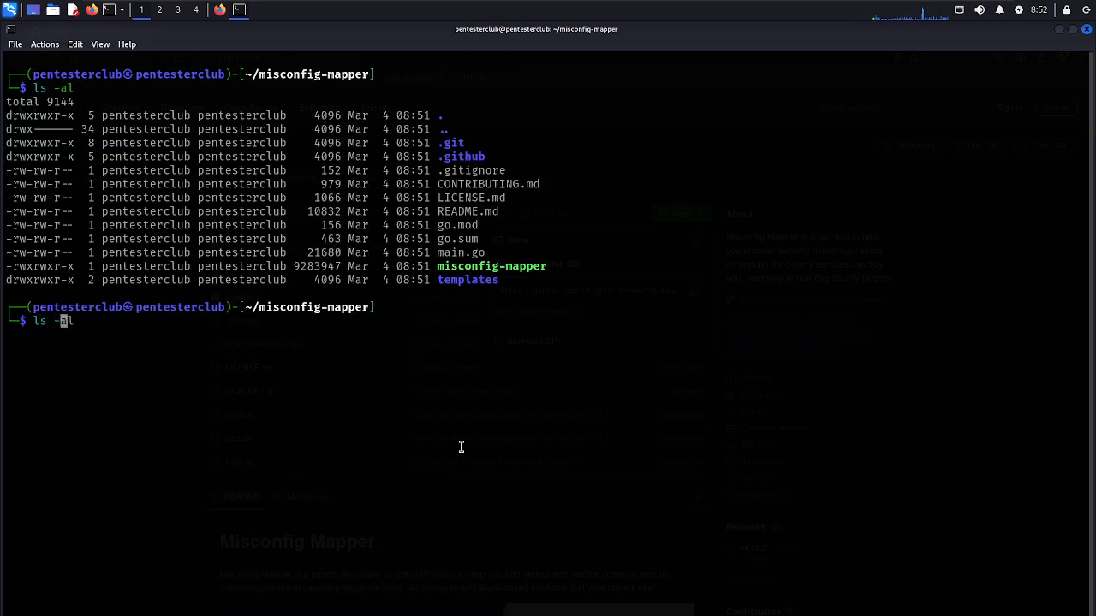
pyautogui.write('templates')
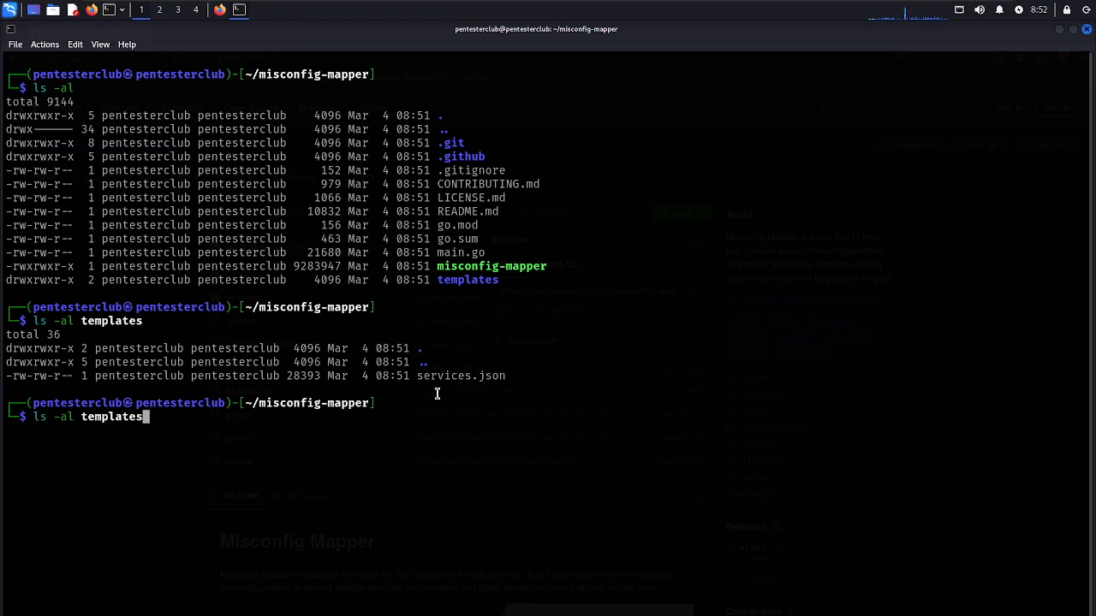
pyautogui.write('/ser')
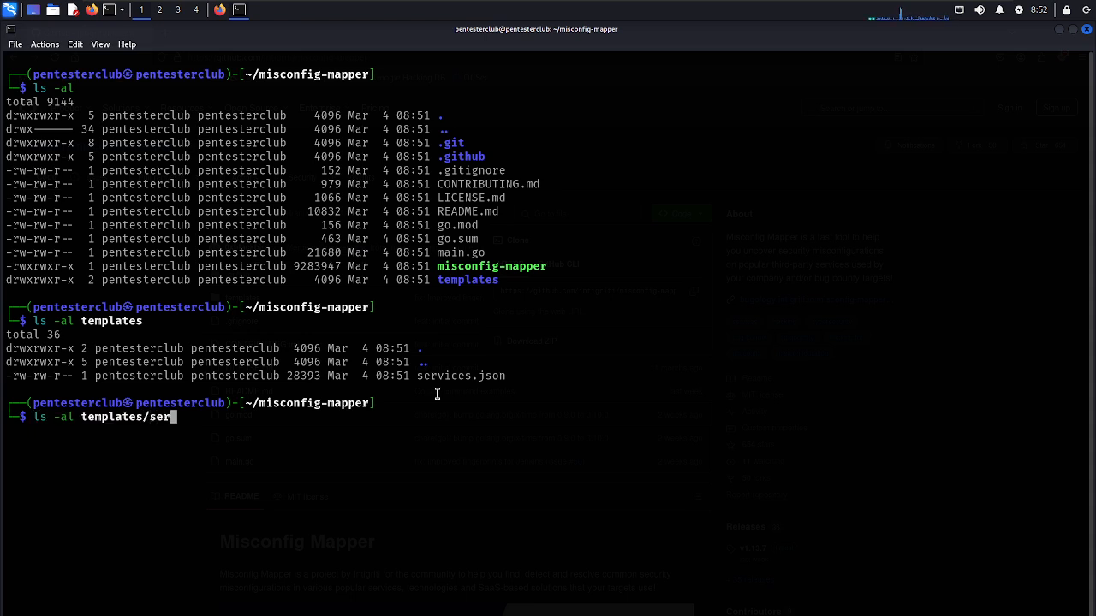
pyautogui.write('vices.')
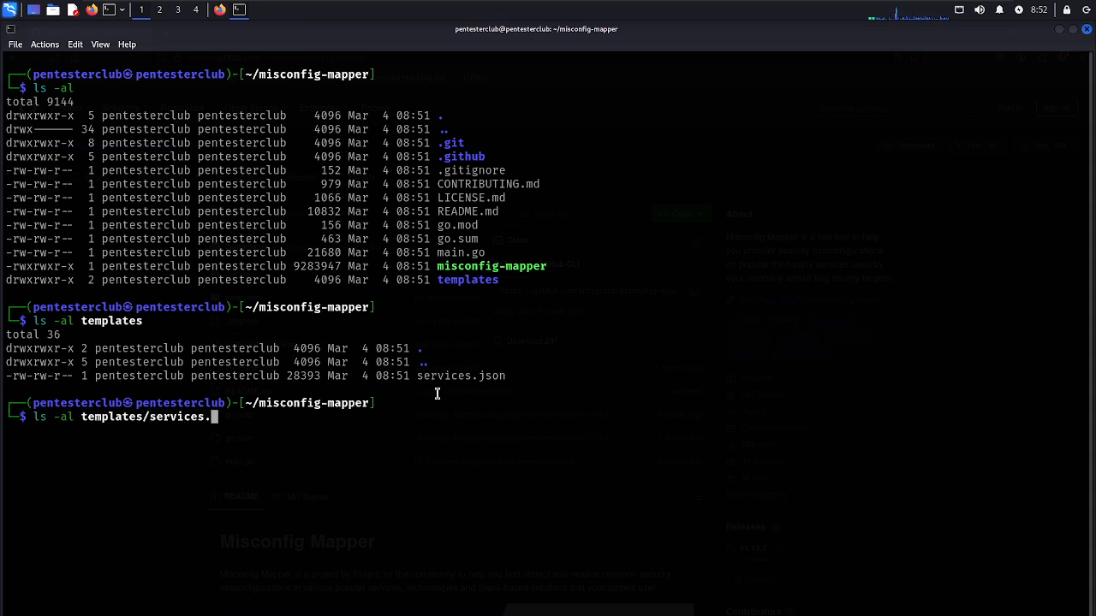
pyautogui.write('json')
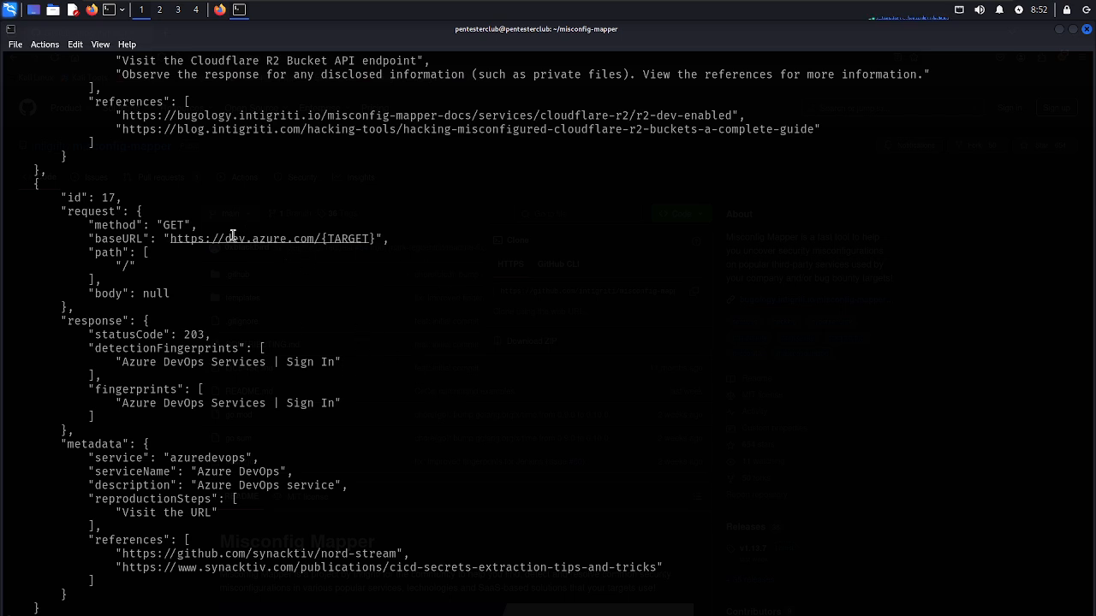
pyautogui.doubleClick(248, 239)
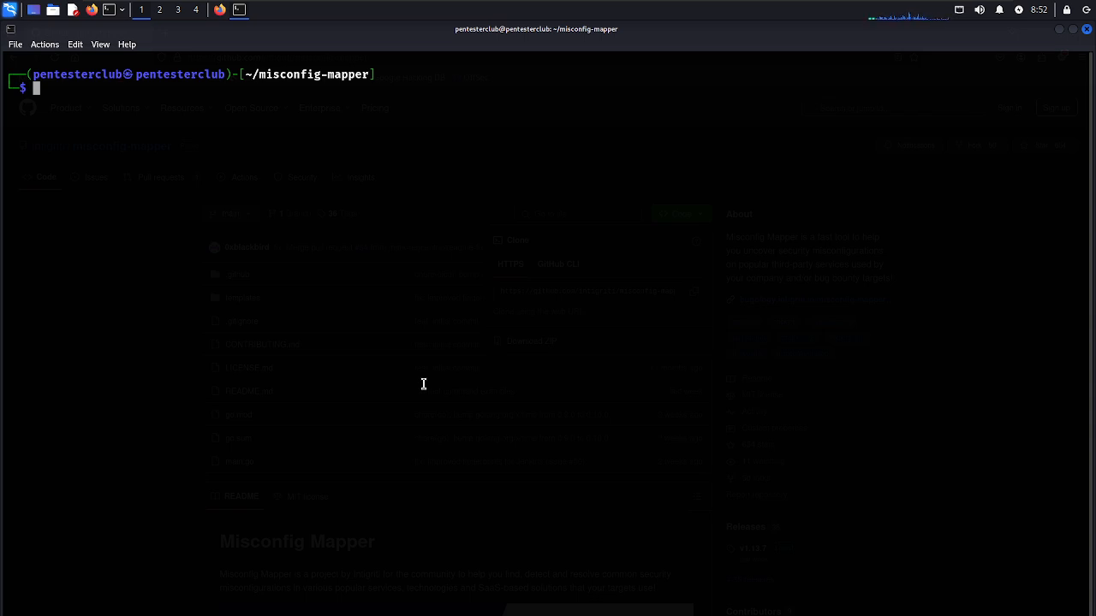
pyautogui.moveTo(426, 377)
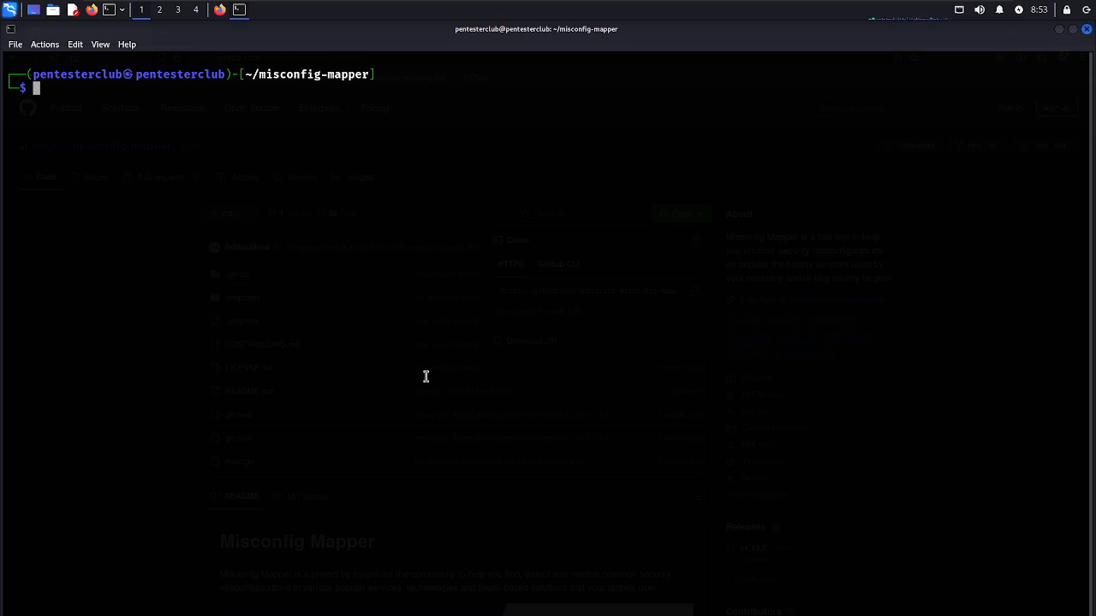
# Run ./misconfig-mapper -list-services and highlight the Atlassian Jira Service Desk entry
pyautogui.write('ls -al')
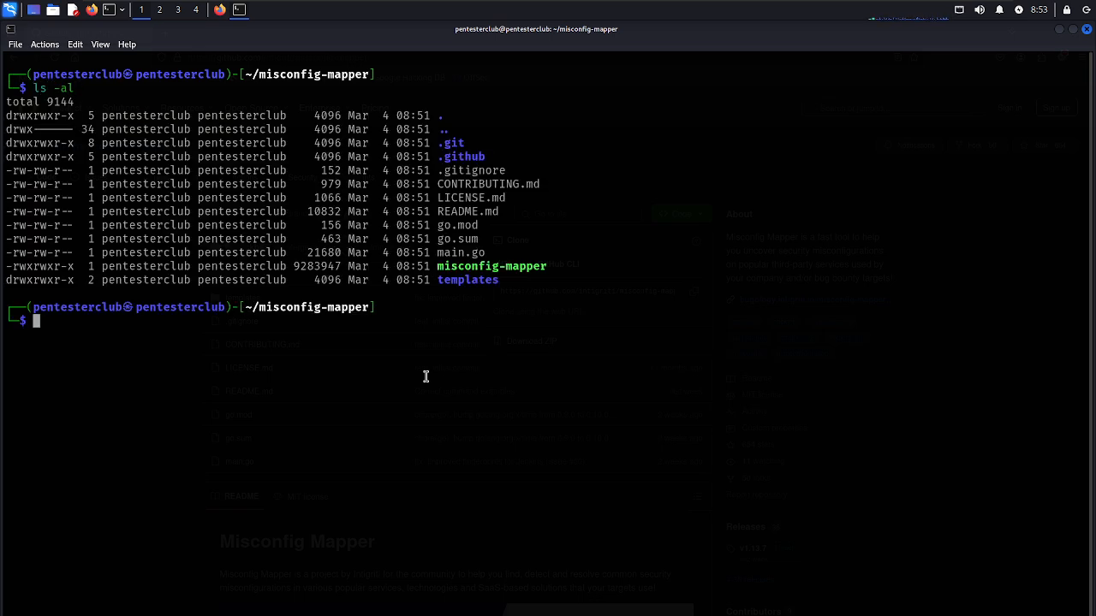
pyautogui.write('./misconfig-m')
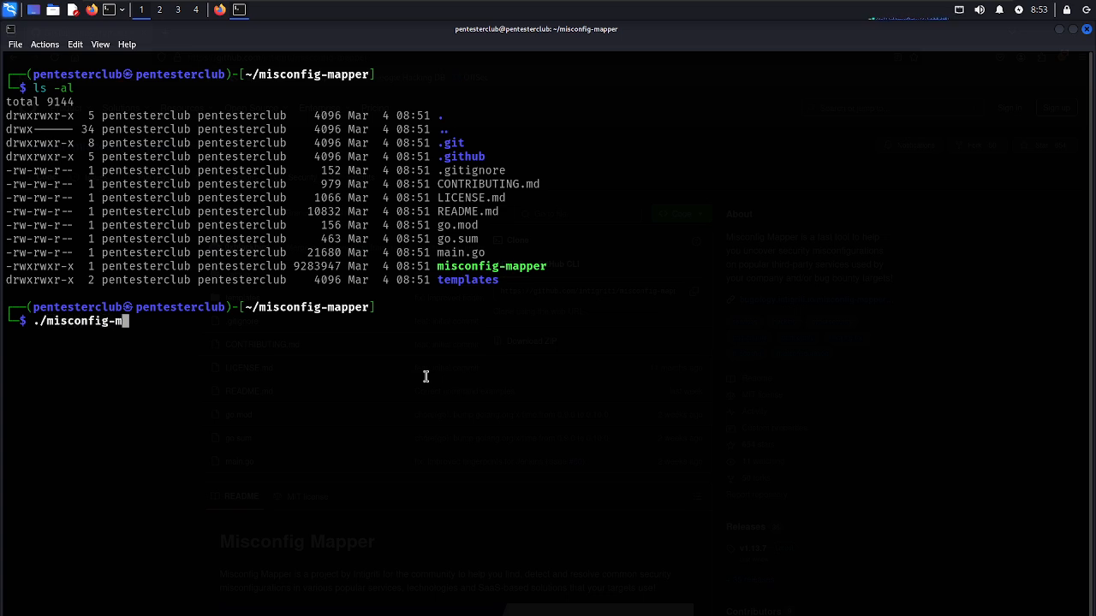
pyautogui.write('apper')
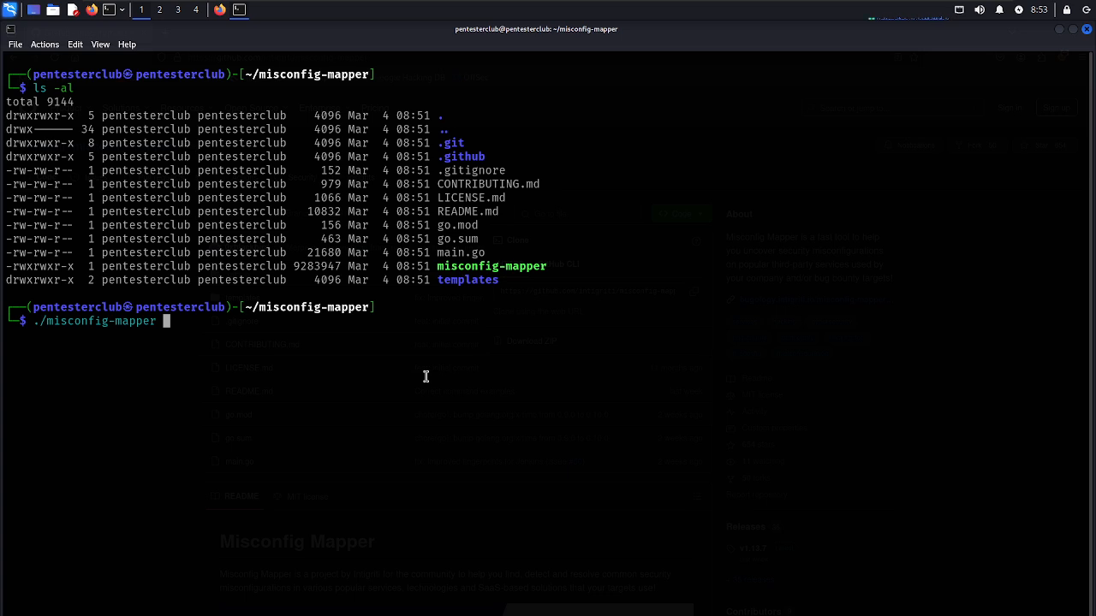
pyautogui.write('-targ')
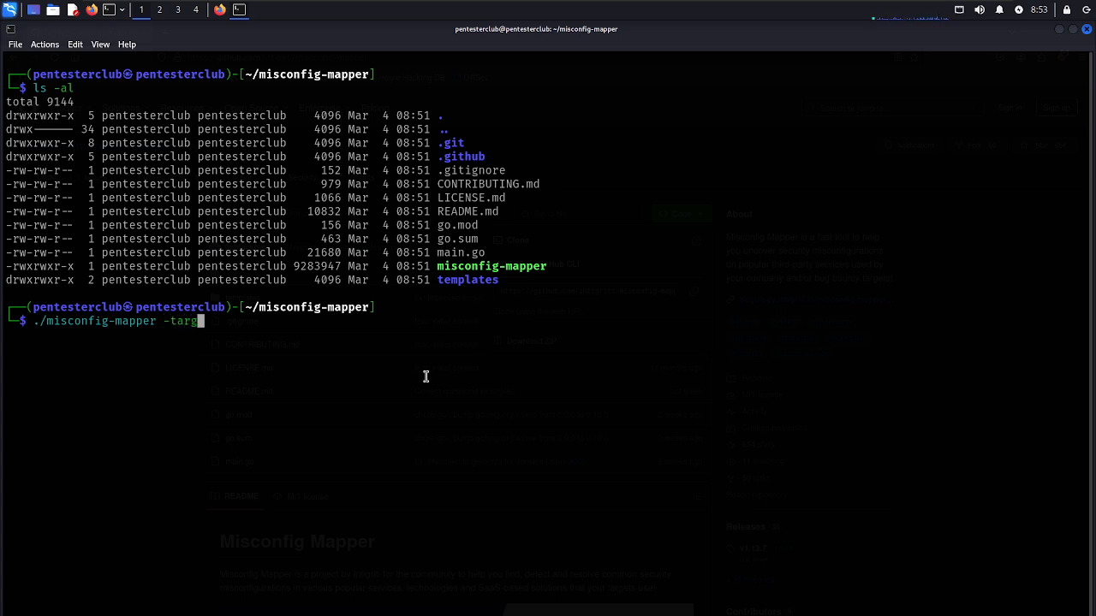
pyautogui.write('et')
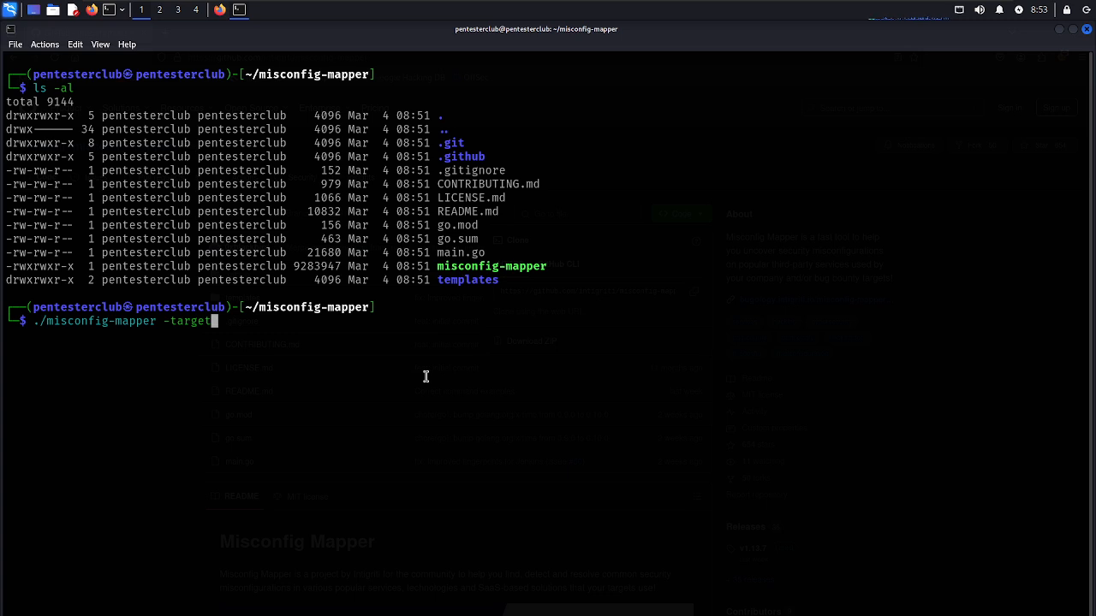
pyautogui.press('BackSpace')
pyautogui.write('list-services')
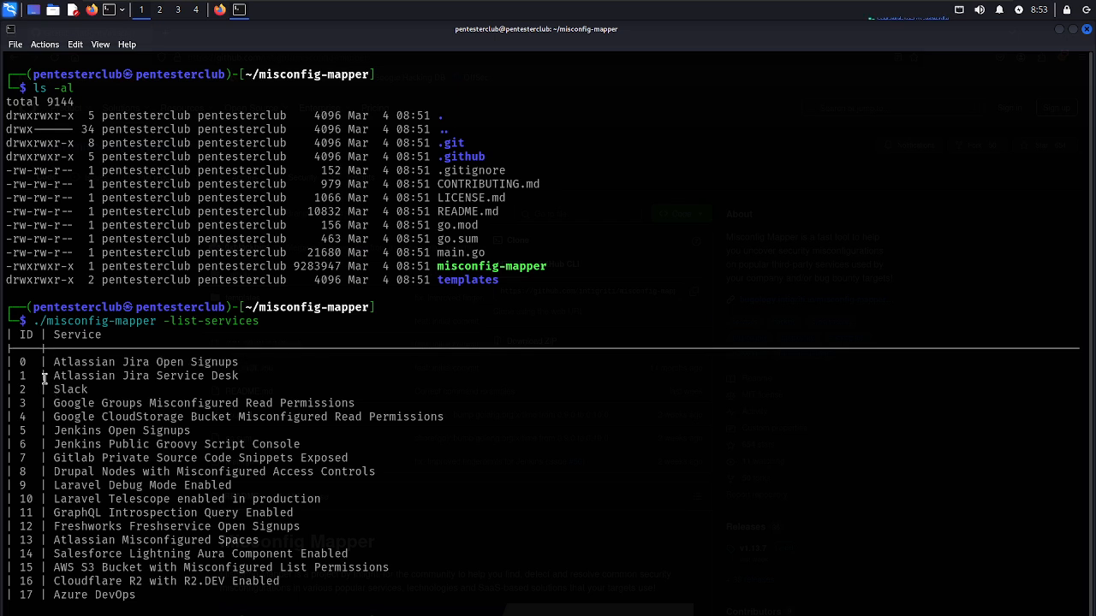
pyautogui.doubleClick(146, 376)
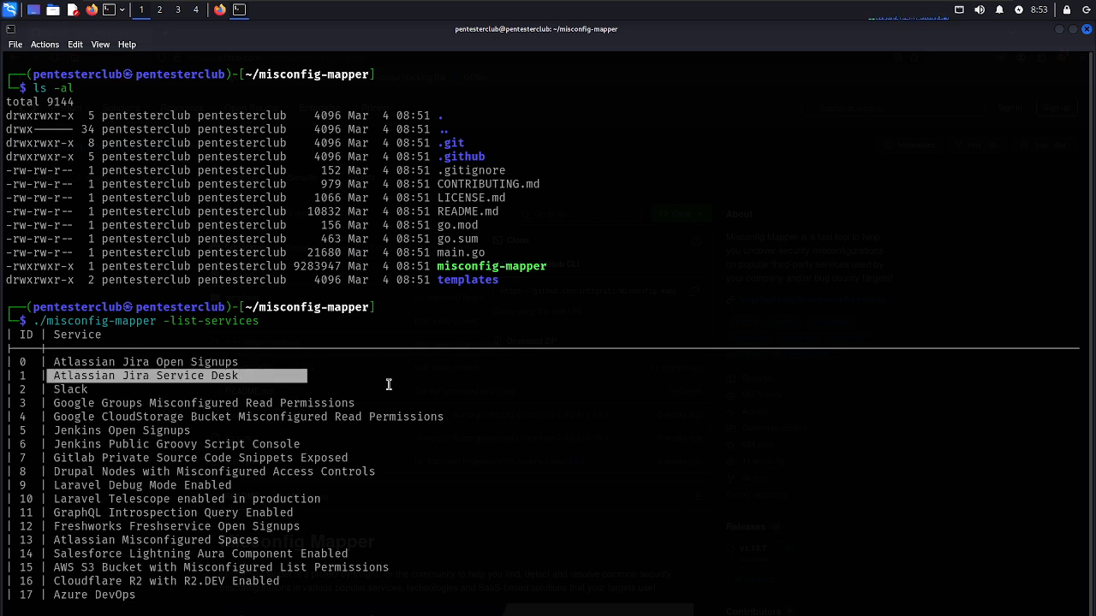
pyautogui.moveTo(349, 531)
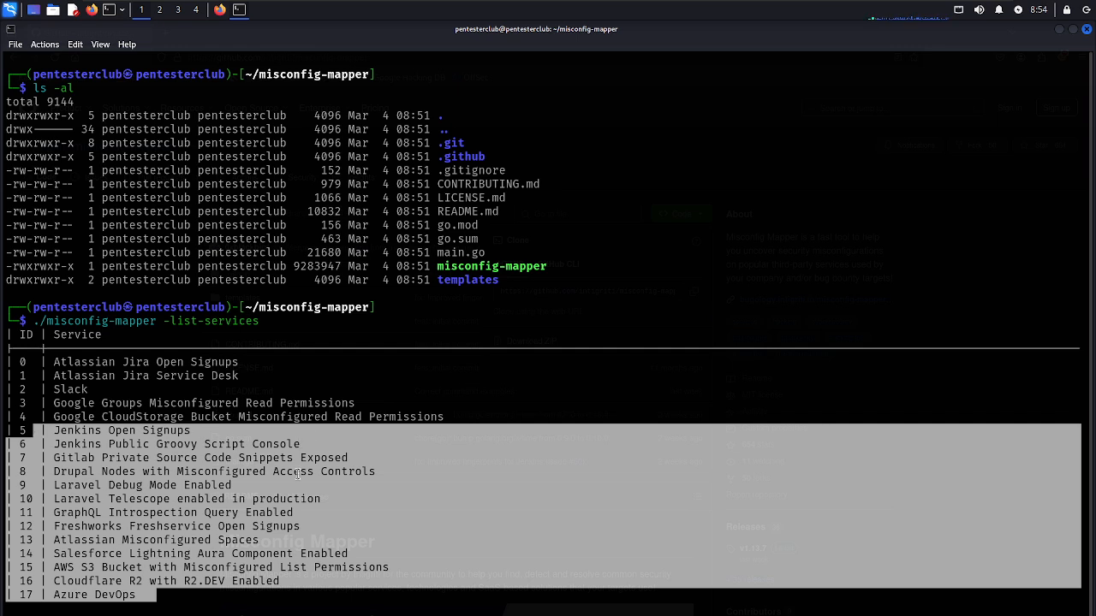
pyautogui.moveTo(99, 457)
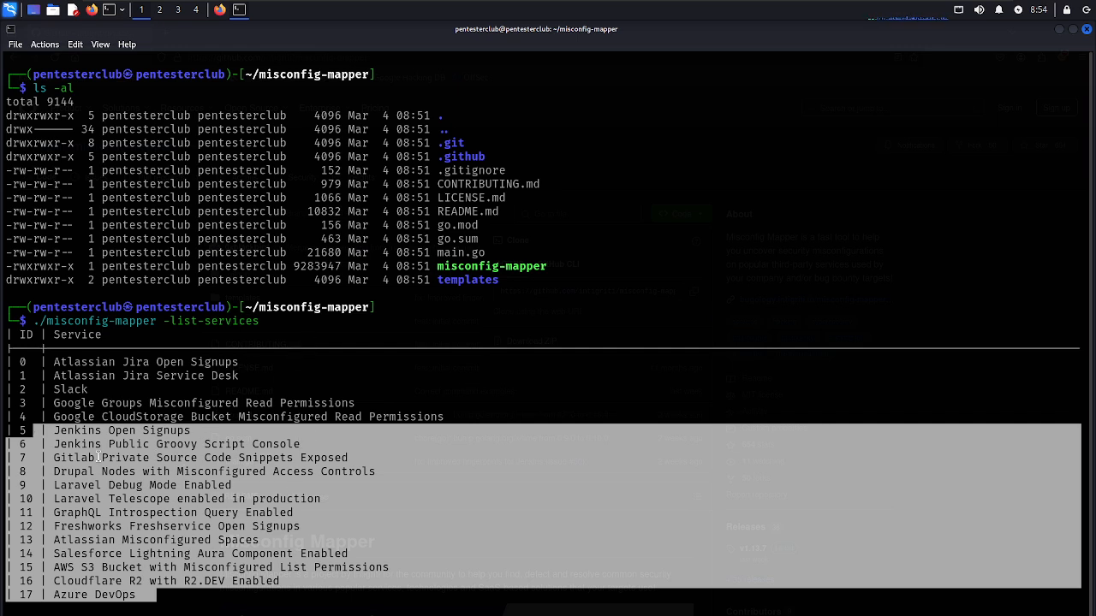
pyautogui.moveTo(506, 359)
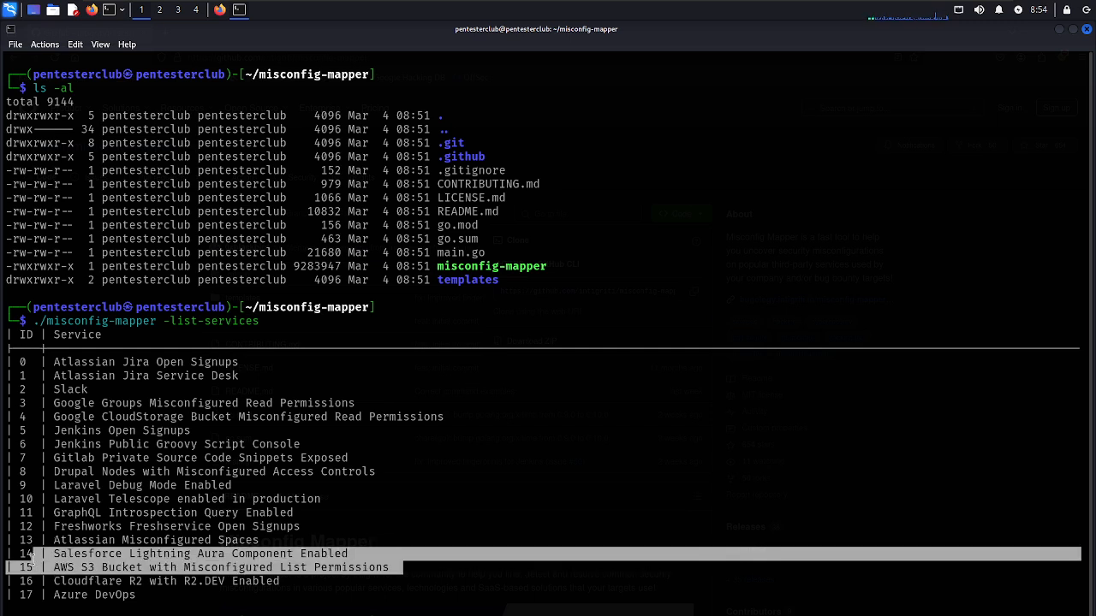
pyautogui.moveTo(270, 580)
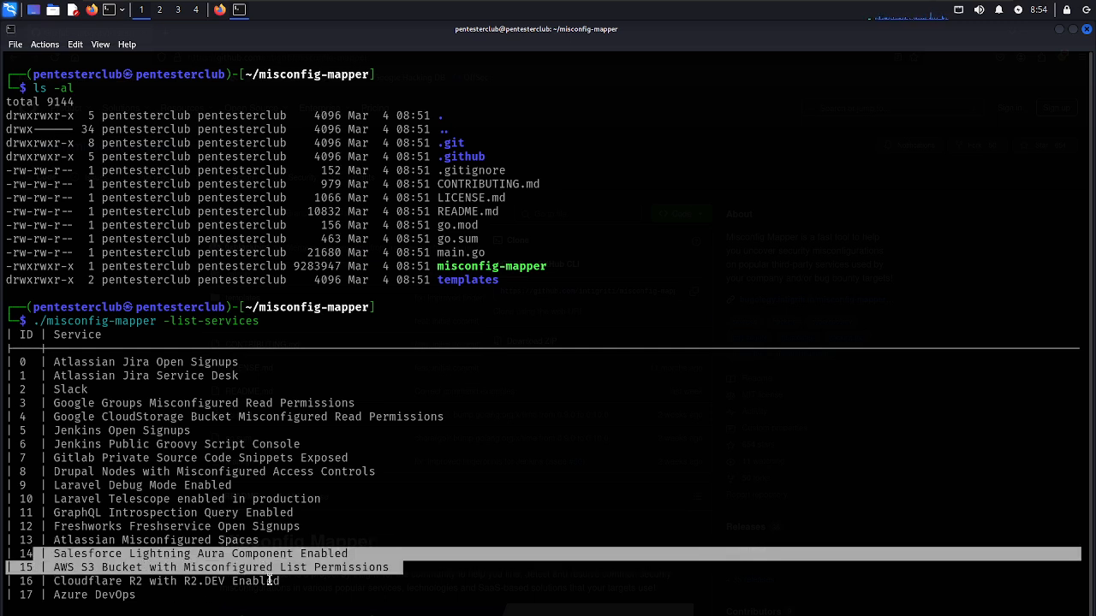
pyautogui.moveTo(506, 350)
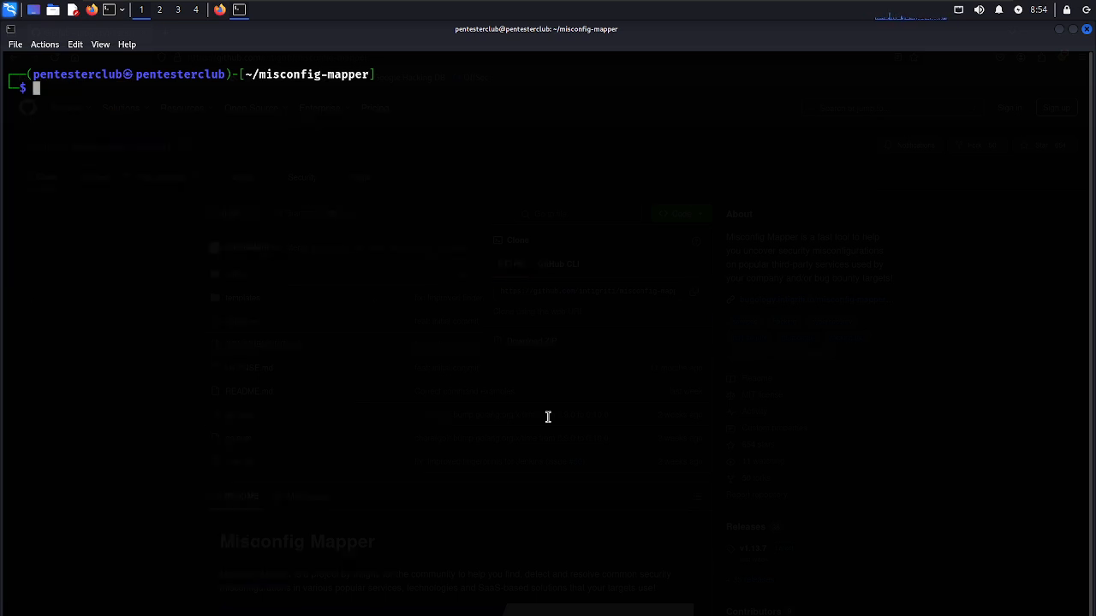
# Scan target "tesla" across all services with -service "*" and -delay 100
pyautogui.write('./misconfig-mapper -list-services')
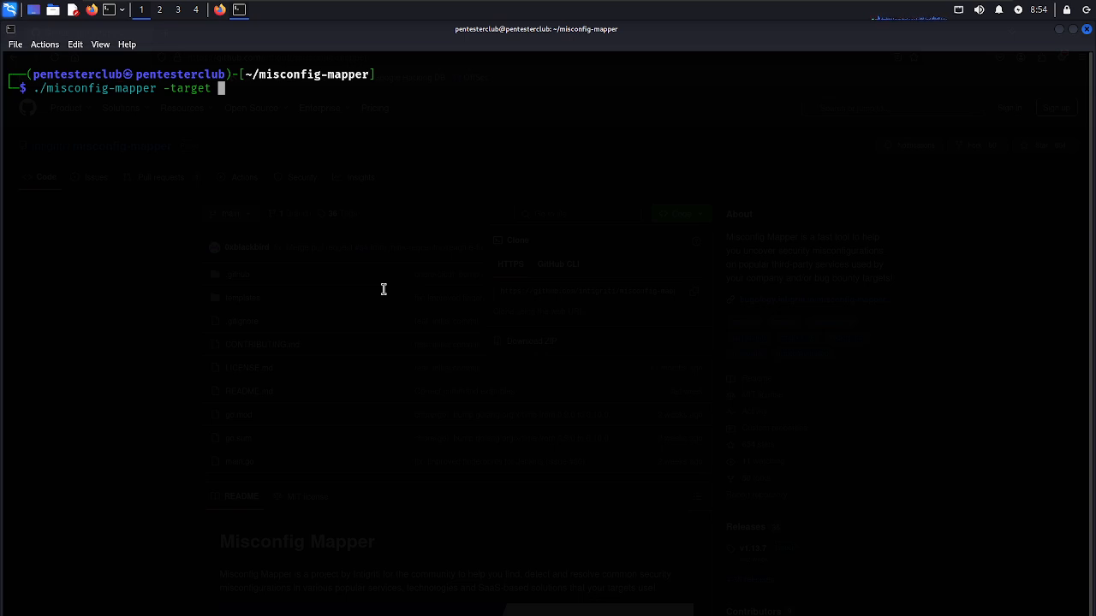
pyautogui.write('"tesla')
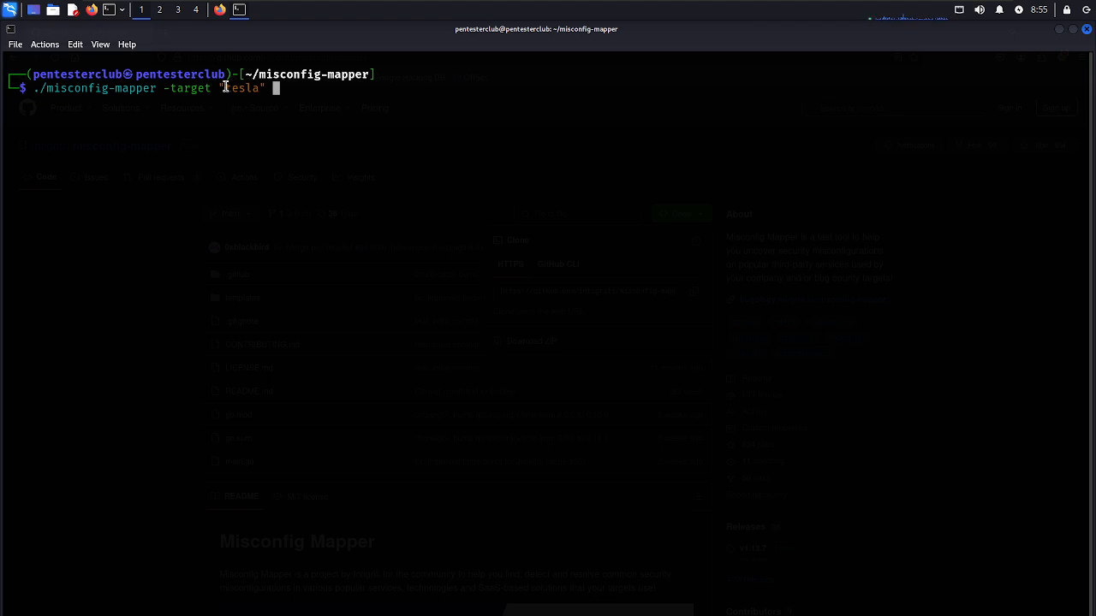
pyautogui.doubleClick(245, 87)
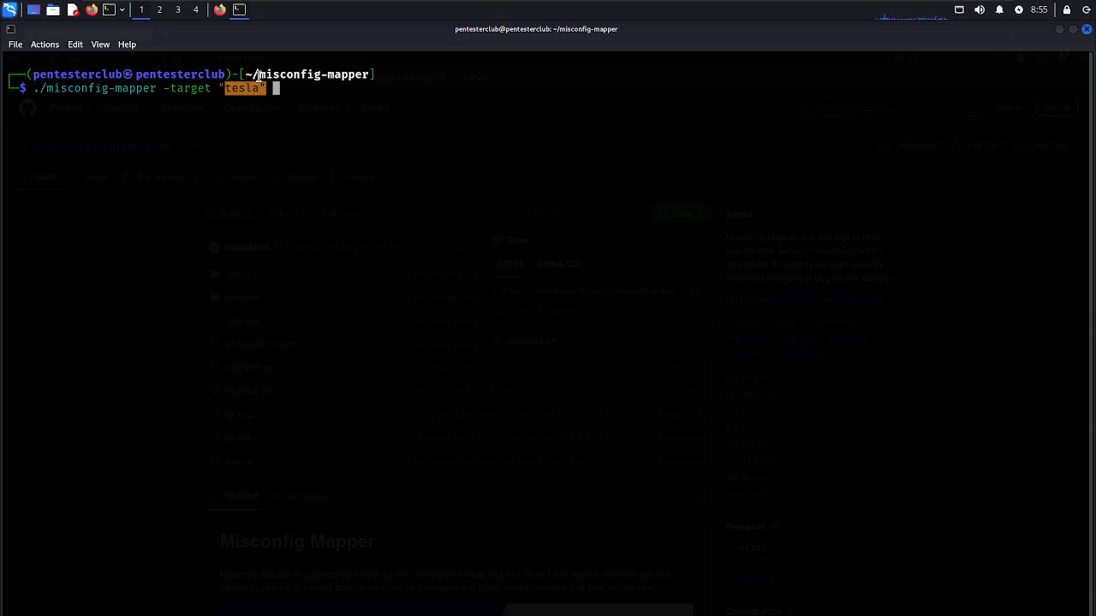
pyautogui.write('-service "*')
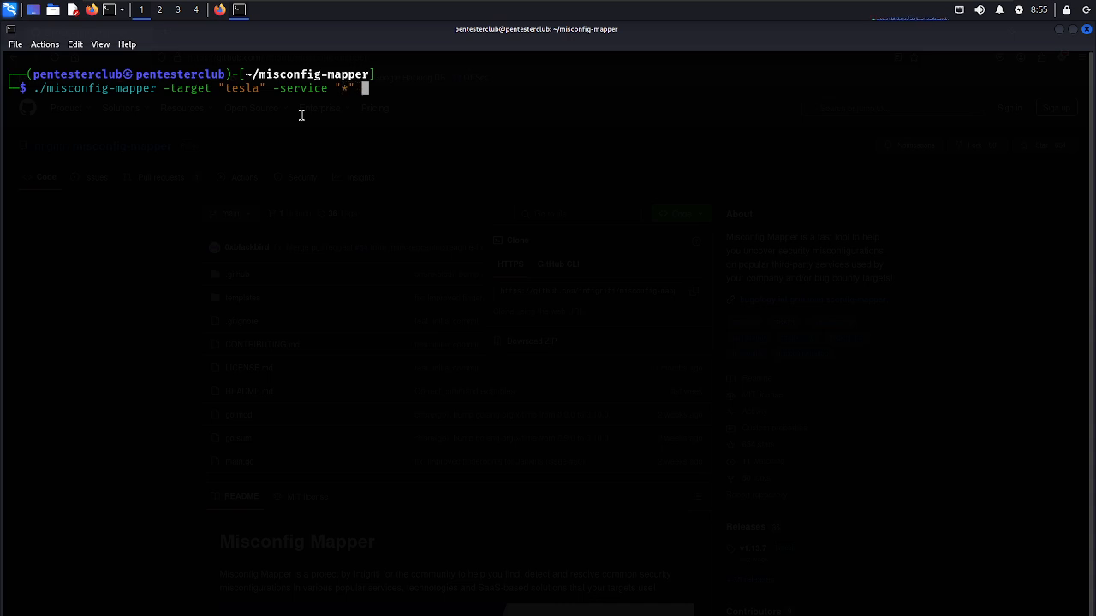
pyautogui.write('-de')
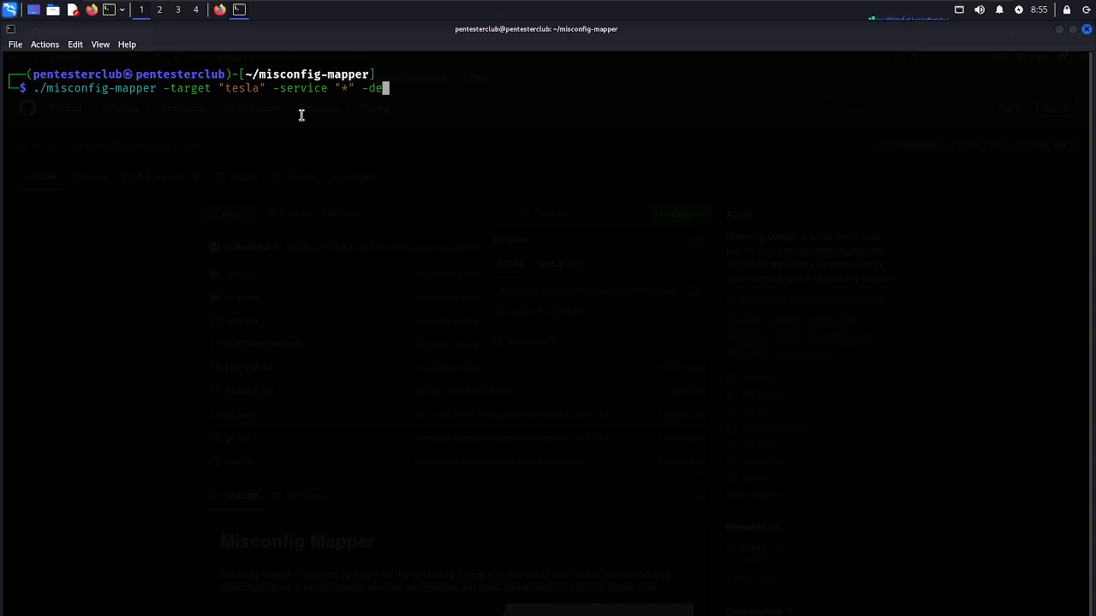
pyautogui.write('lay 100')
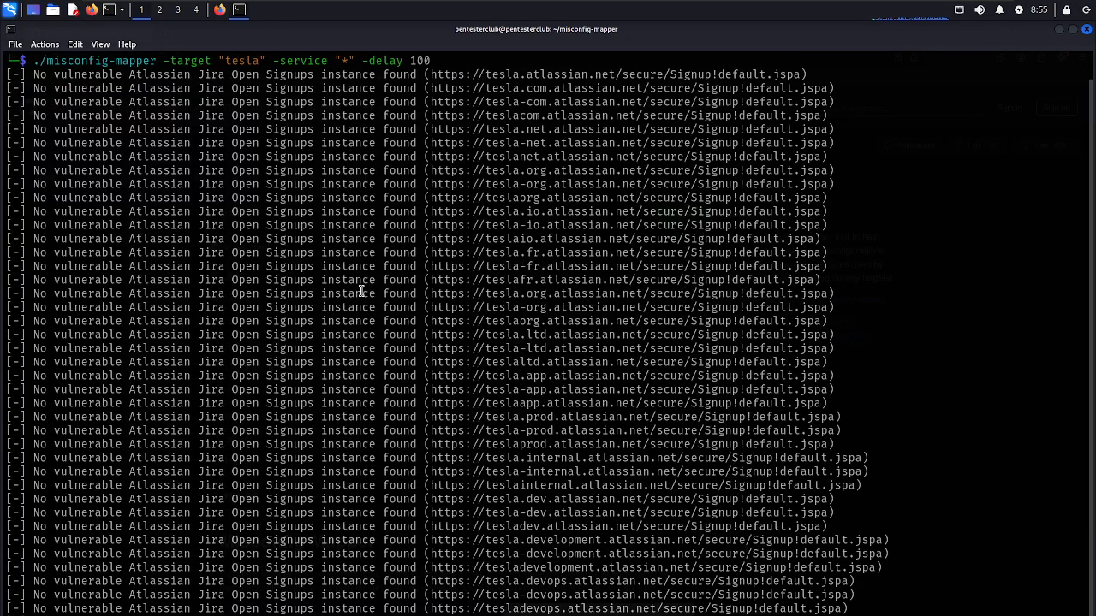
# Scroll through the tesla scan's Jira Open Signups and Service Desk results
pyautogui.scroll(-3)
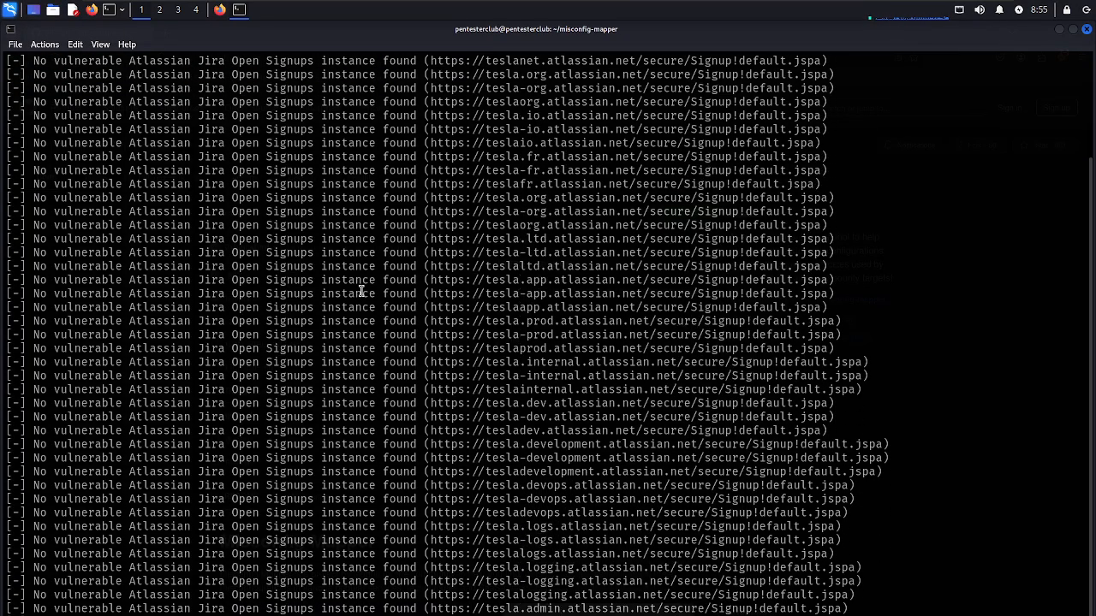
pyautogui.scroll(-3)
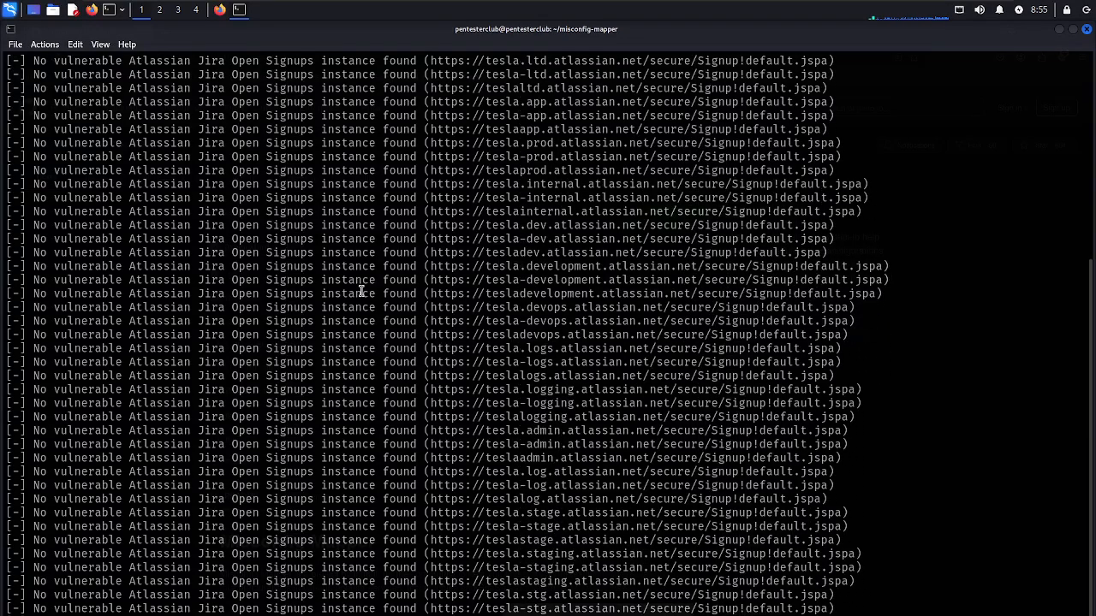
pyautogui.scroll(-3)
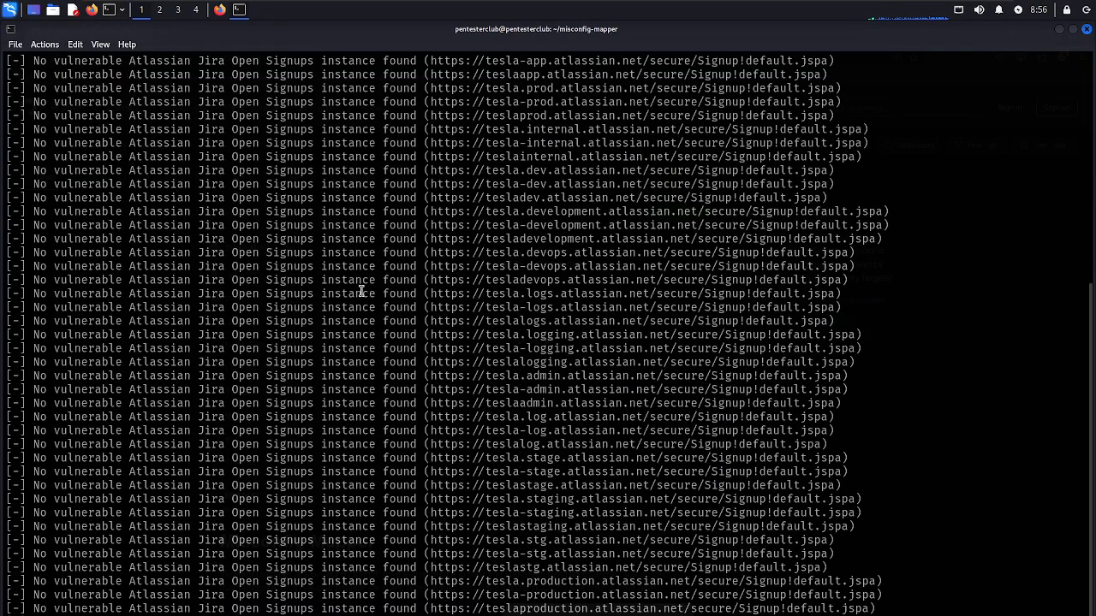
pyautogui.scroll(-3)
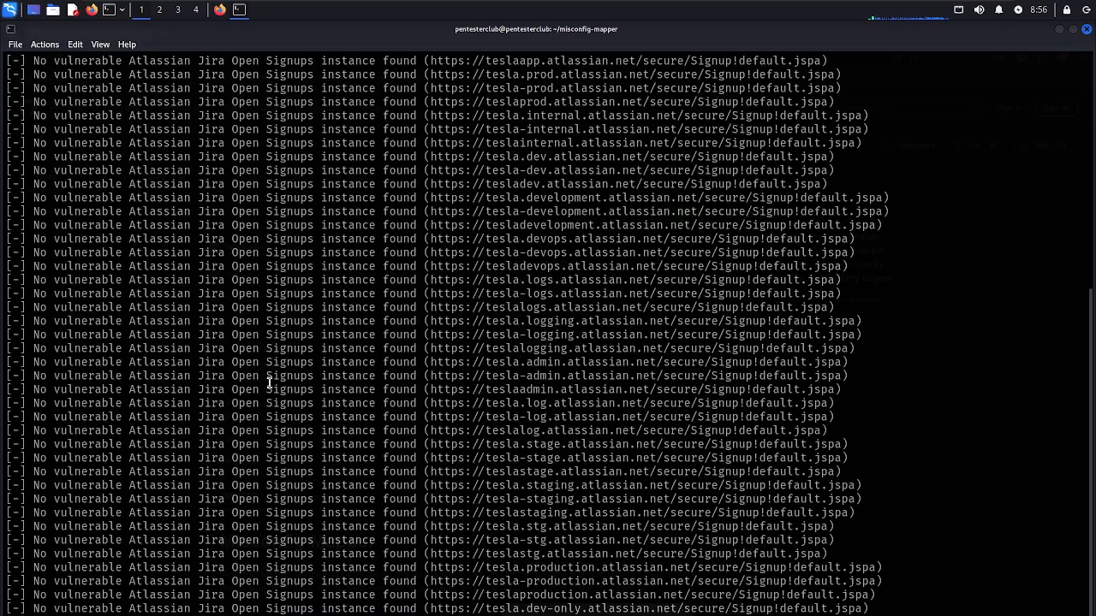
pyautogui.scroll(-3)
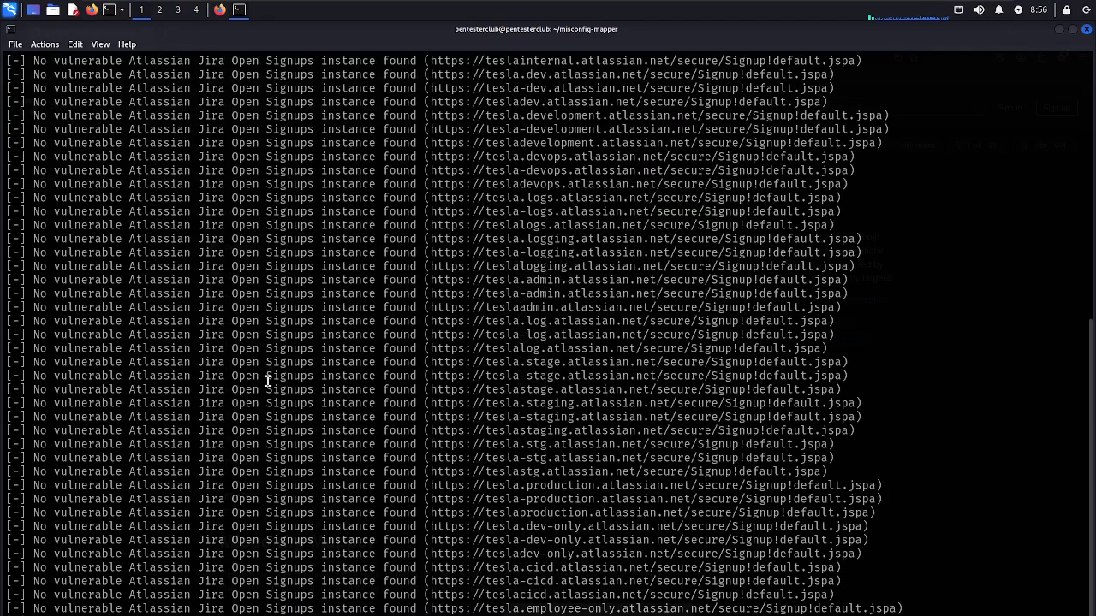
pyautogui.scroll(-3)
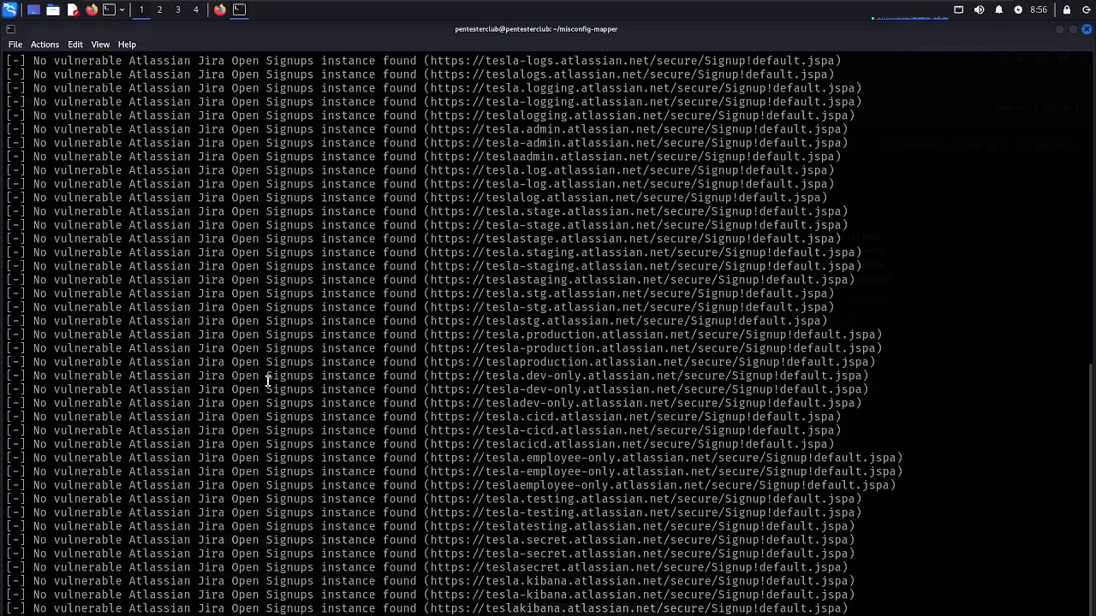
pyautogui.scroll(-3)
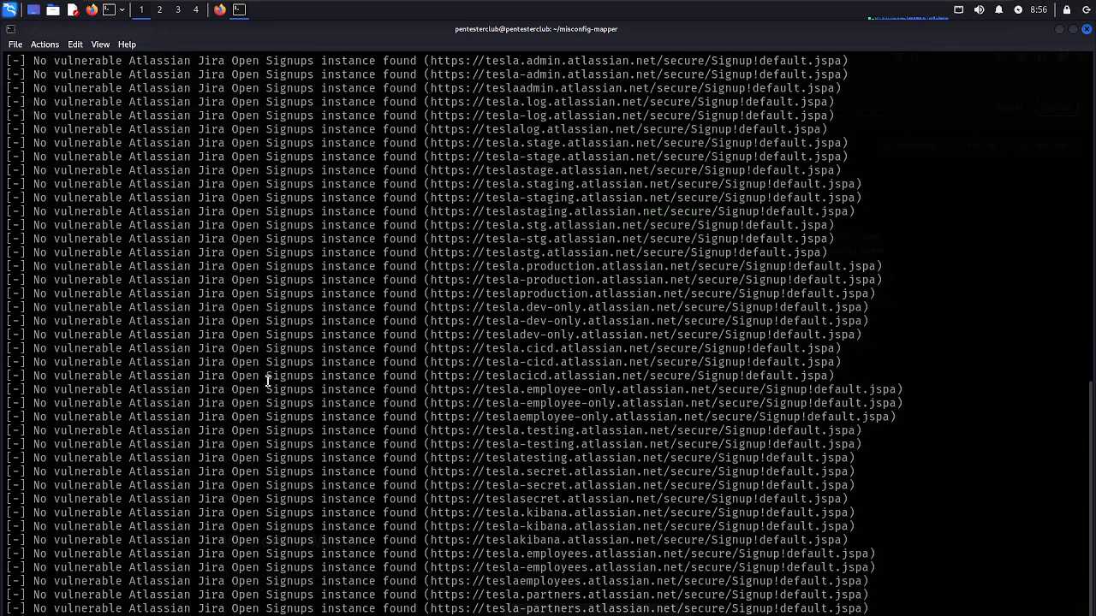
pyautogui.scroll(-3)
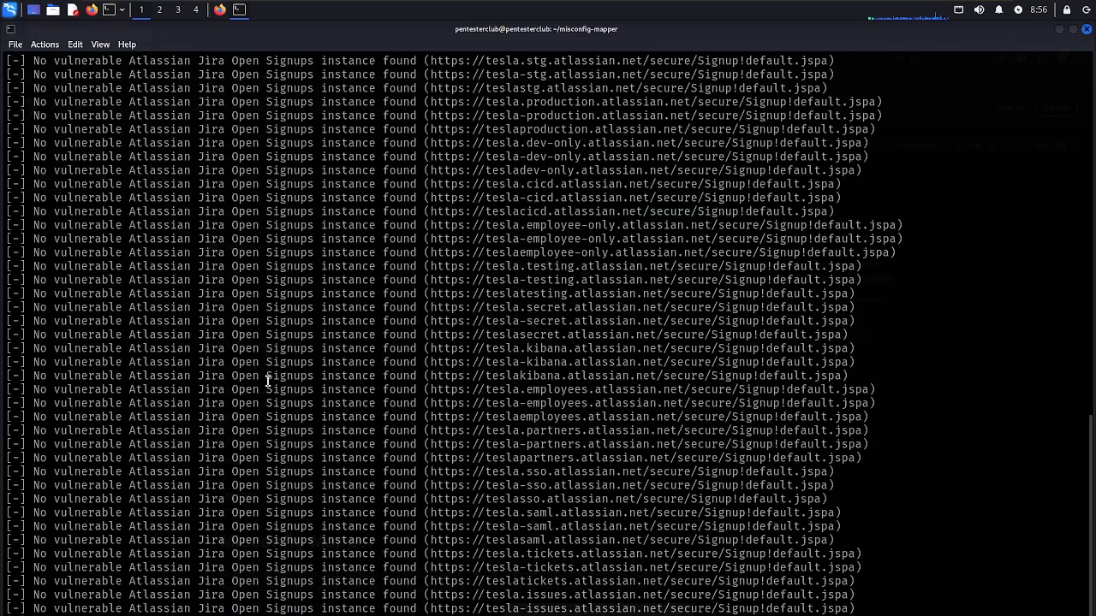
pyautogui.scroll(-3)
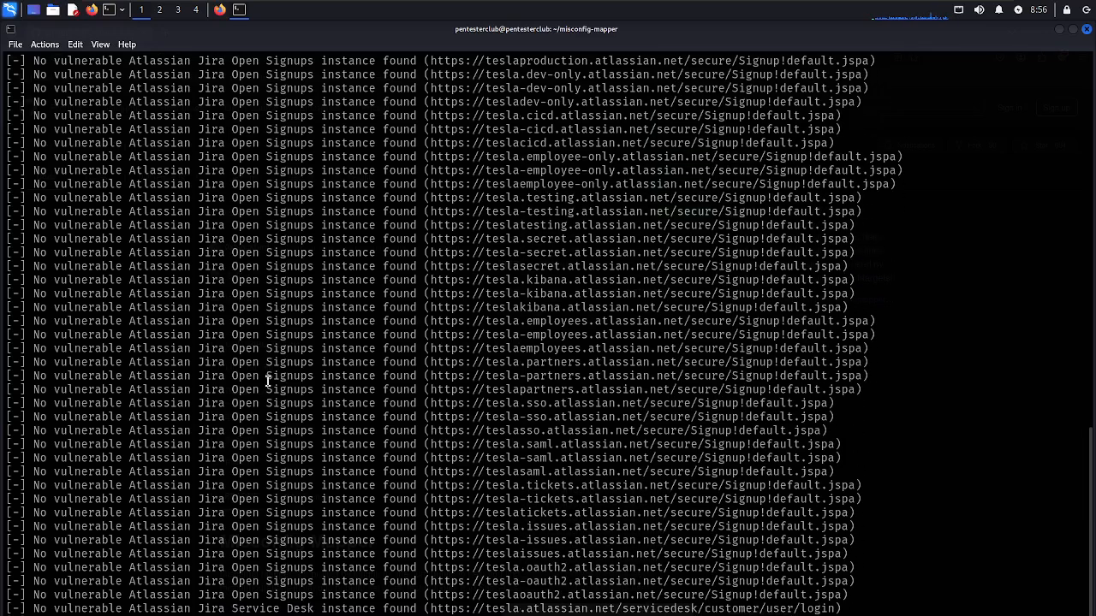
pyautogui.scroll(-3)
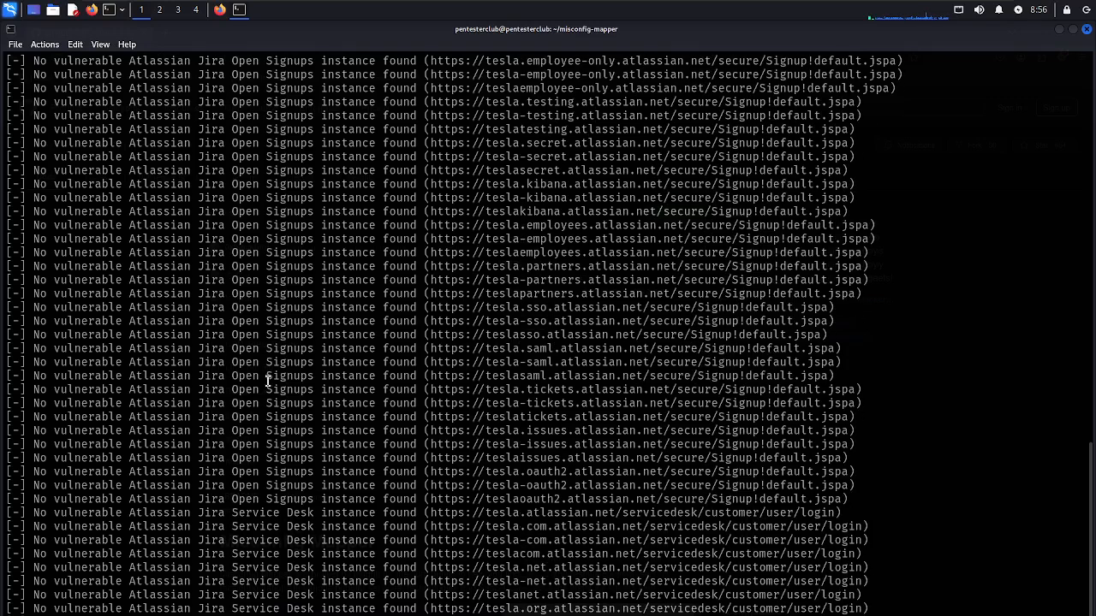
pyautogui.scroll(-3)
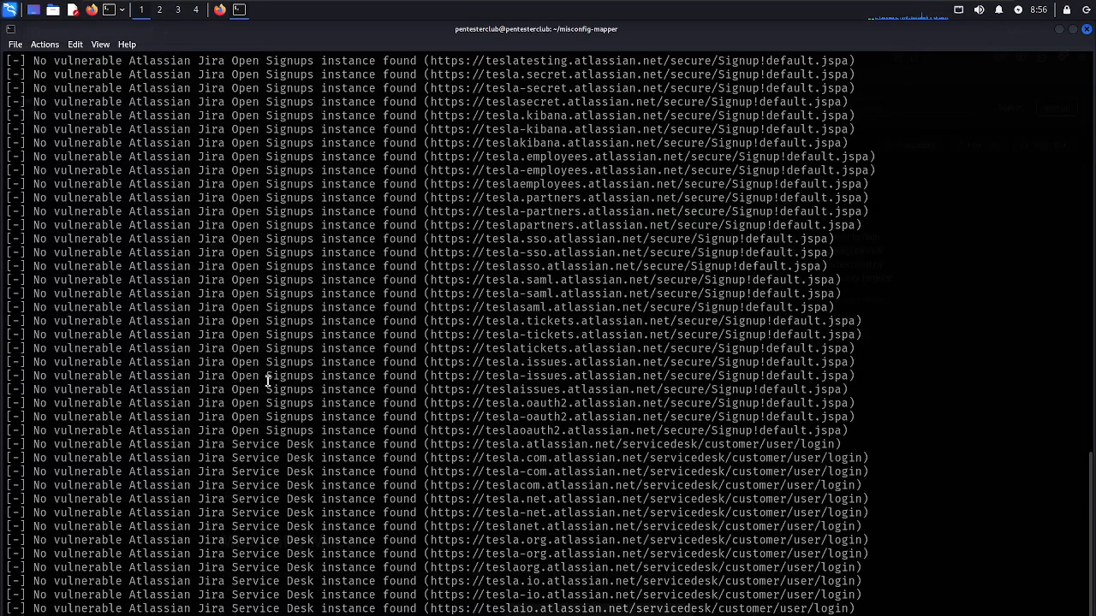
pyautogui.scroll(-3)
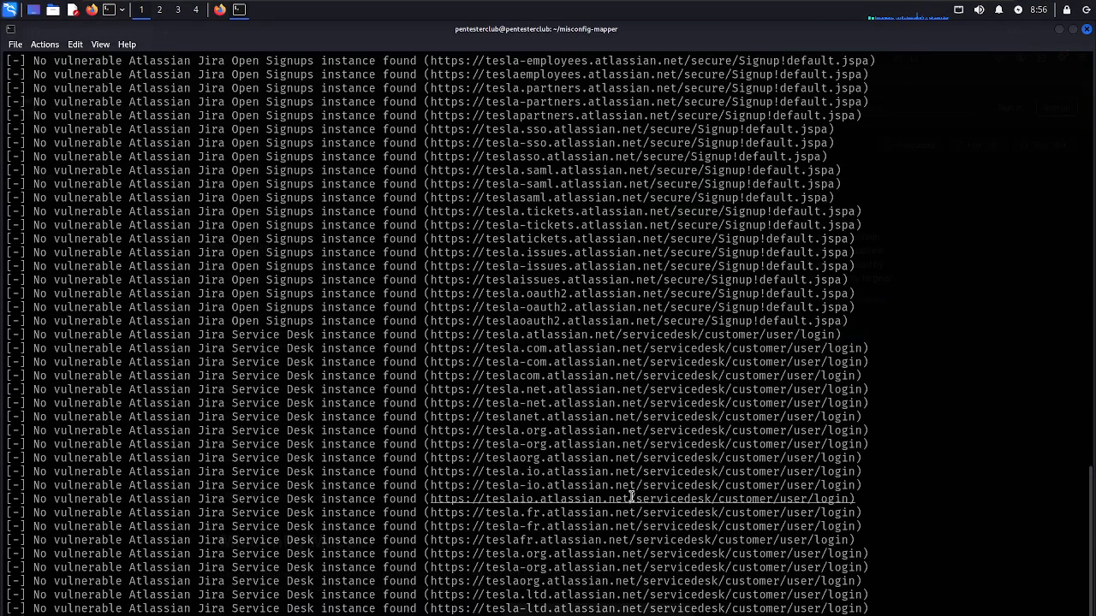
pyautogui.scroll(-3)
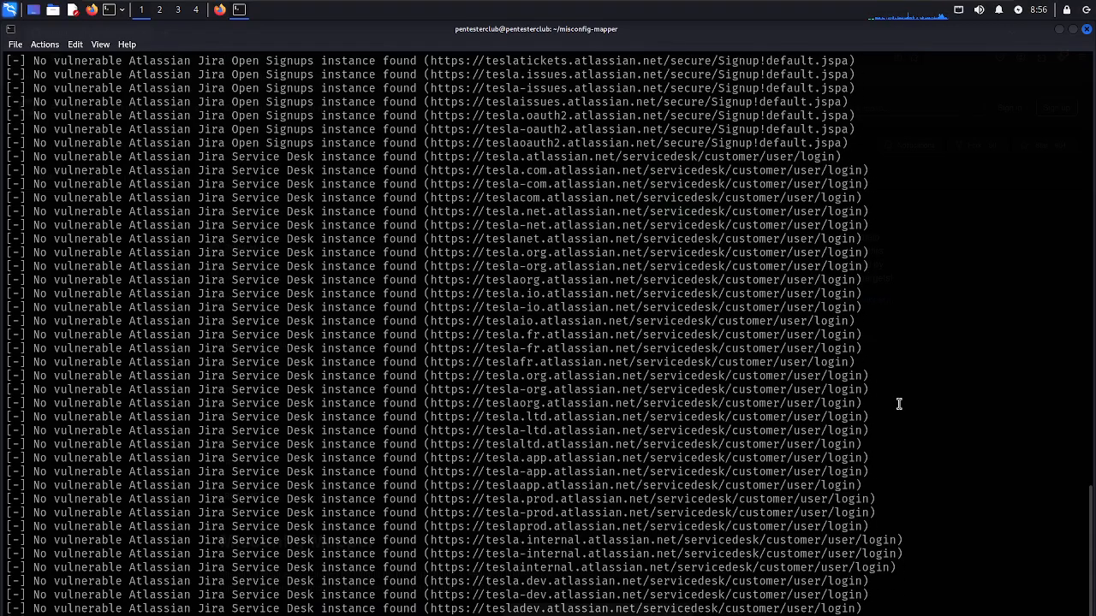
pyautogui.scroll(-3)
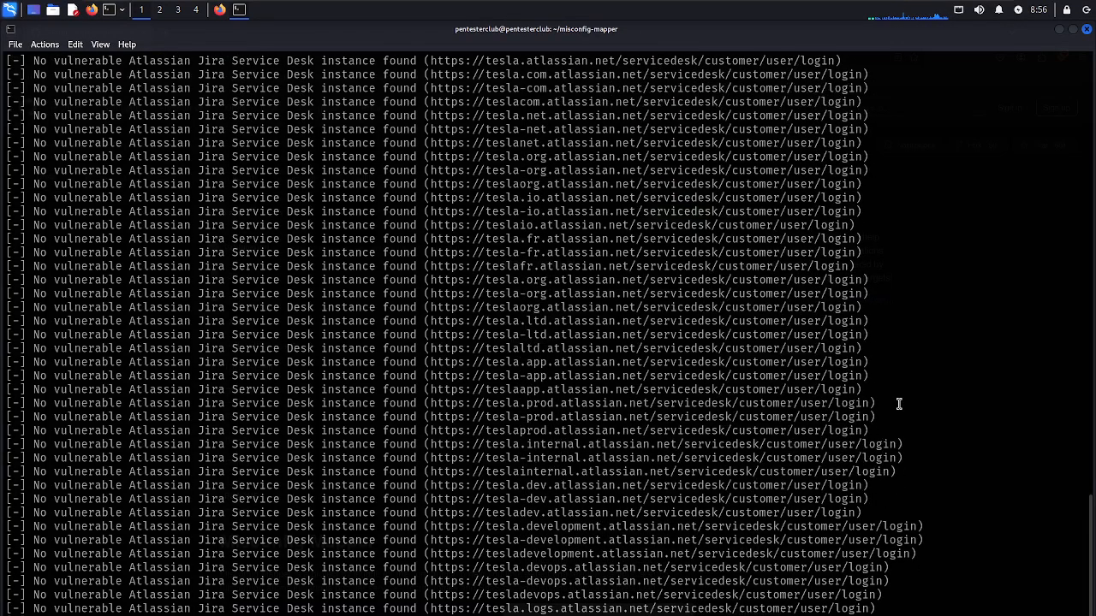
pyautogui.scroll(-3)
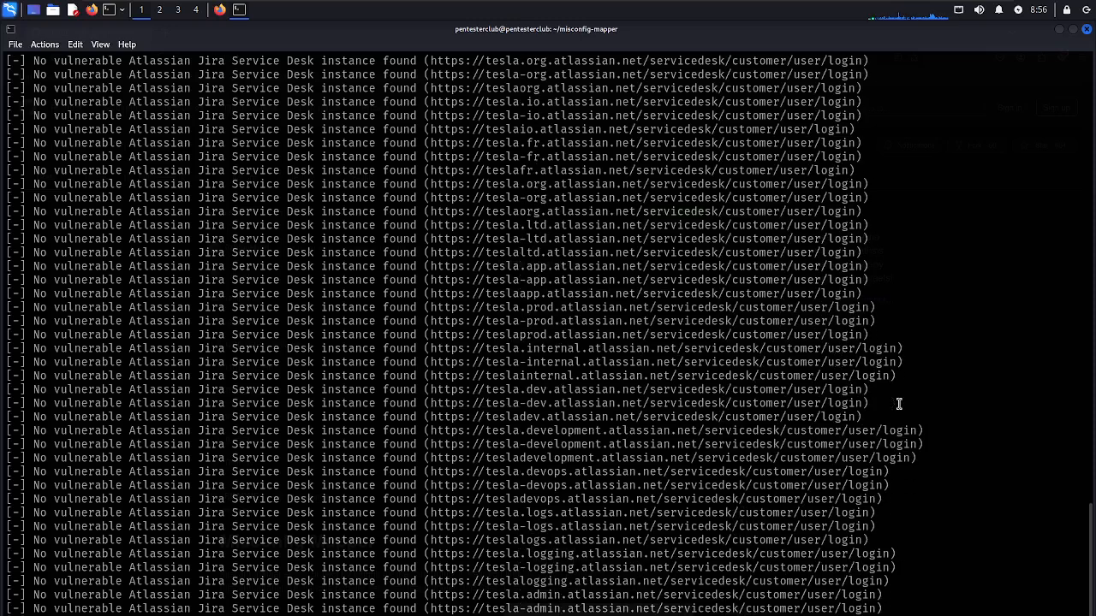
pyautogui.scroll(-3)
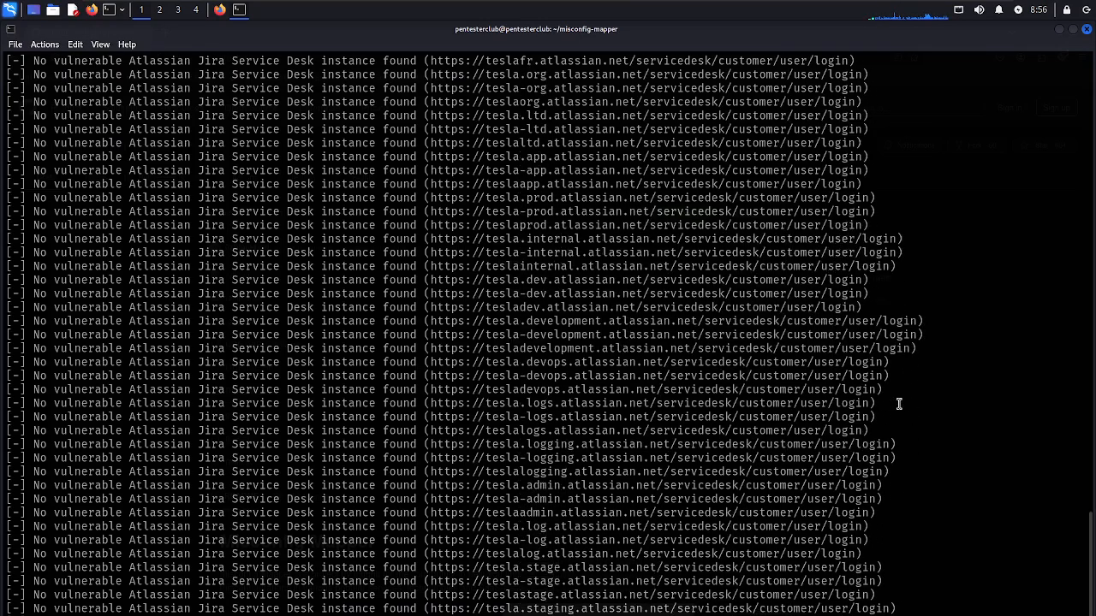
pyautogui.scroll(-3)
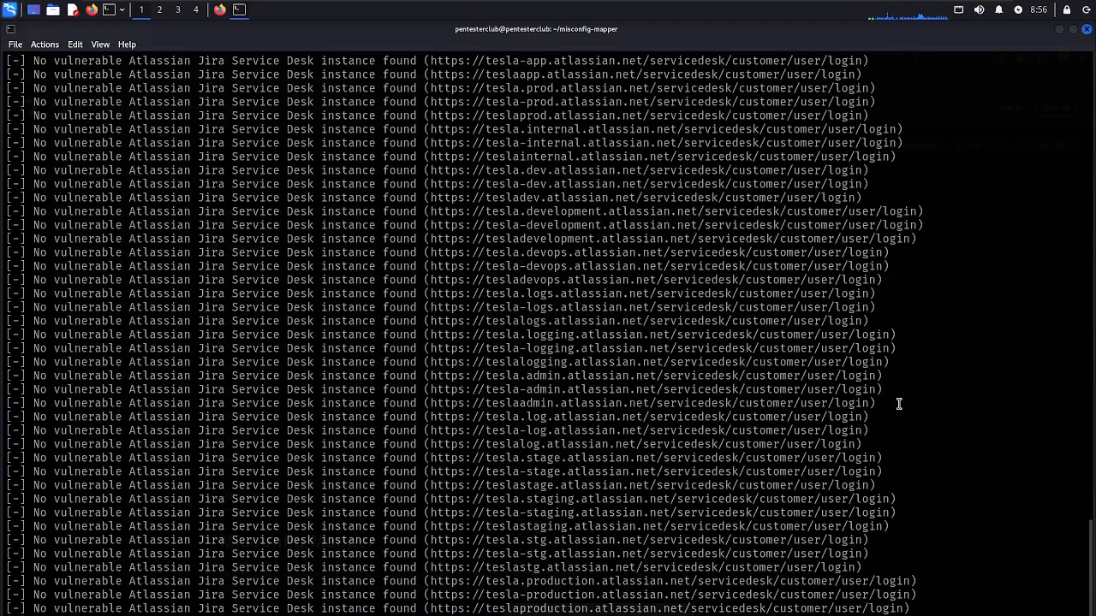
pyautogui.scroll(-3)
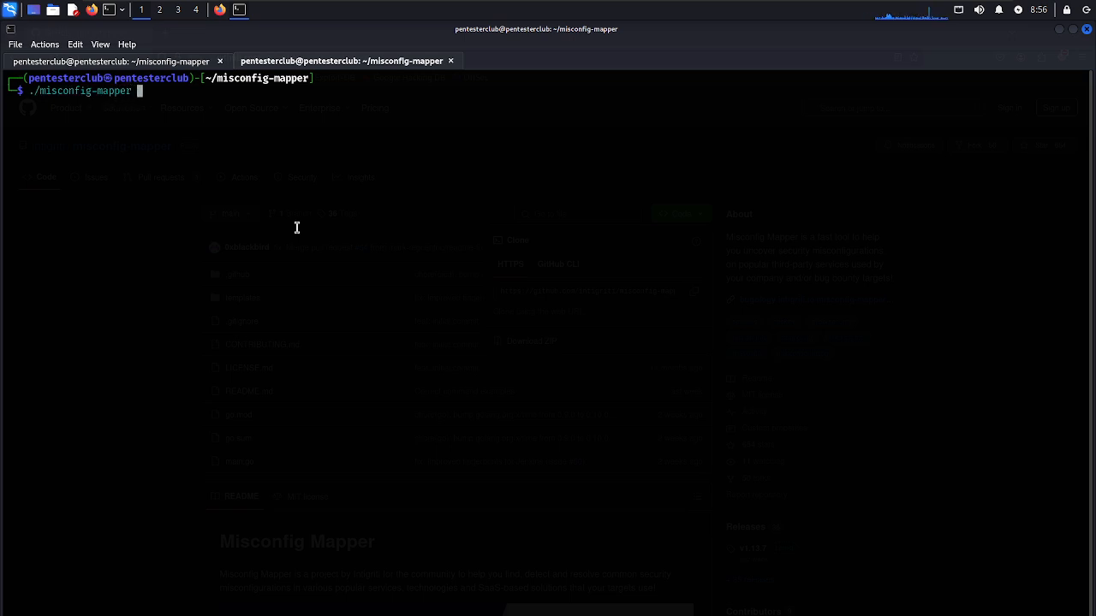
# Add -target " to the new misconfig-mapper command in the second tab
pyautogui.write('-target')
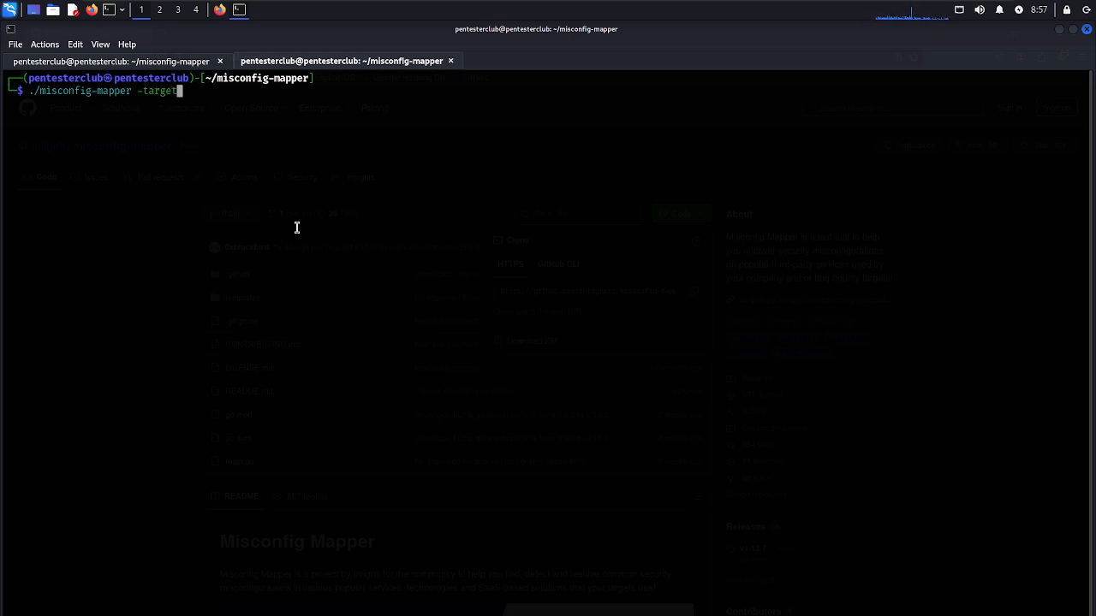
pyautogui.write('"')
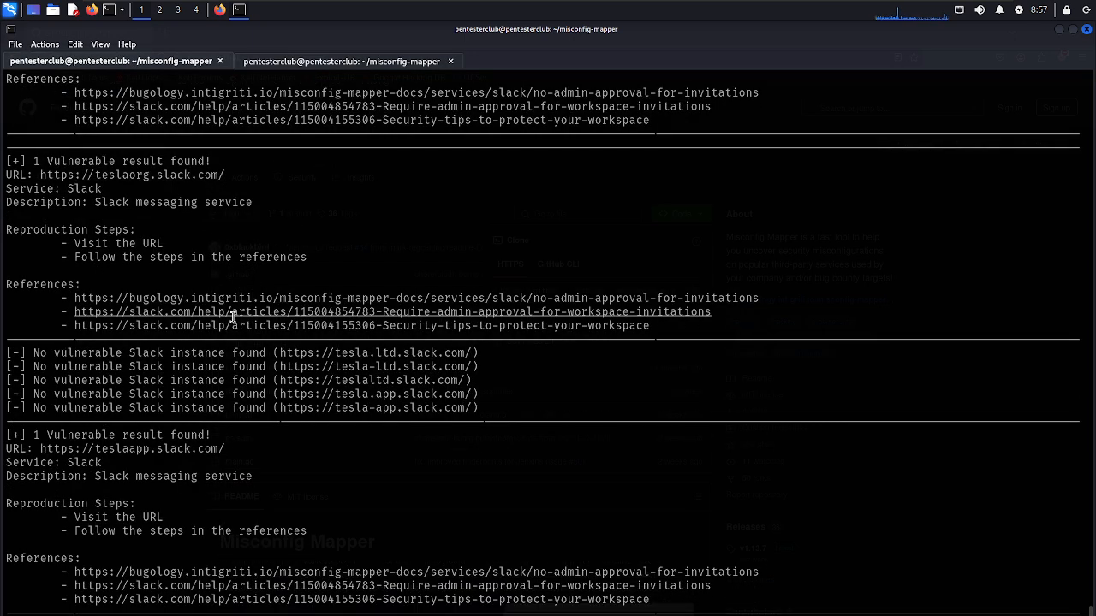
pyautogui.scroll(-3)
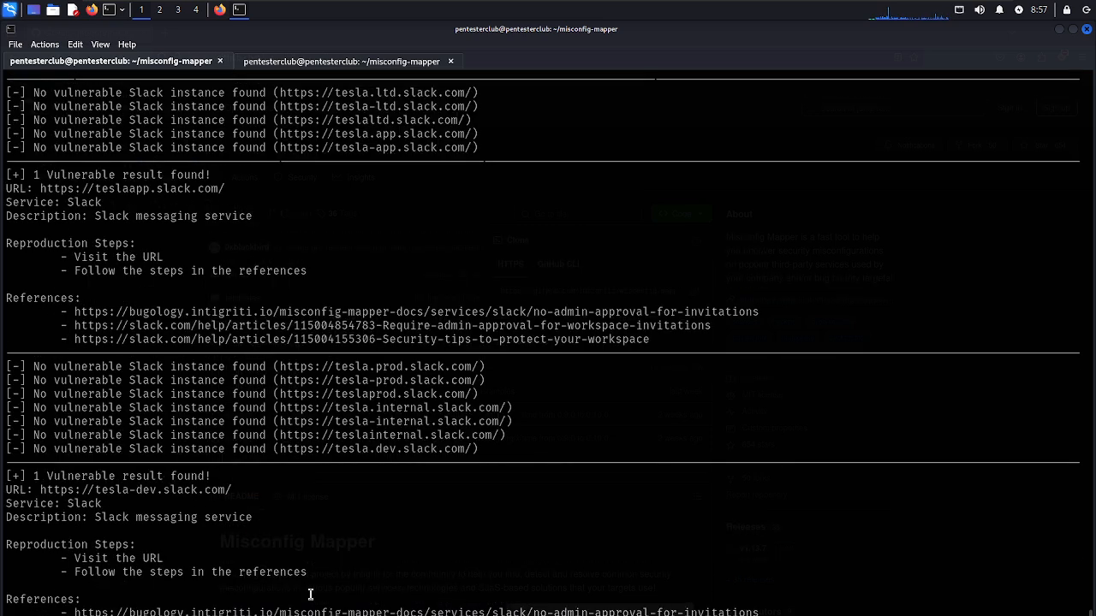
pyautogui.scroll(-3)
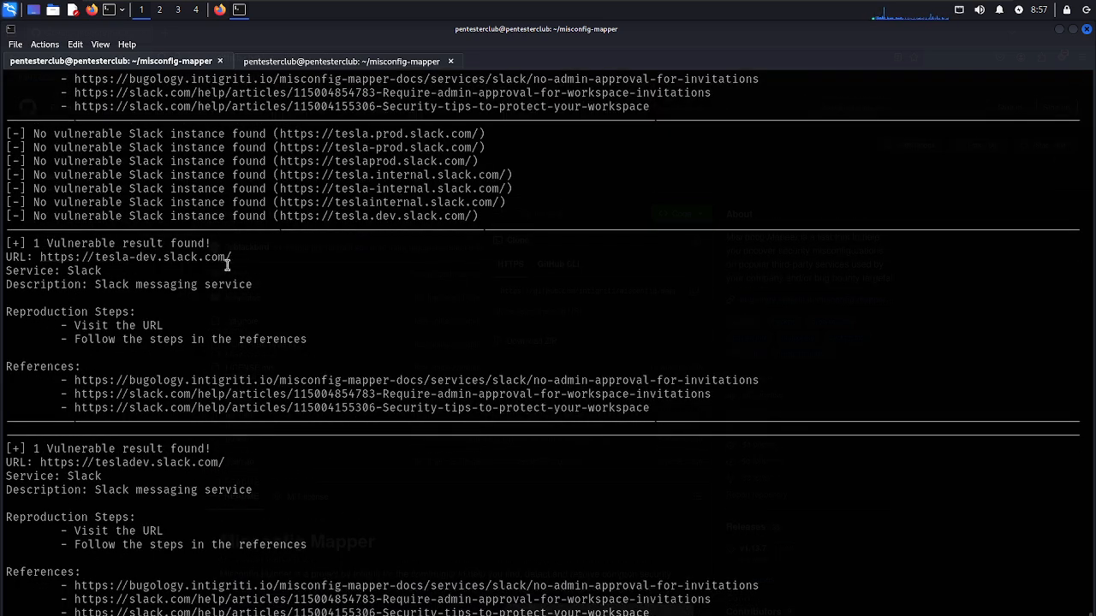
pyautogui.moveTo(272, 344)
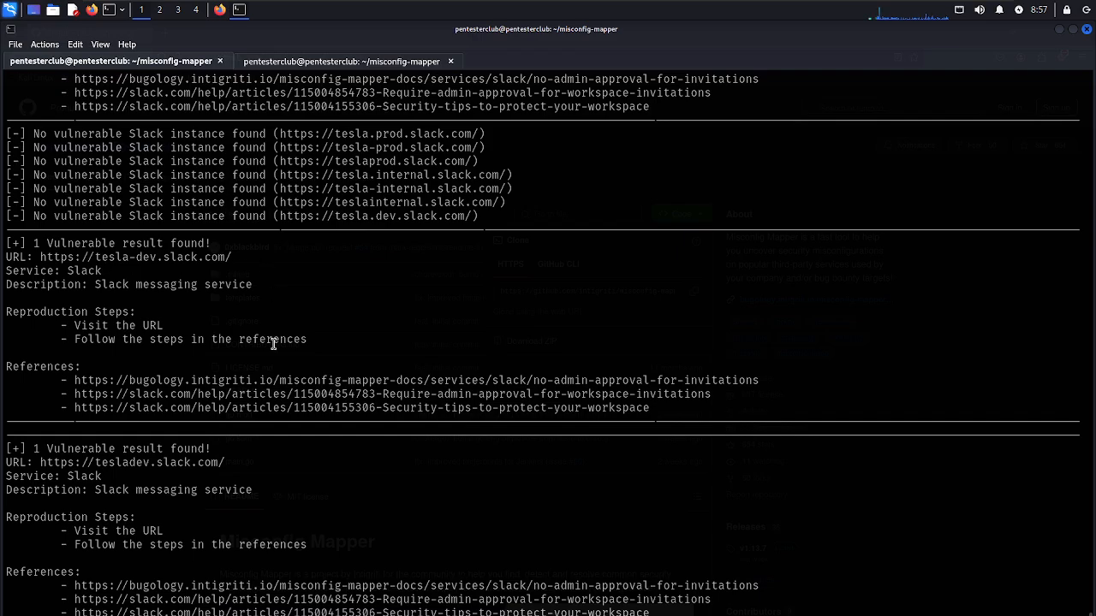
pyautogui.scroll(-3)
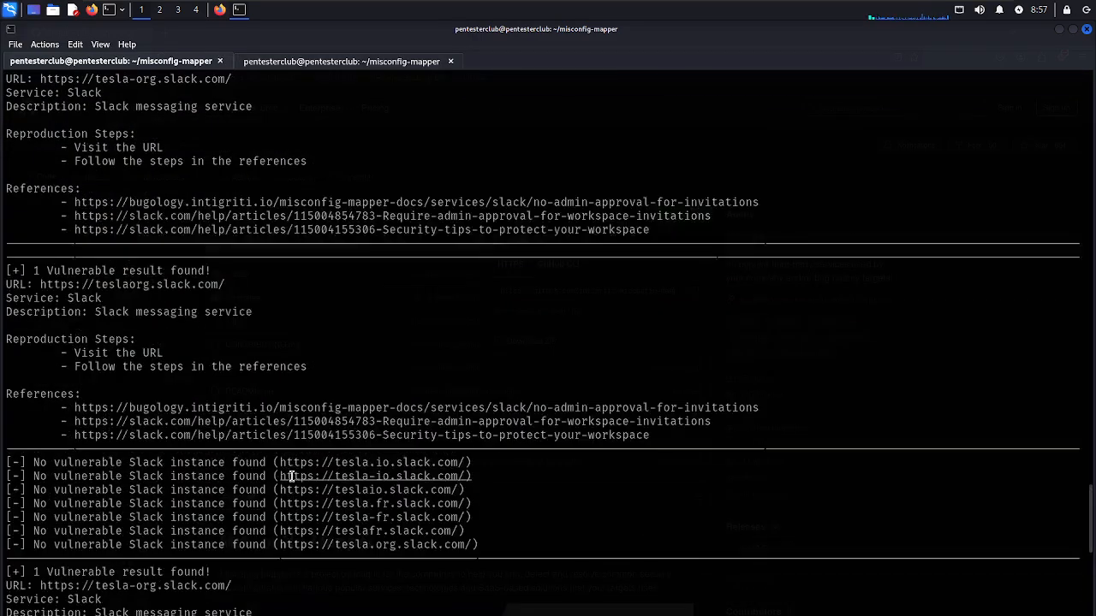
pyautogui.scroll(-3)
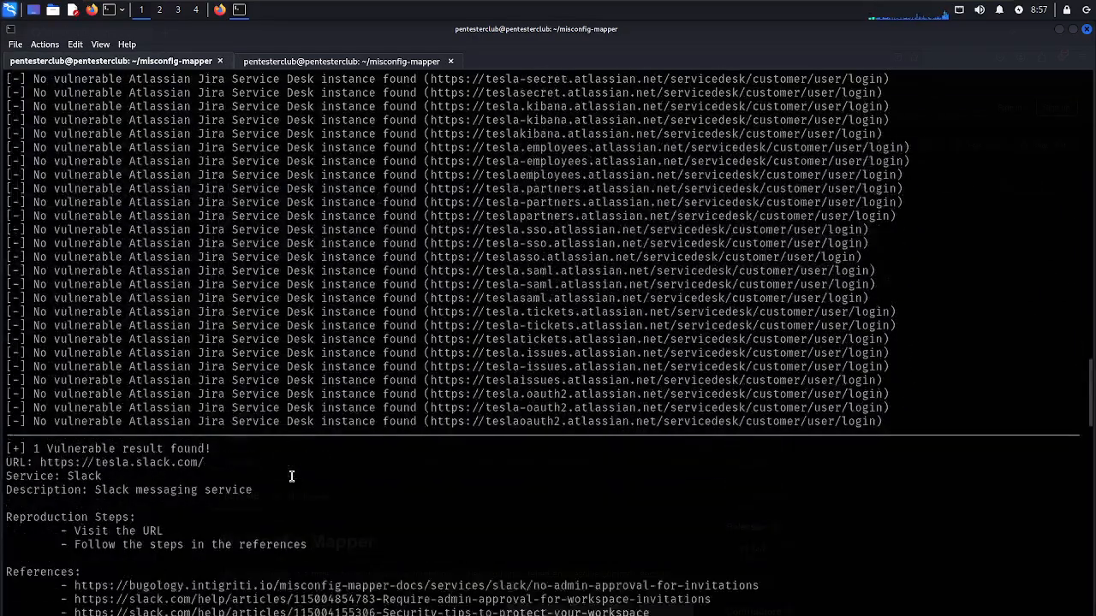
pyautogui.scroll(-3)
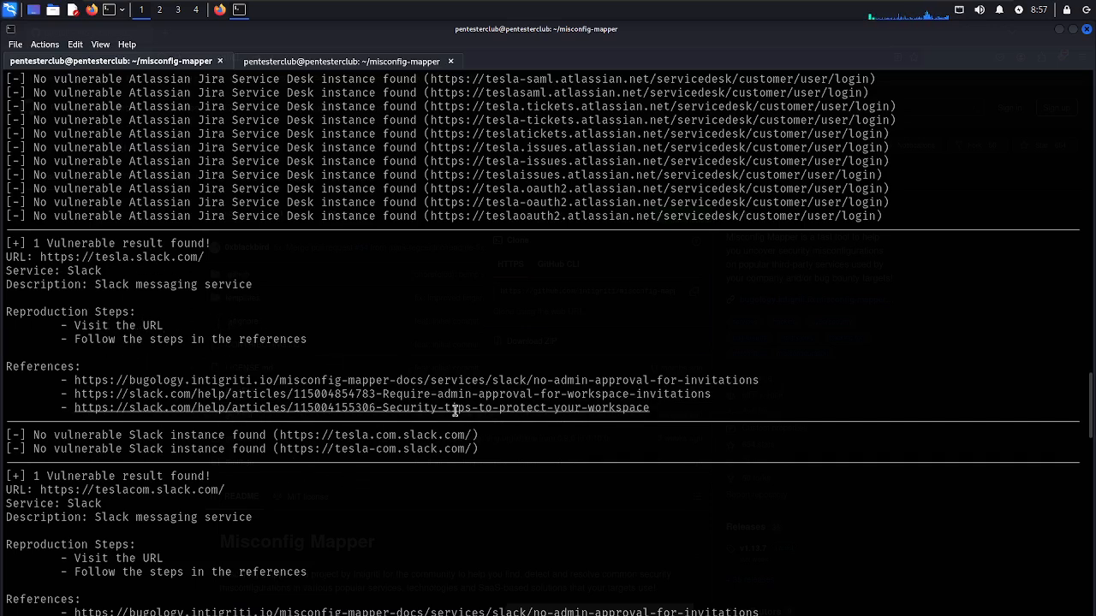
pyautogui.scroll(-3)
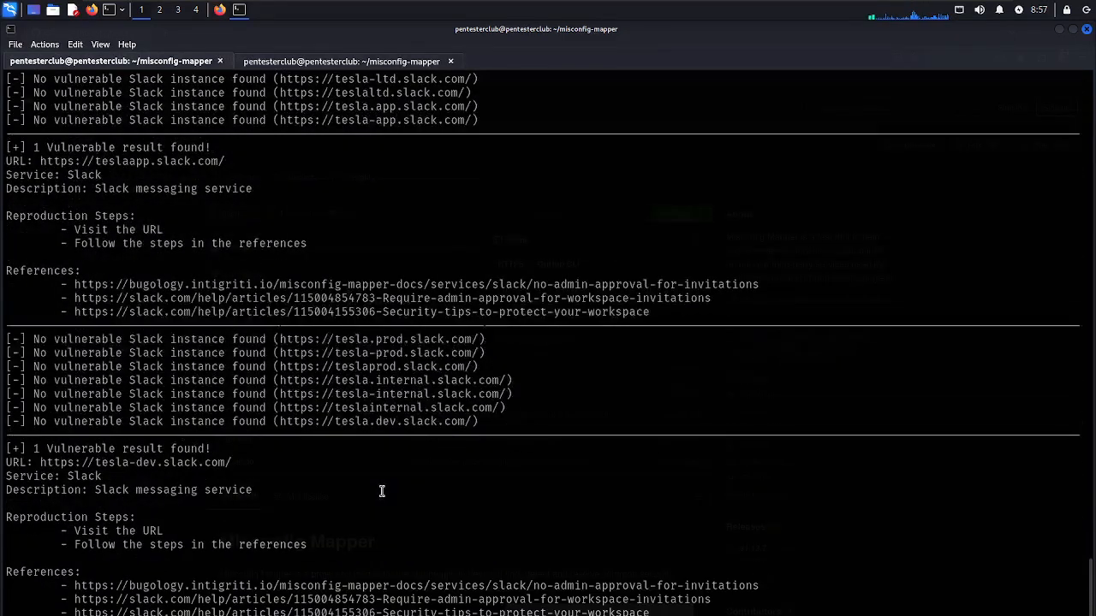
pyautogui.scroll(-3)
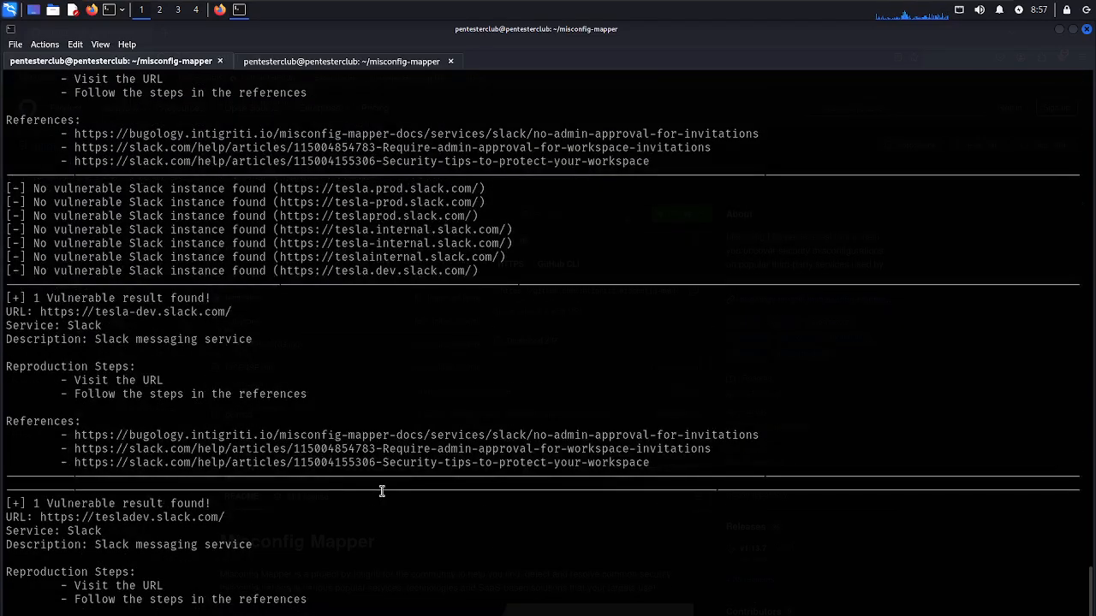
pyautogui.moveTo(631, 489)
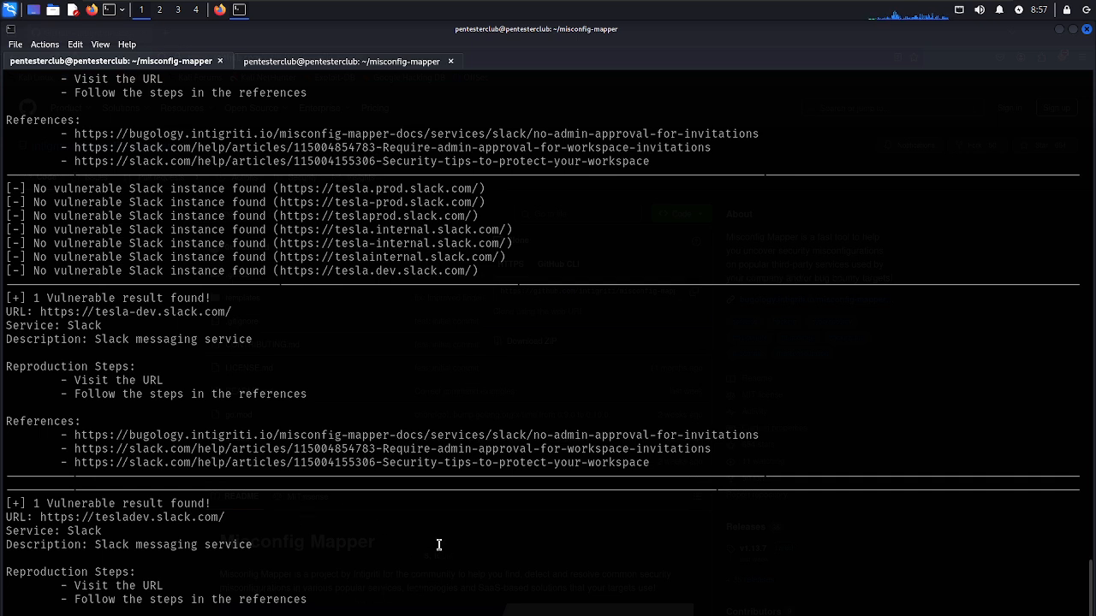
pyautogui.scroll(-3)
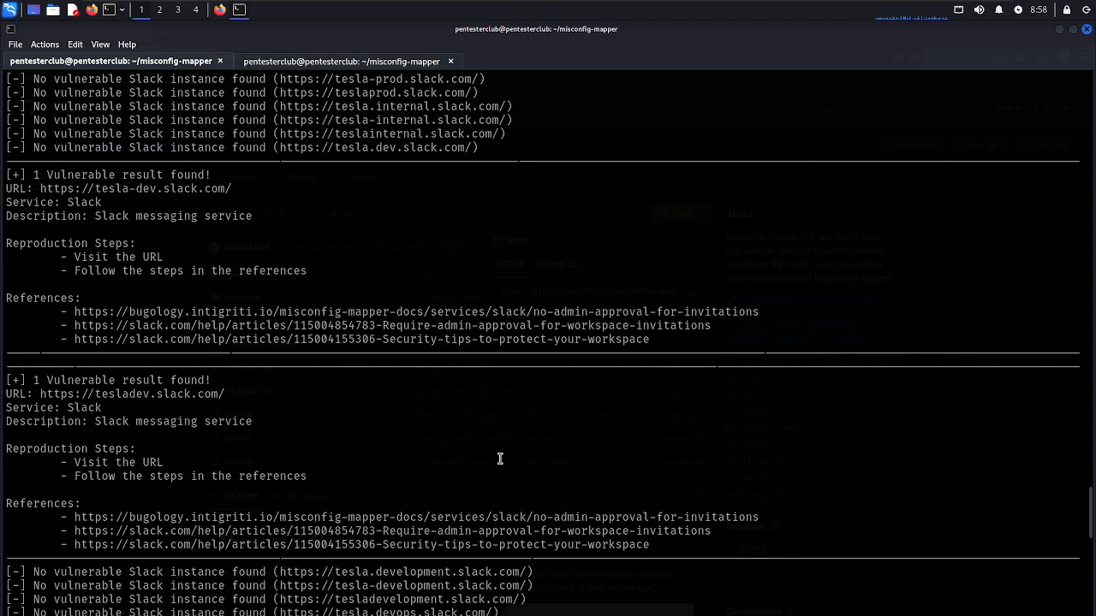
# Scroll through the Google Groups results flagging tesla and teslanet as vulnerable
pyautogui.scroll(-3)
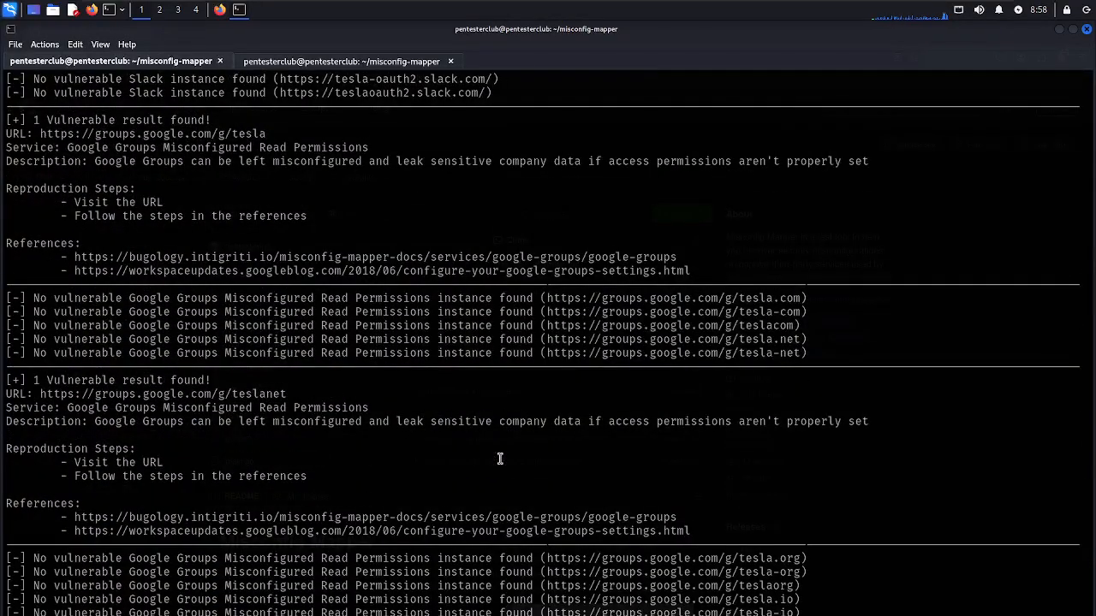
pyautogui.scroll(-3)
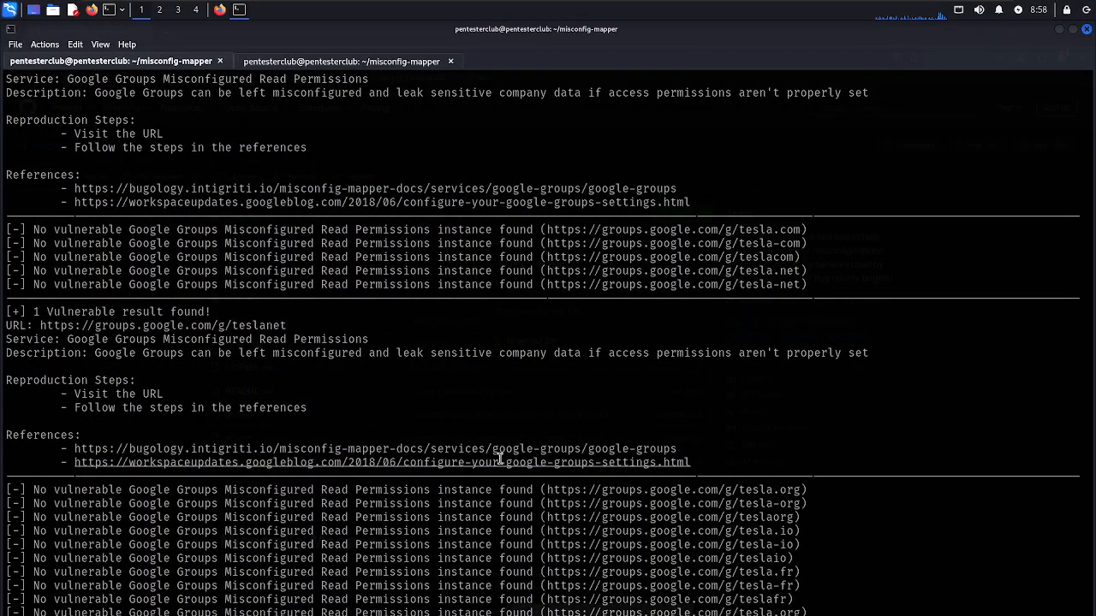
pyautogui.scroll(-3)
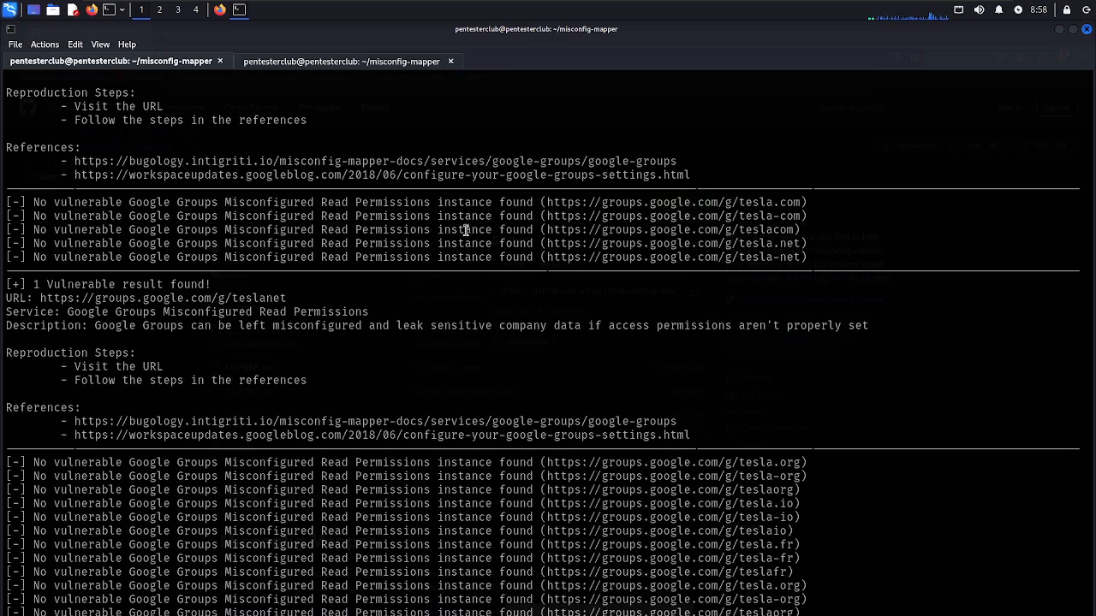
pyautogui.scroll(-3)
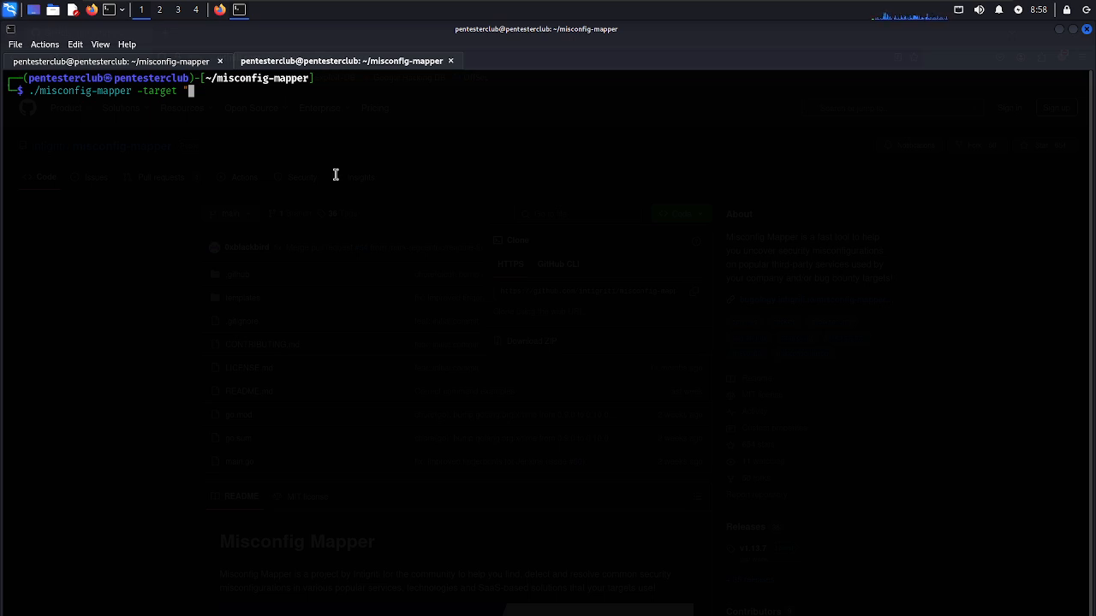
# Run the "bitman" scan on all services with -skip-misconfiguration-check true, then start clearing
pyautogui.write('bitman')
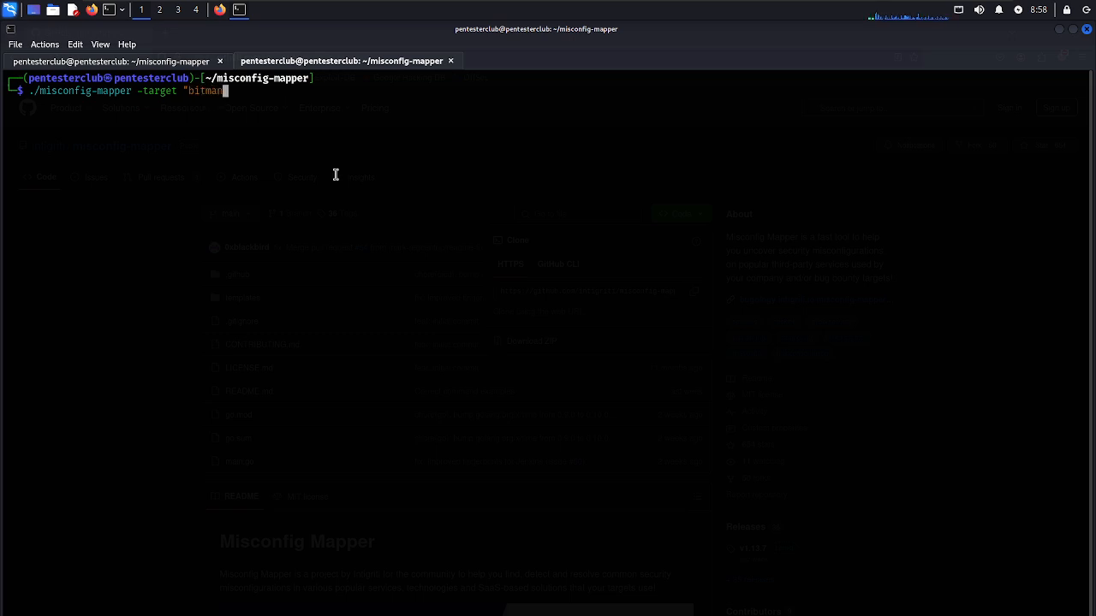
pyautogui.write('"')
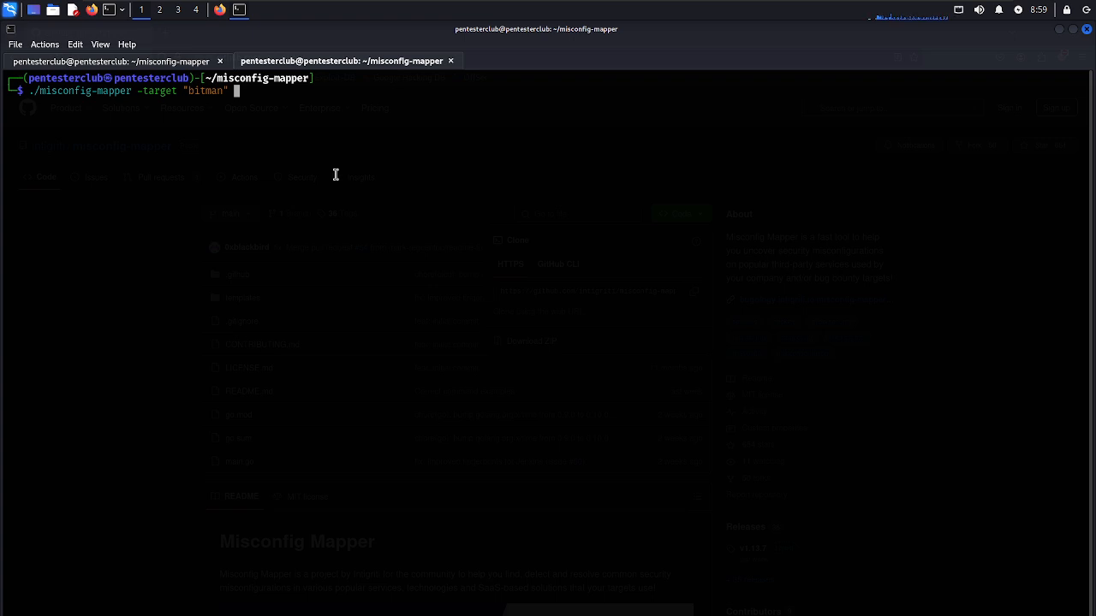
pyautogui.write('-service')
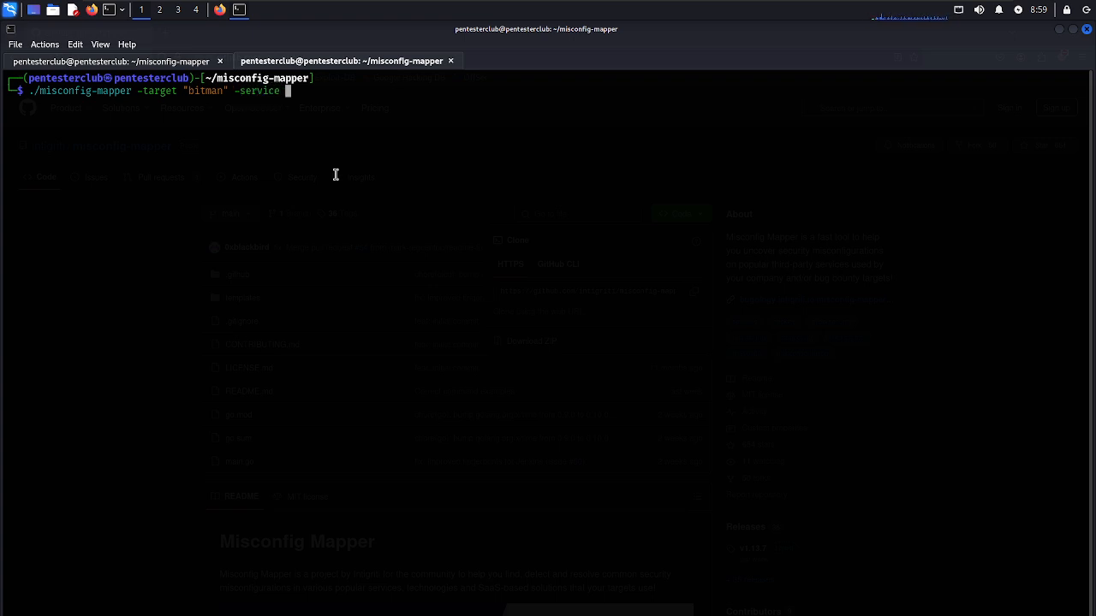
pyautogui.write('"*" -skip-')
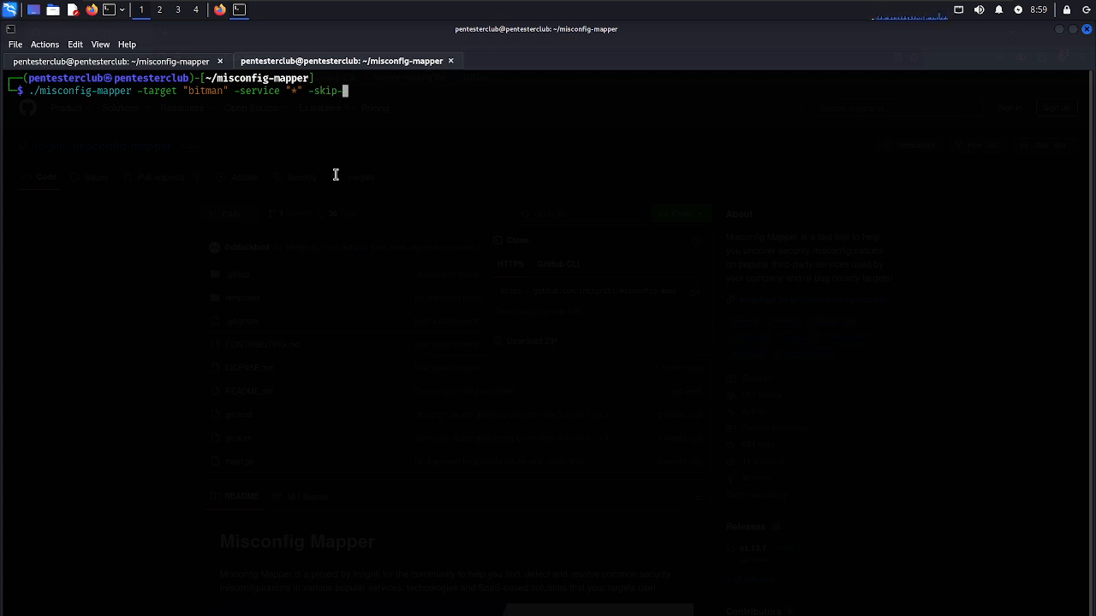
pyautogui.write('misconf')
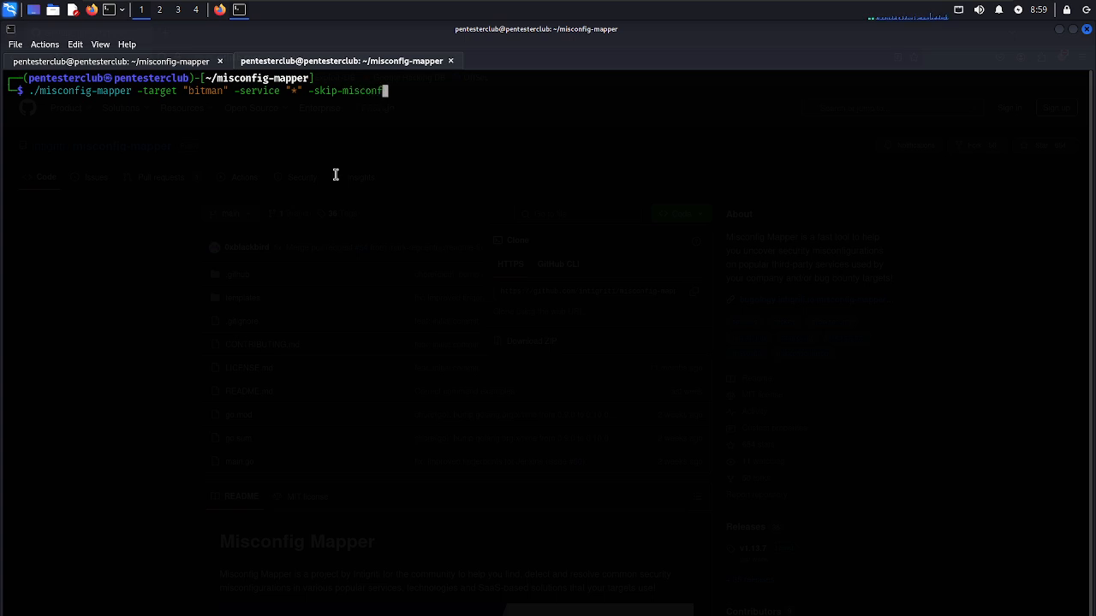
pyautogui.write('gu')
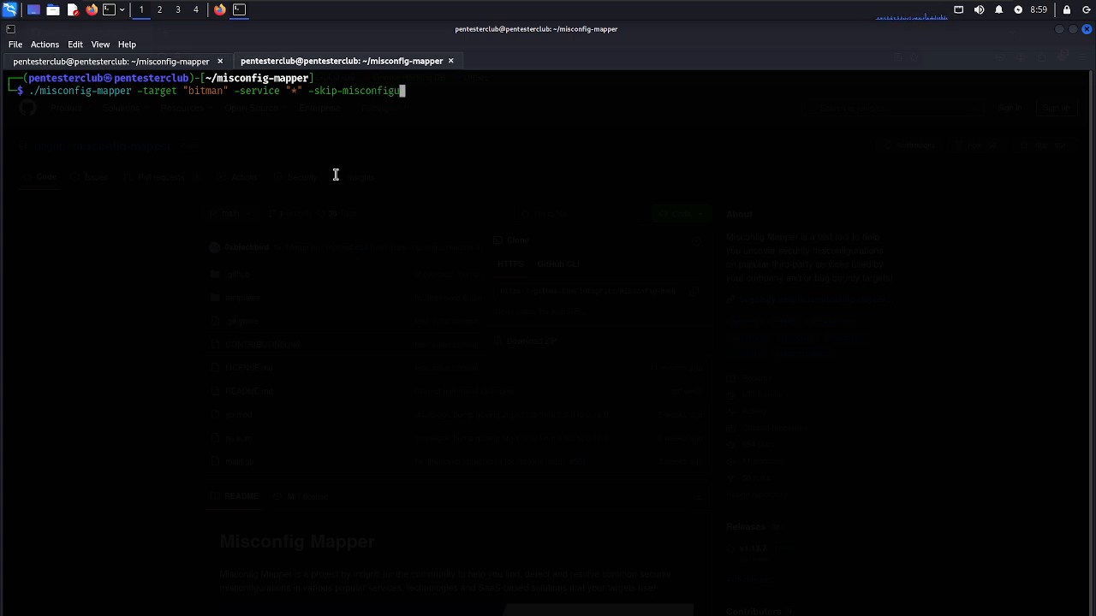
pyautogui.write('ation')
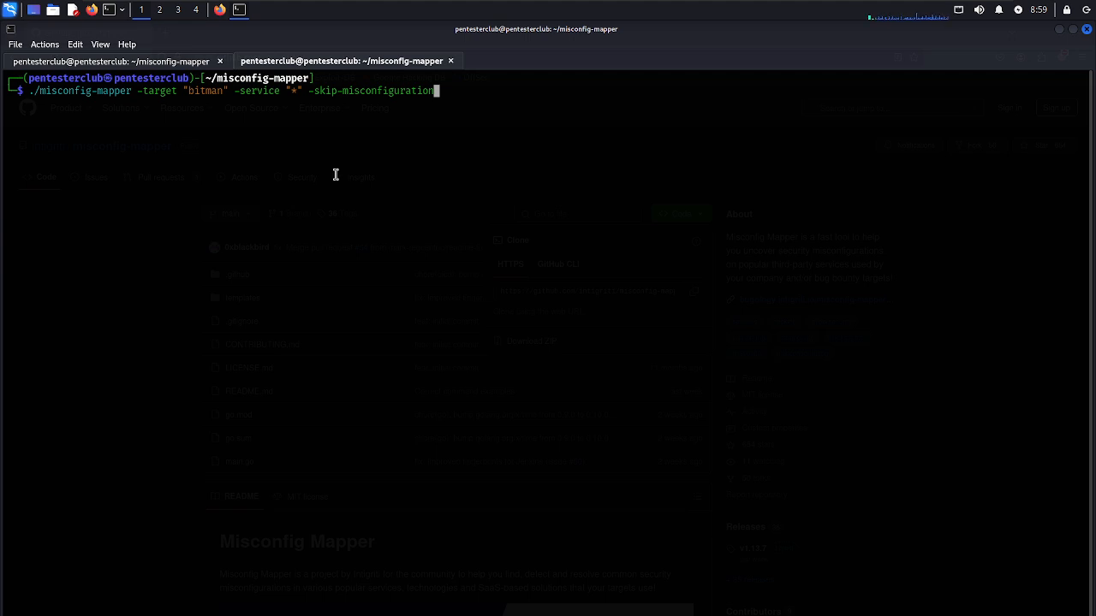
pyautogui.write('-check')
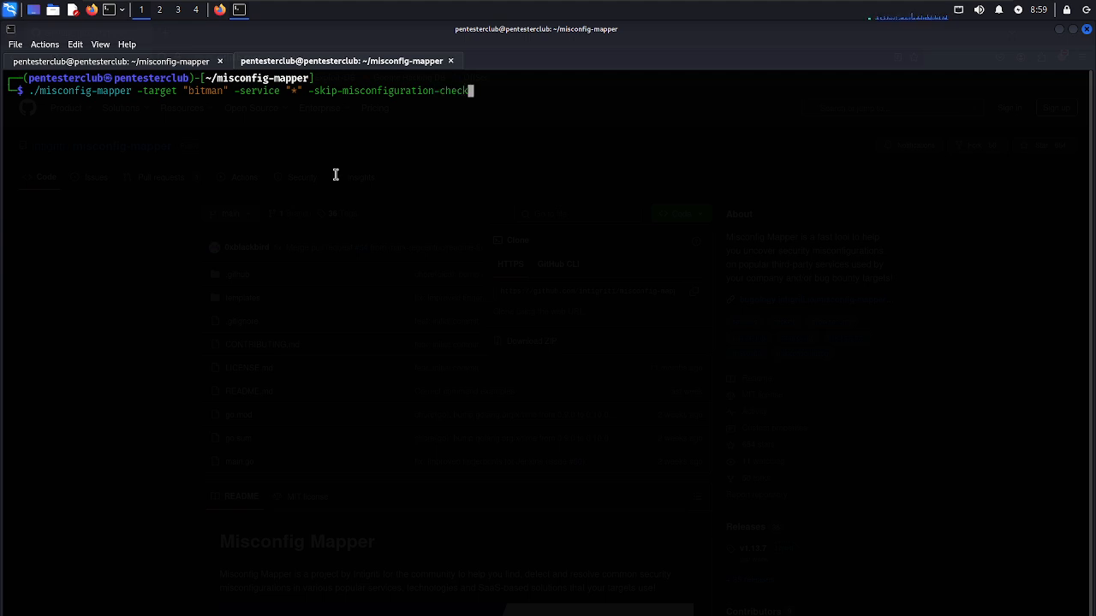
pyautogui.write('true')
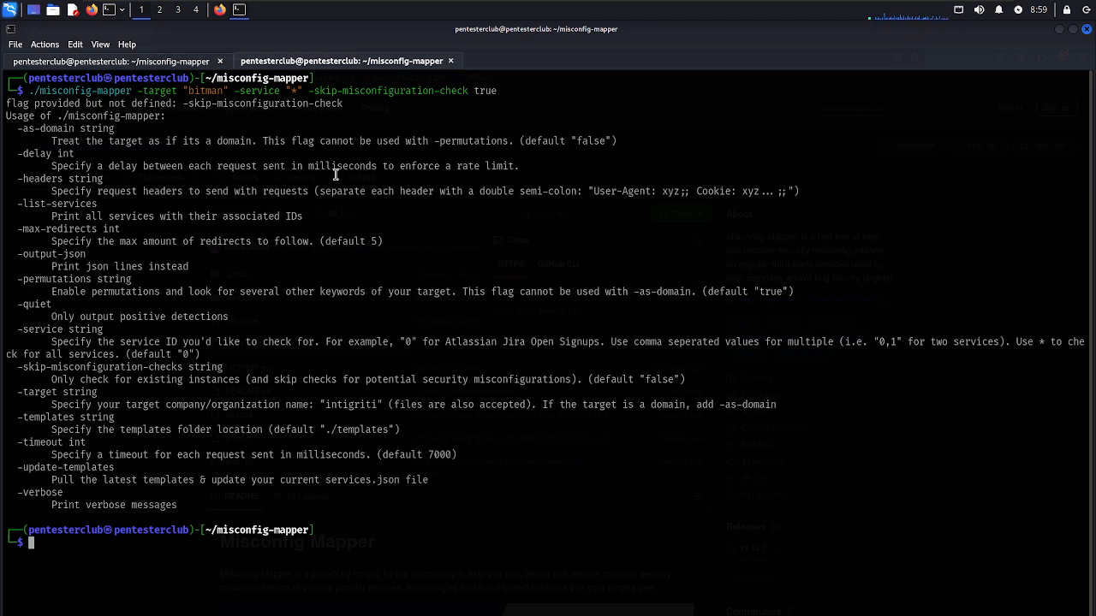
pyautogui.write('clea')
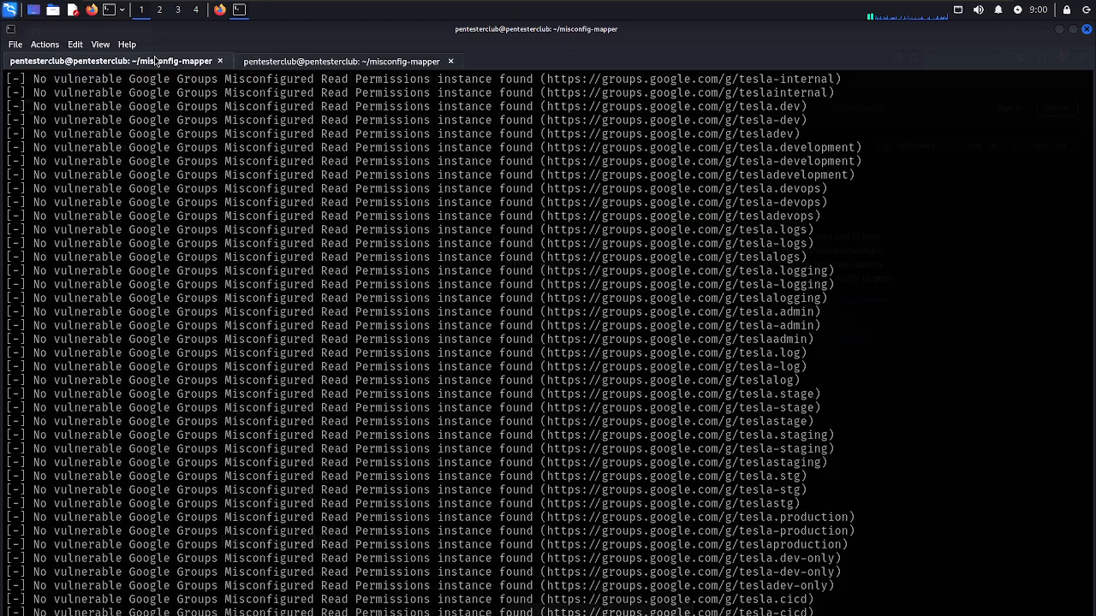
# Scroll the scan results and copy the tesla.internal Google Groups link address
pyautogui.scroll(-3)
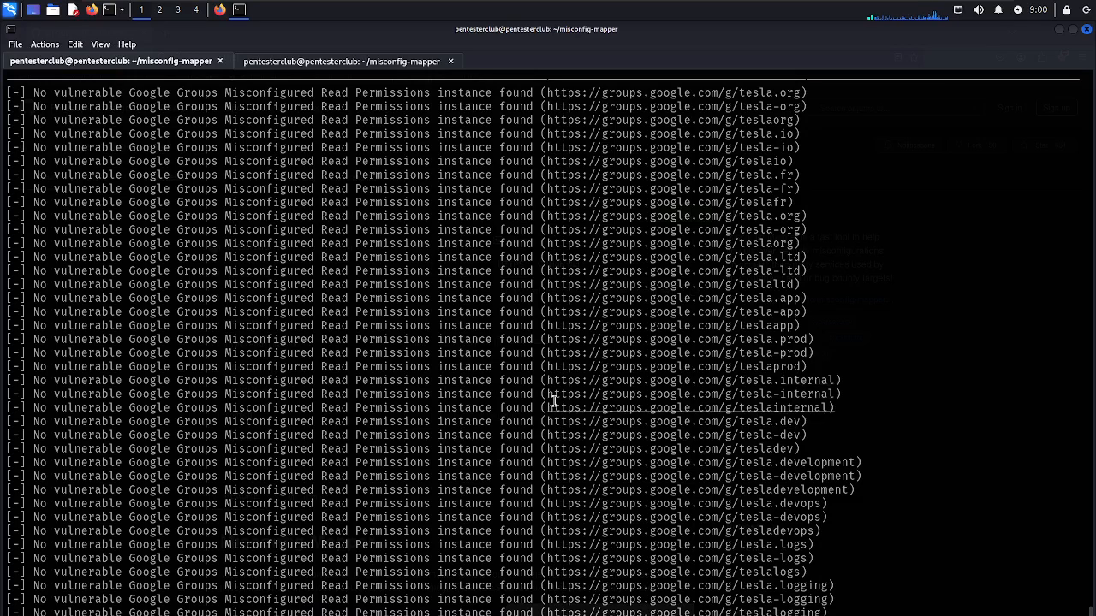
pyautogui.rightClick(625, 381)
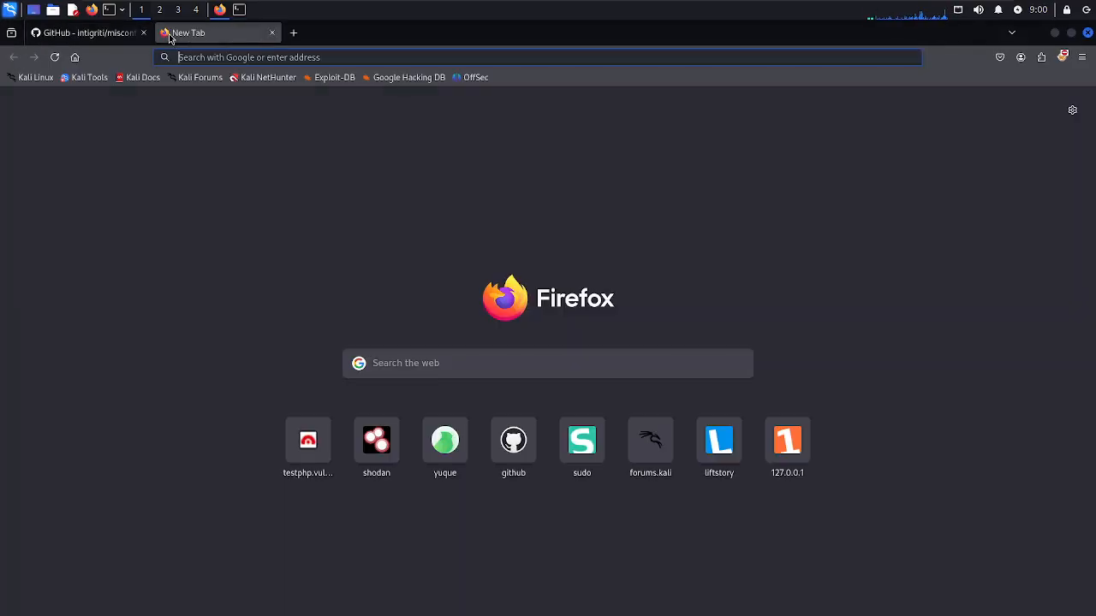
pyautogui.write('https://groups.google.com/g/tesla.internal')
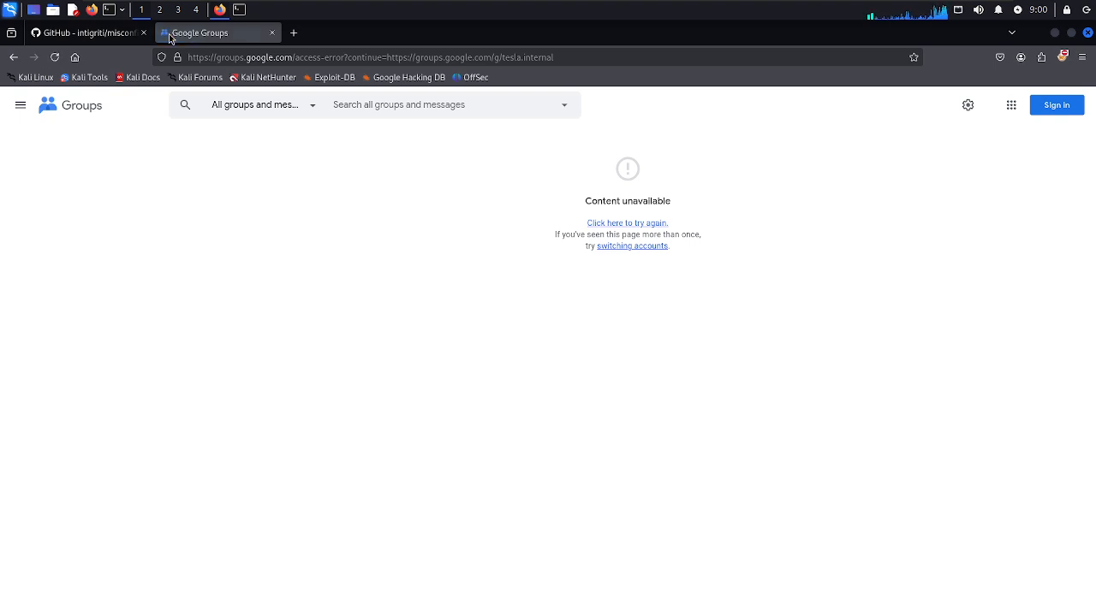
pyautogui.moveTo(182, 39)
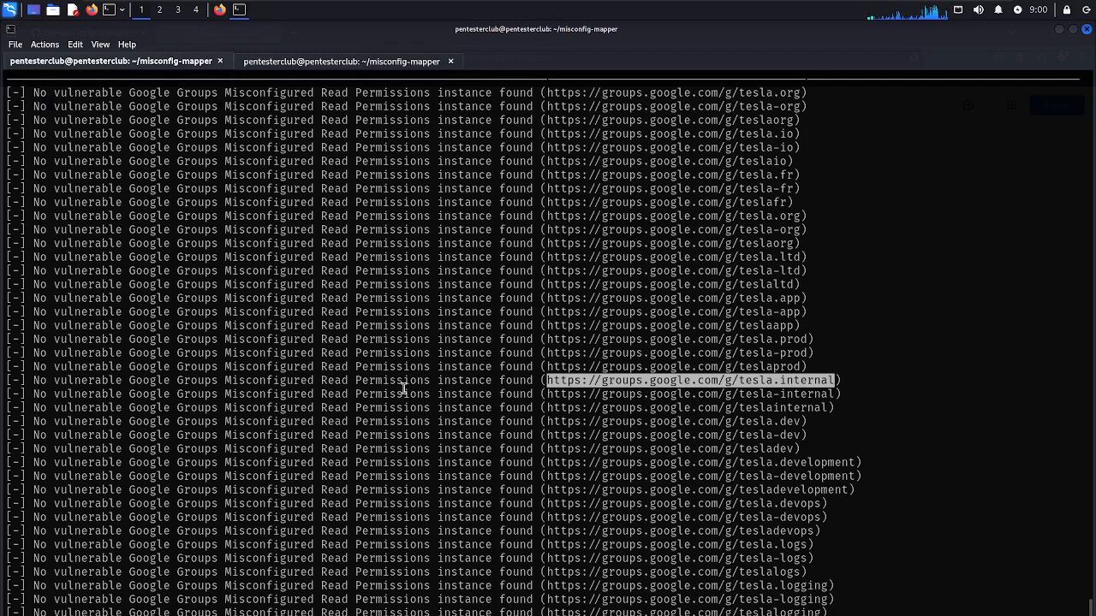
# Open the teslasso Slack finding's Security tips reference link in the browser
pyautogui.scroll(-3)
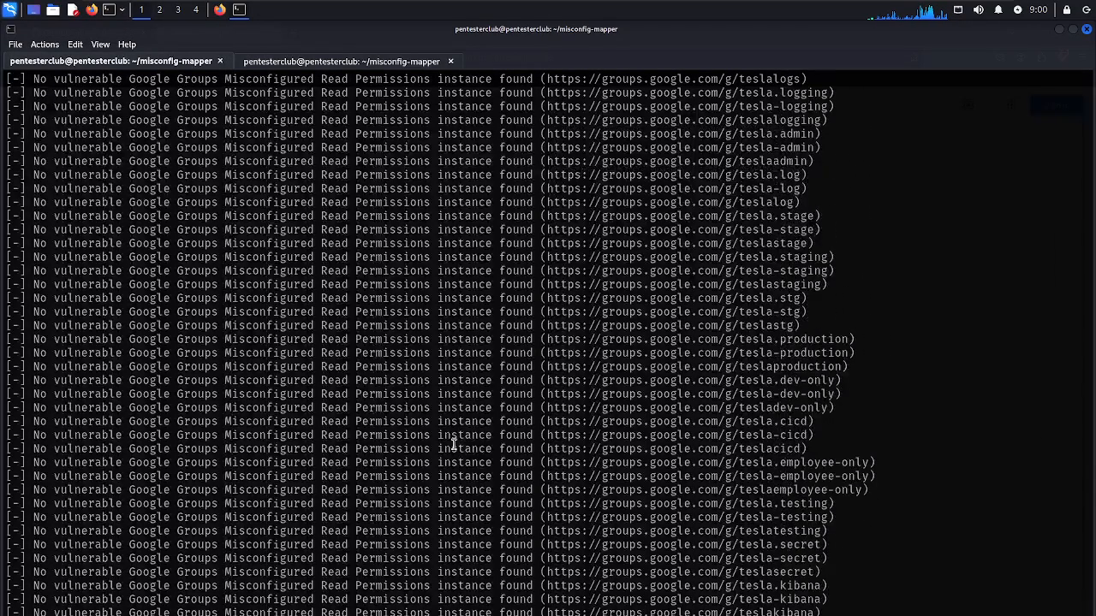
pyautogui.scroll(-3)
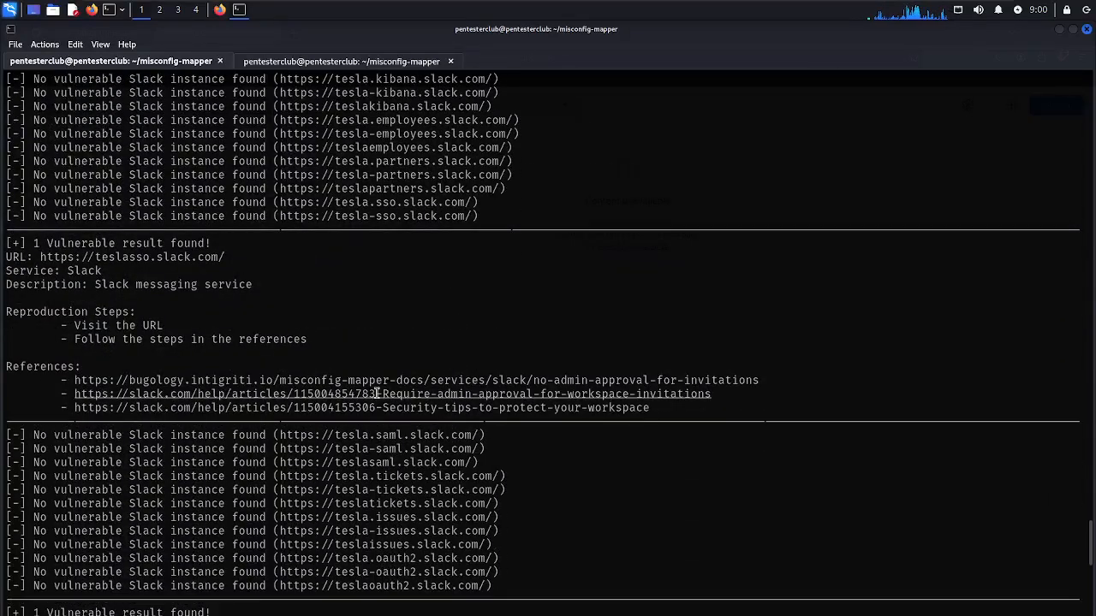
pyautogui.rightClick(416, 380)
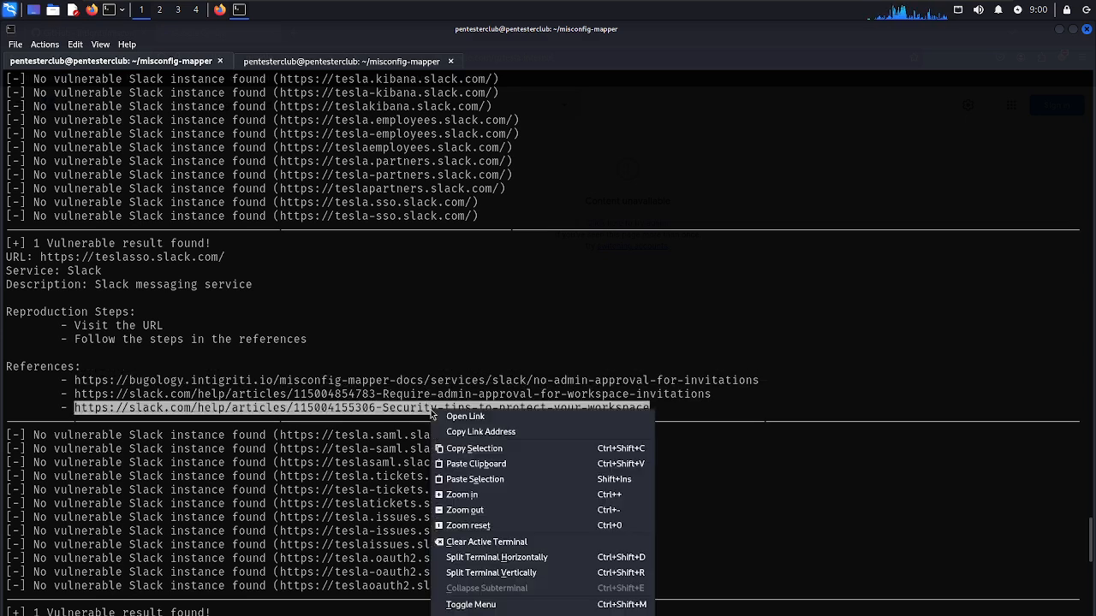
pyautogui.click(465, 416)
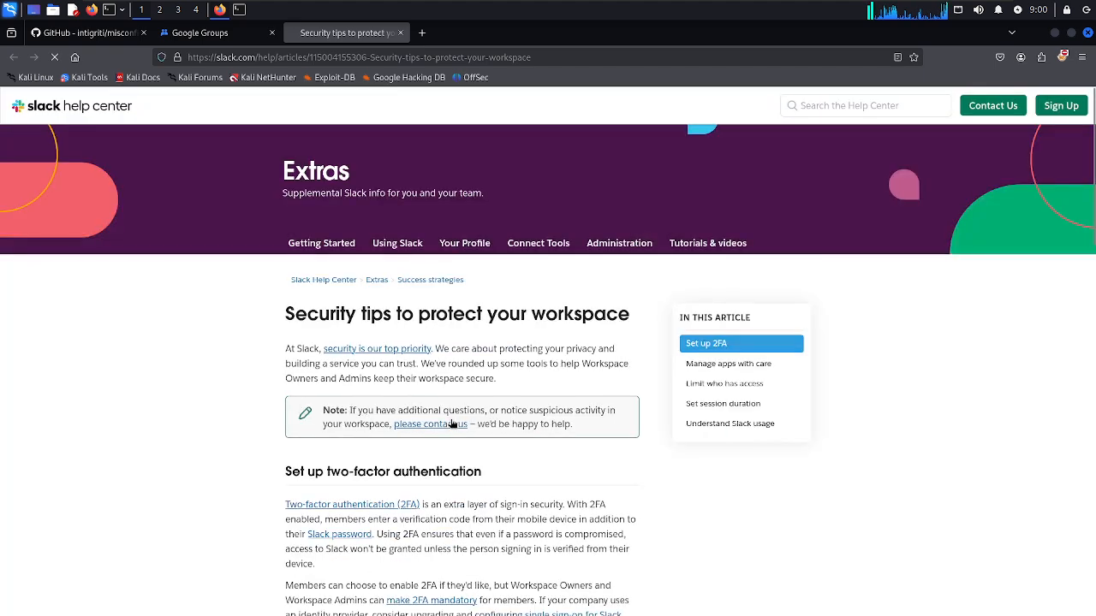
# Scroll through Slack's 'Security tips to protect your workspace' help article
pyautogui.scroll(-3)
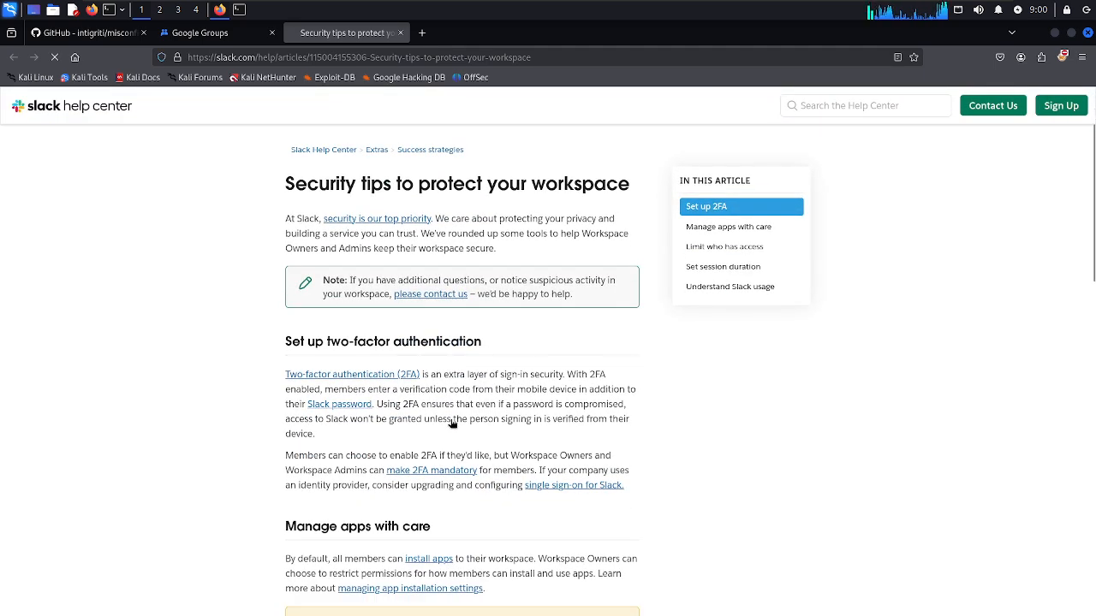
pyautogui.moveTo(520, 273)
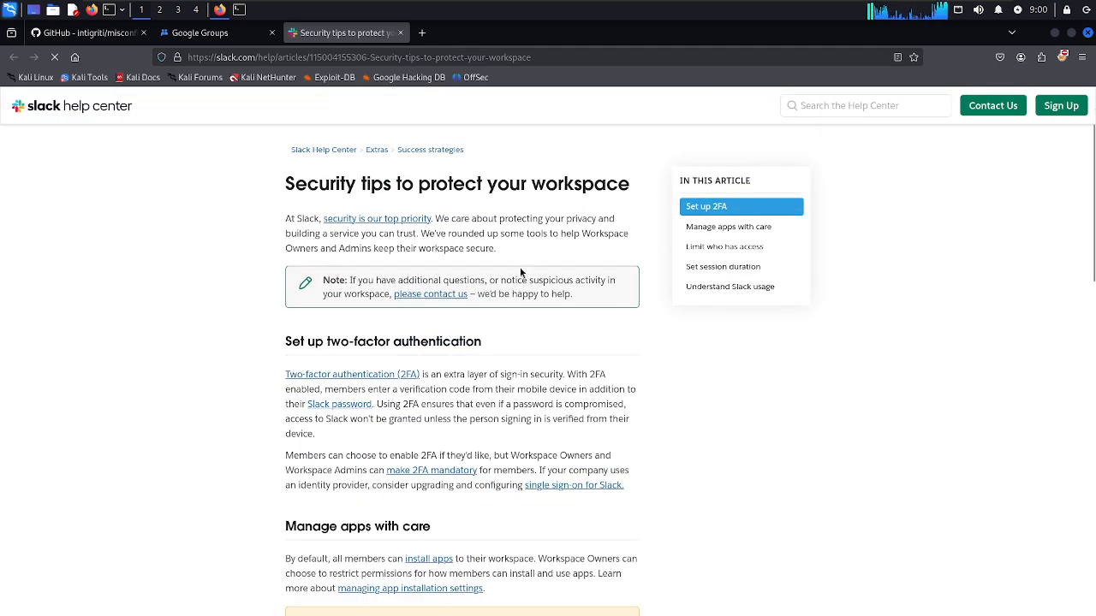
pyautogui.scroll(-3)
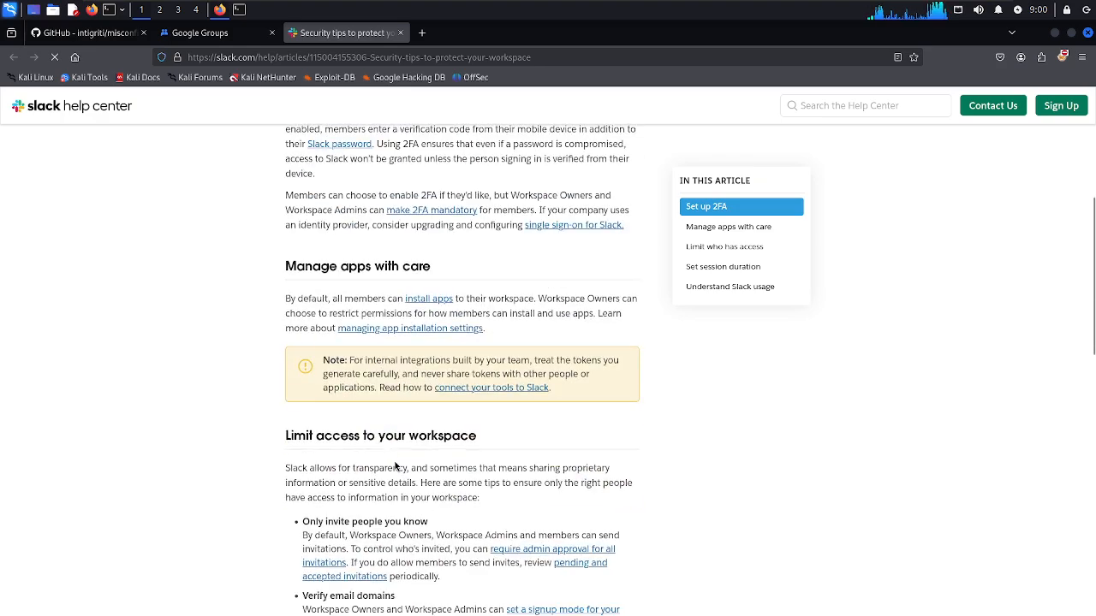
pyautogui.scroll(-3)
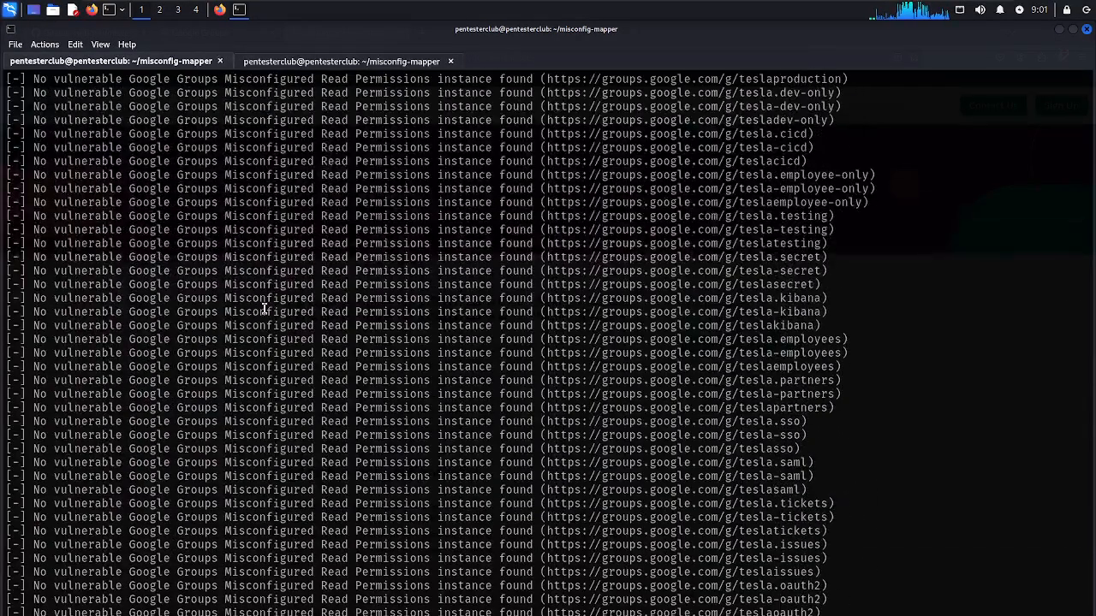
# Scroll to the Cloud Storage results and right-click the tesla.com.storage.googleapis.com address
pyautogui.scroll(-3)
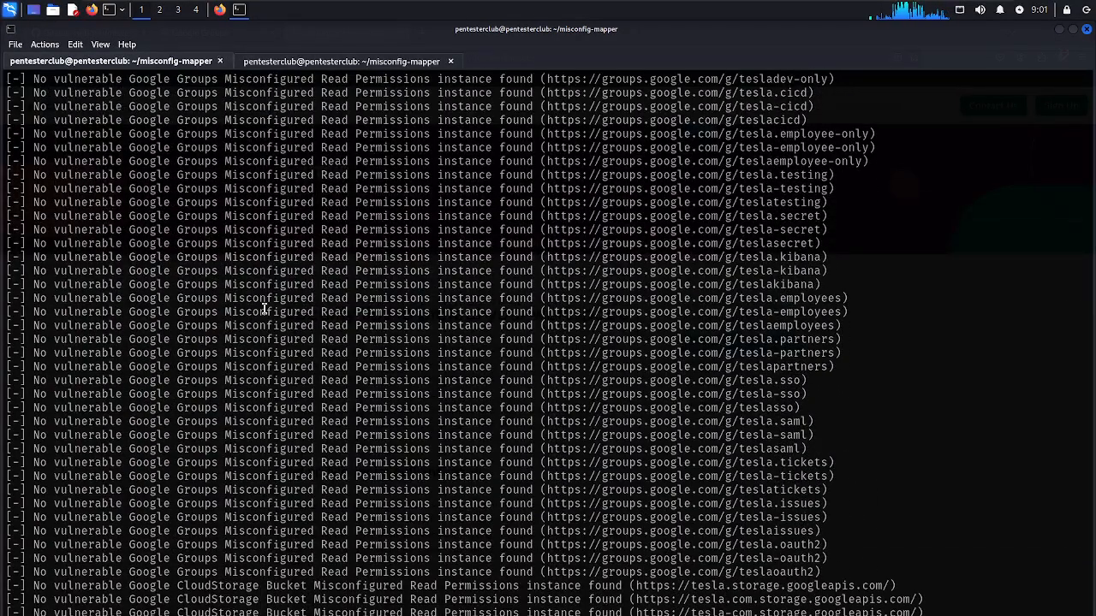
pyautogui.scroll(-3)
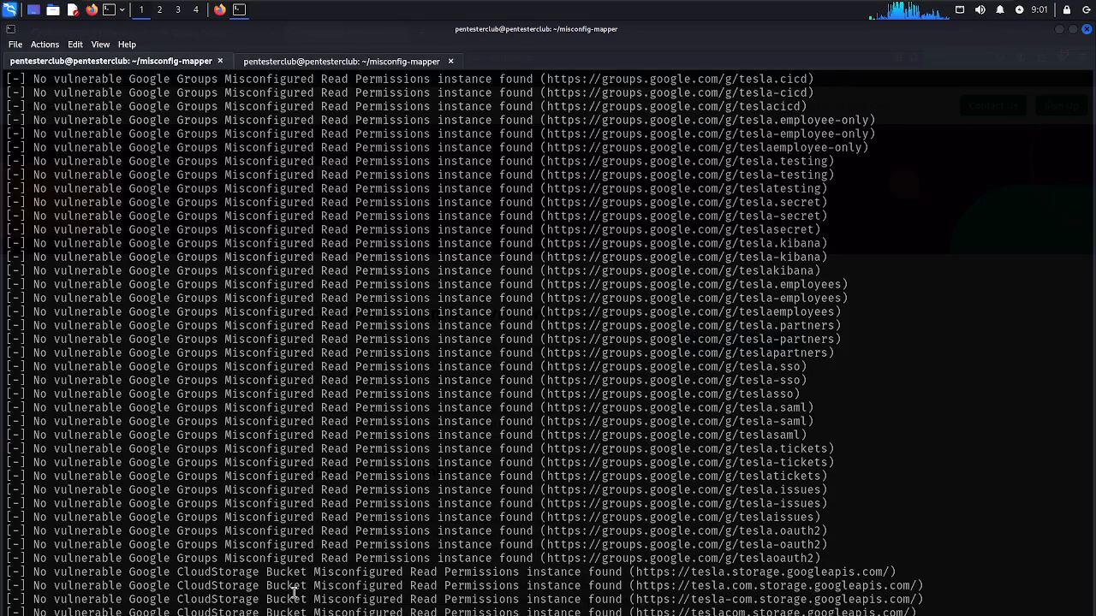
pyautogui.scroll(-3)
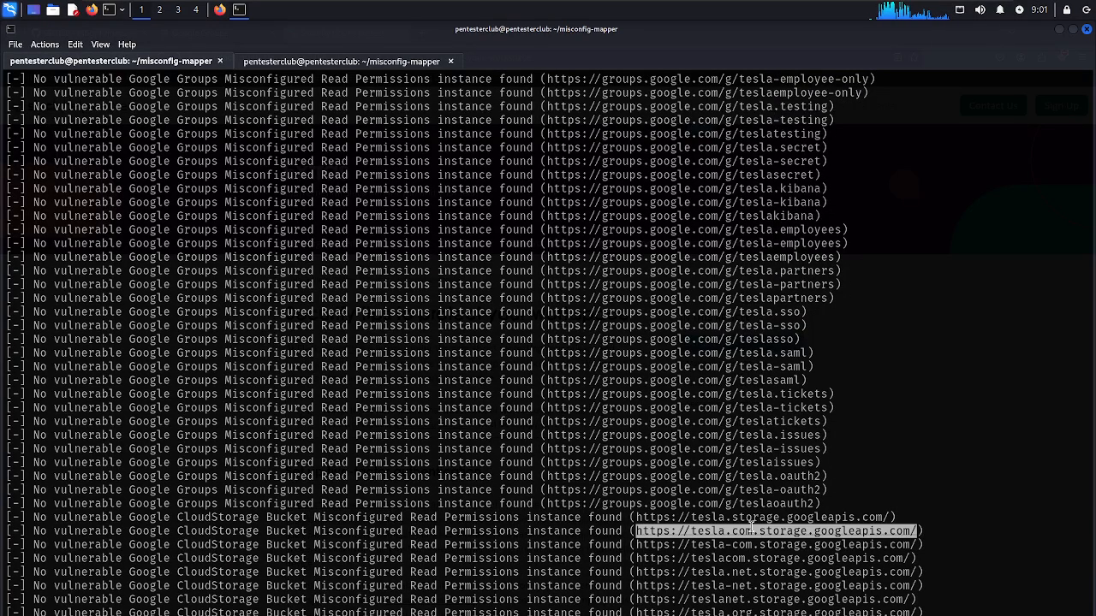
pyautogui.rightClick(751, 524)
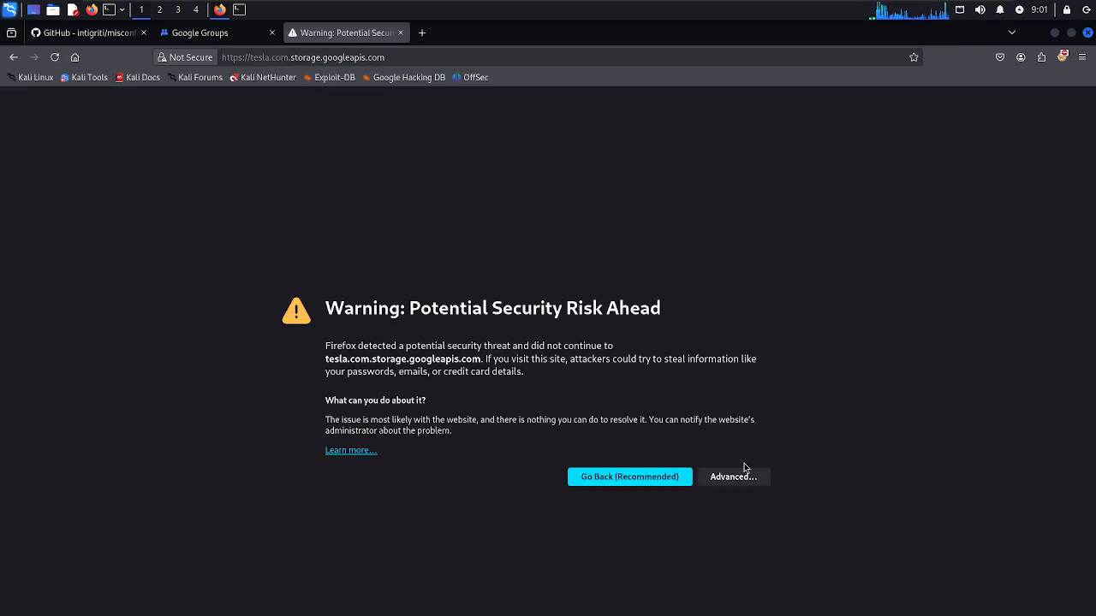
# Expand Advanced on the security warning to reach the tesla.com bucket page
pyautogui.click(732, 477)
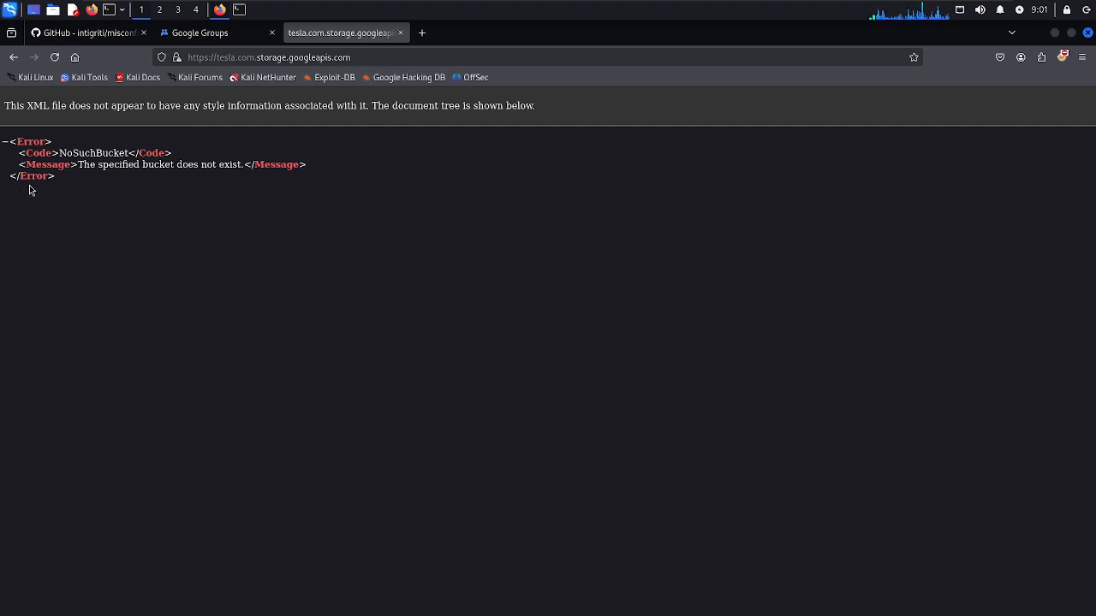
pyautogui.moveTo(229, 325)
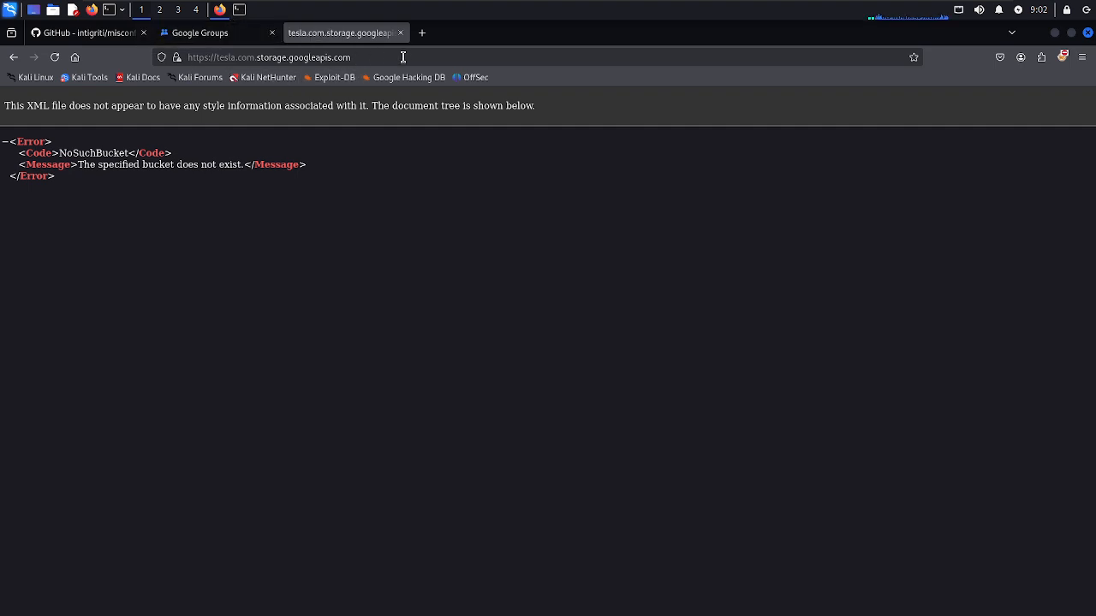
pyautogui.moveTo(357, 294)
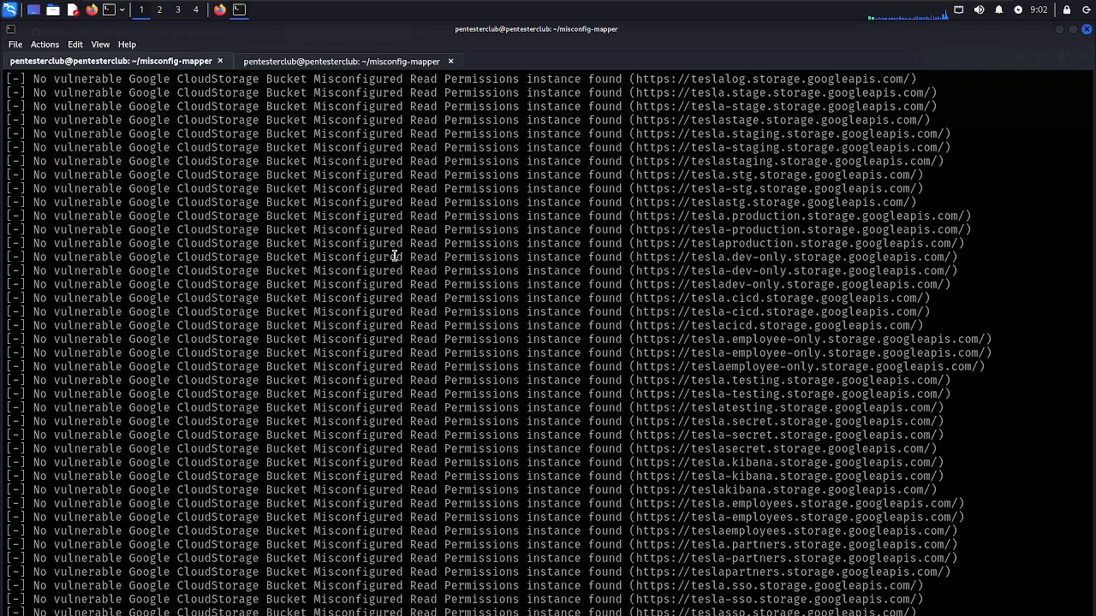
# Scroll through the bitman scan's many vulnerable Slack workspace findings
pyautogui.scroll(-3)
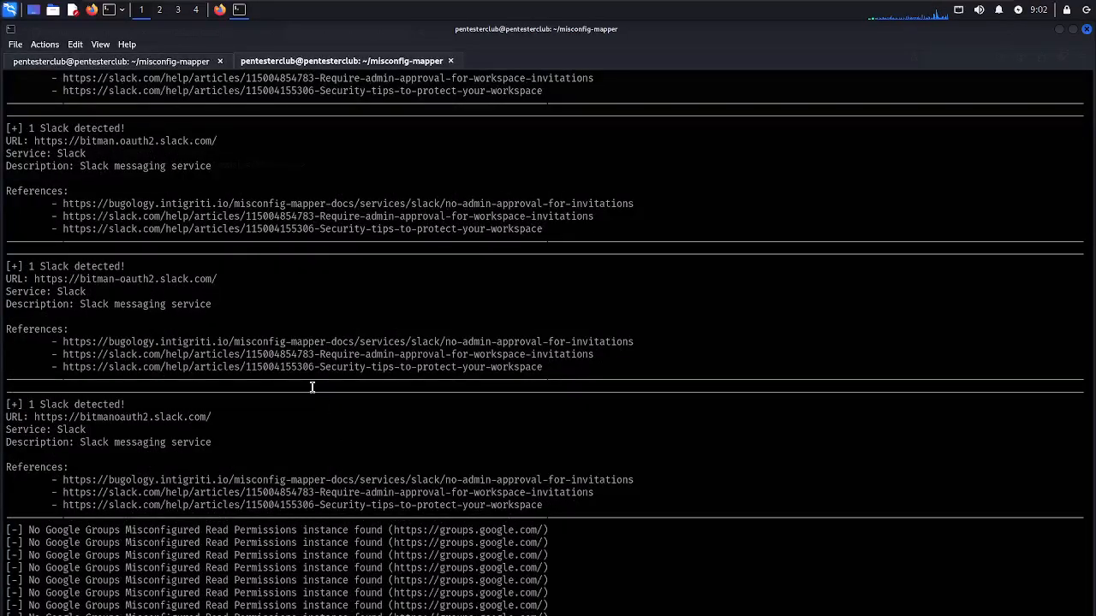
pyautogui.scroll(-3)
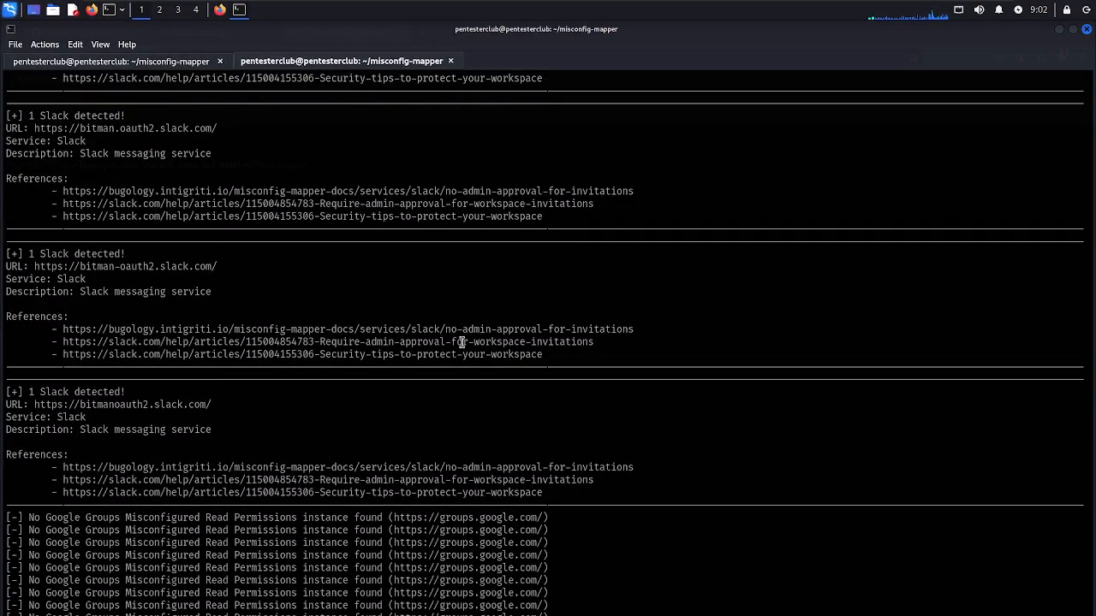
pyautogui.scroll(-3)
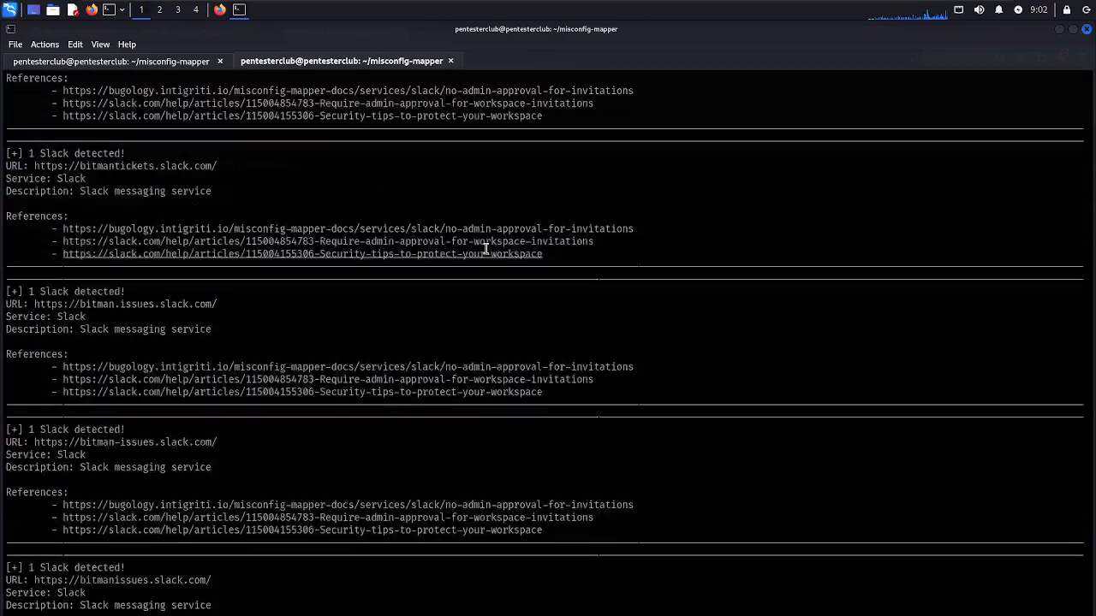
pyautogui.scroll(-3)
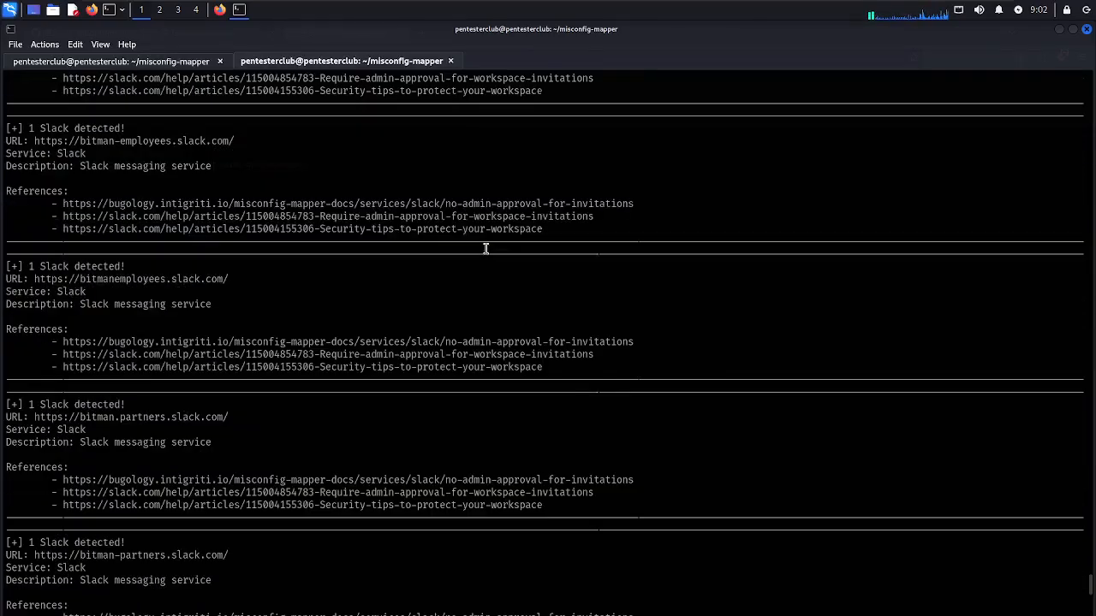
pyautogui.scroll(-3)
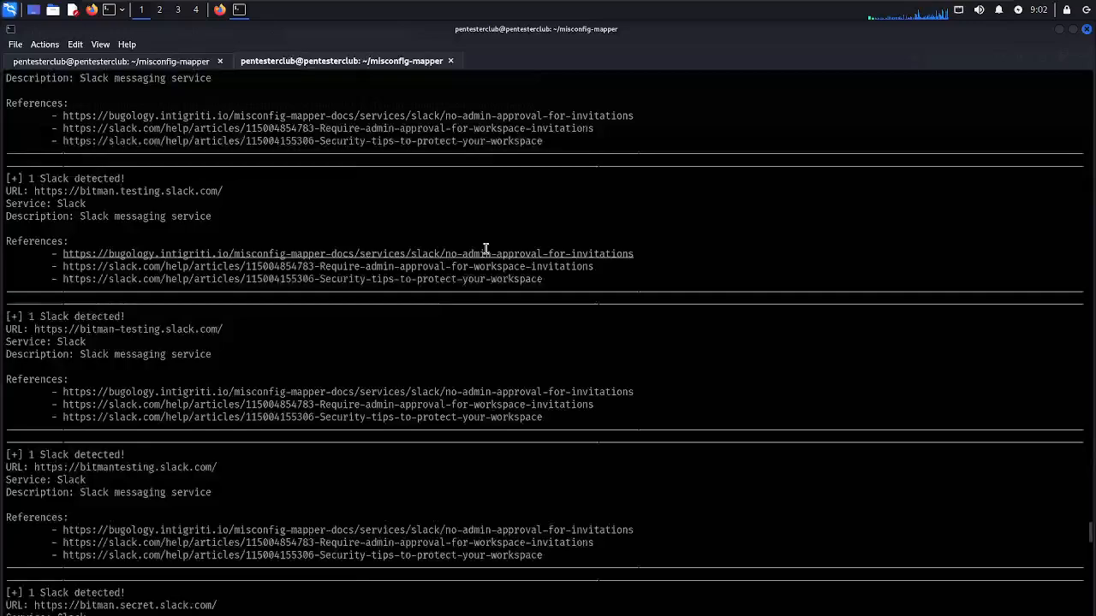
pyautogui.scroll(-3)
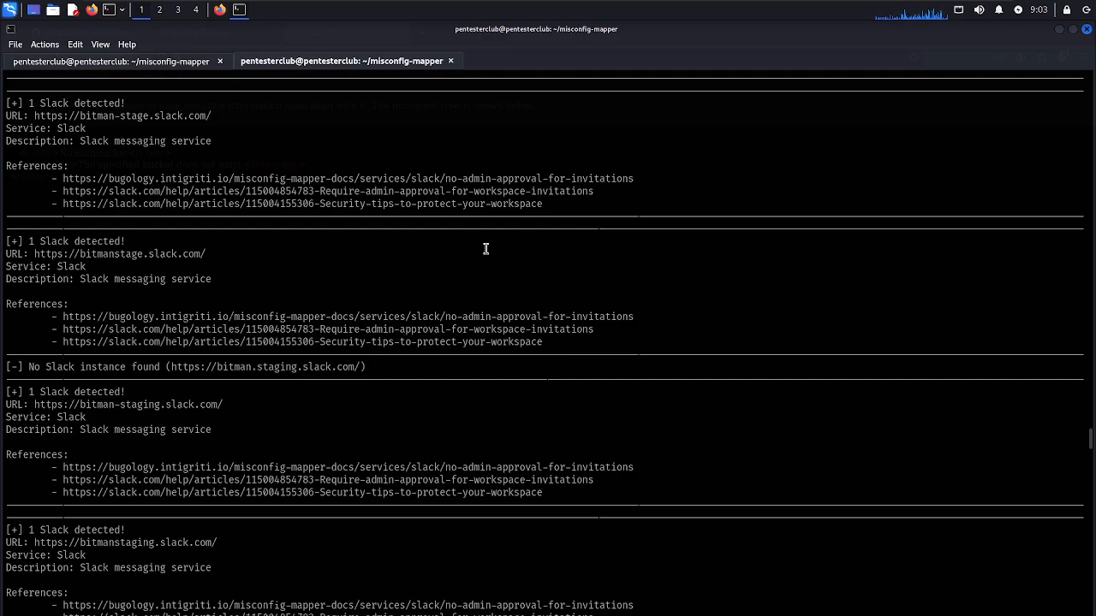
# Reach the Atlassian Jira Service Desk result and right-click bitman.atlassian.net
pyautogui.scroll(-3)
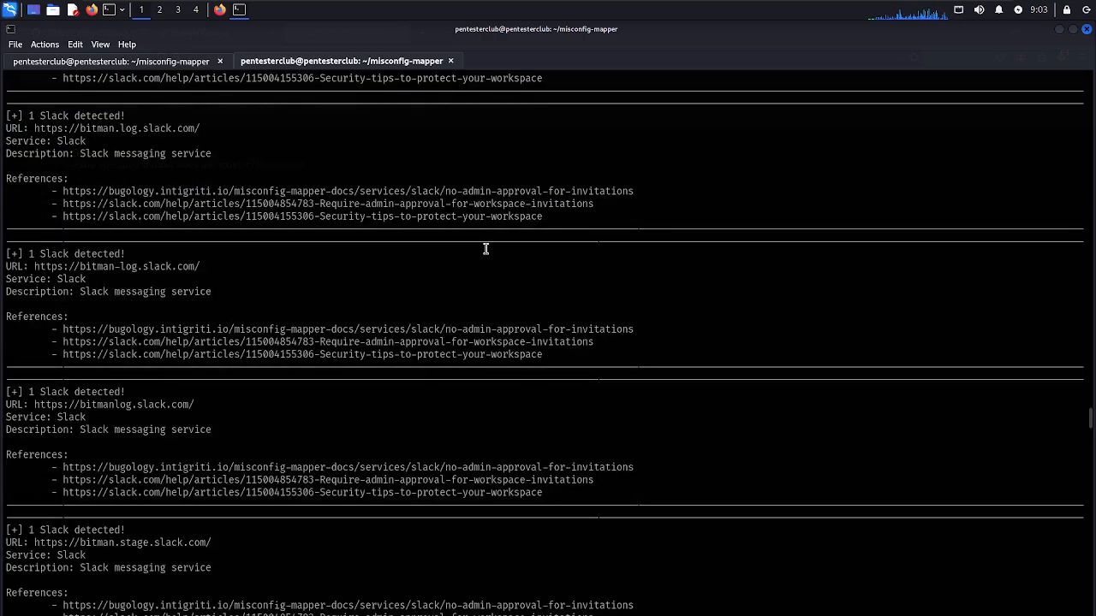
pyautogui.scroll(-3)
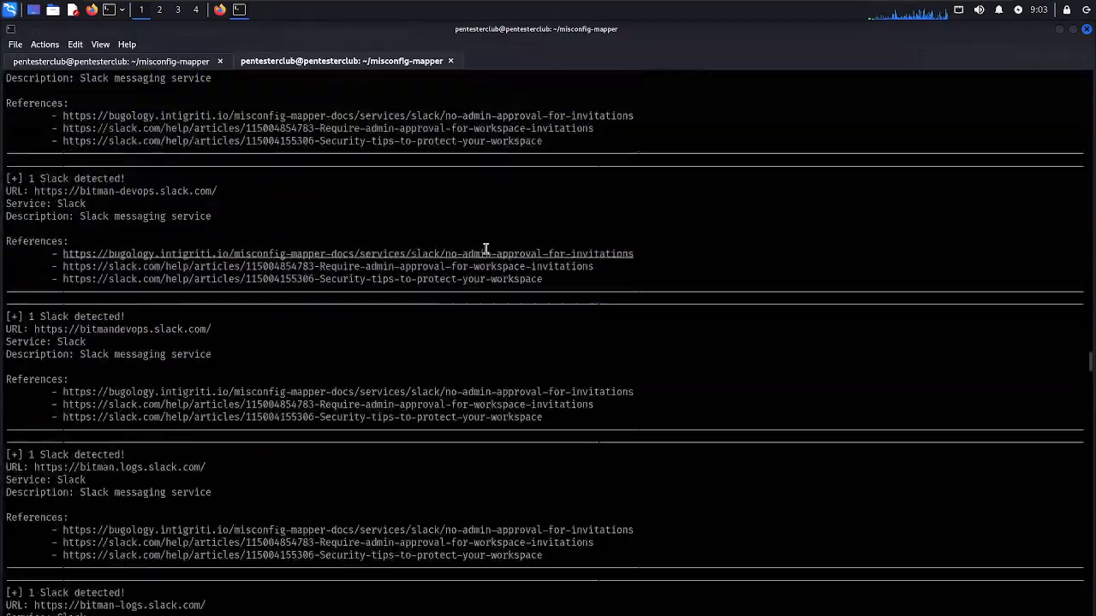
pyautogui.scroll(-3)
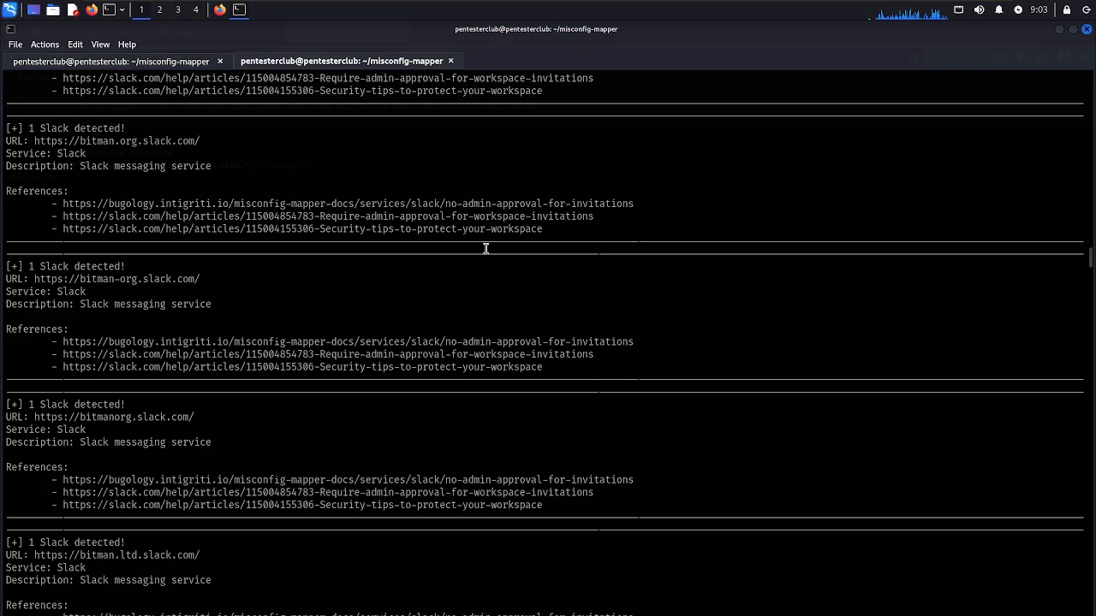
pyautogui.scroll(-3)
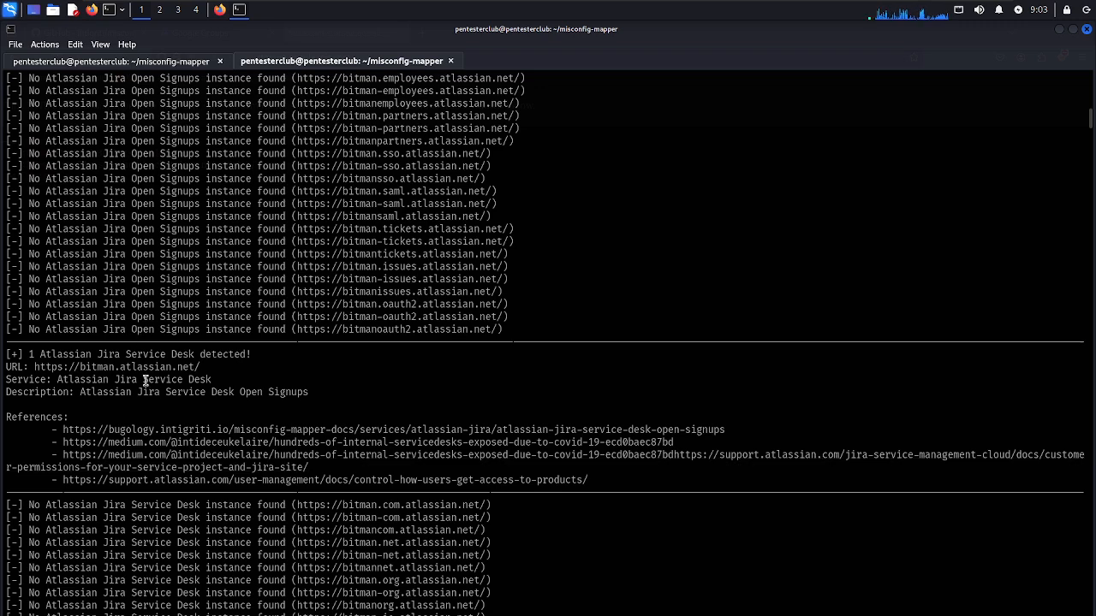
pyautogui.rightClick(137, 374)
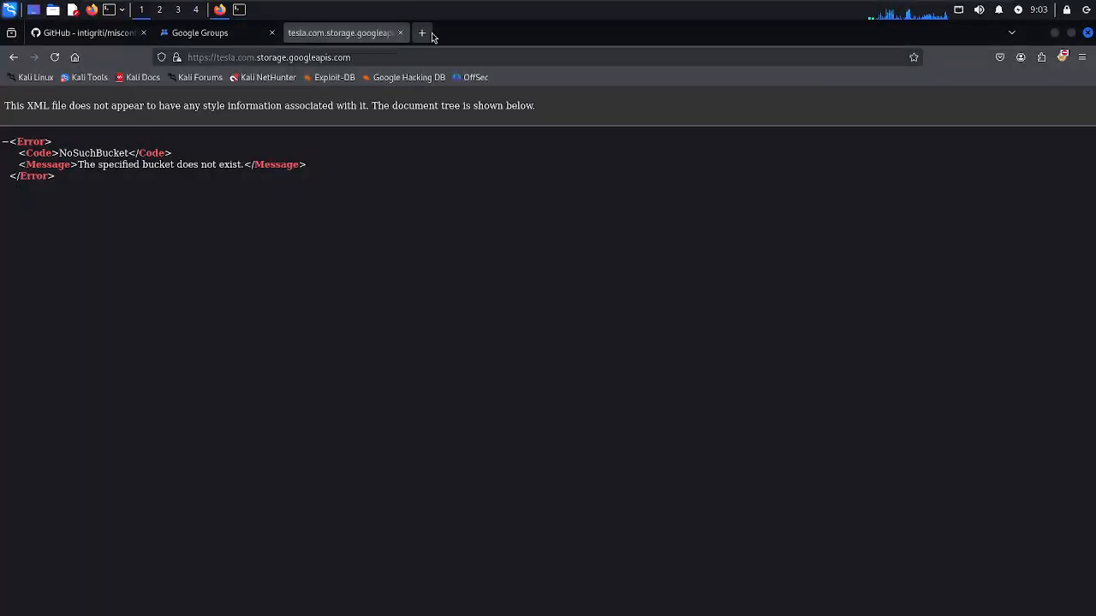
# View the bitman.atlassian.net tab showing the Confluence log-in page
pyautogui.click(420, 32)
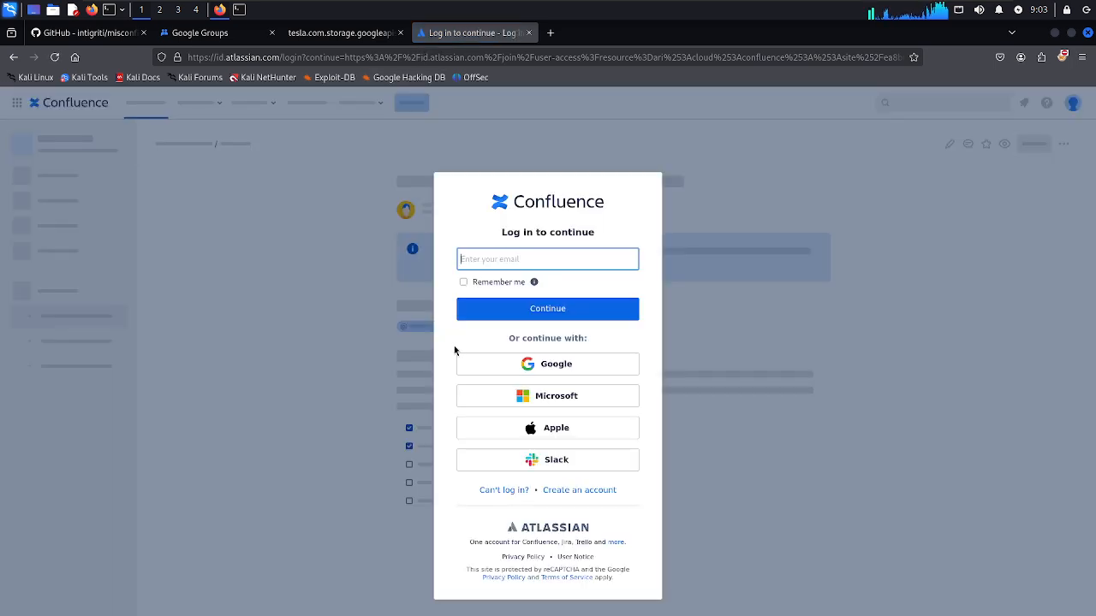
pyautogui.moveTo(291, 180)
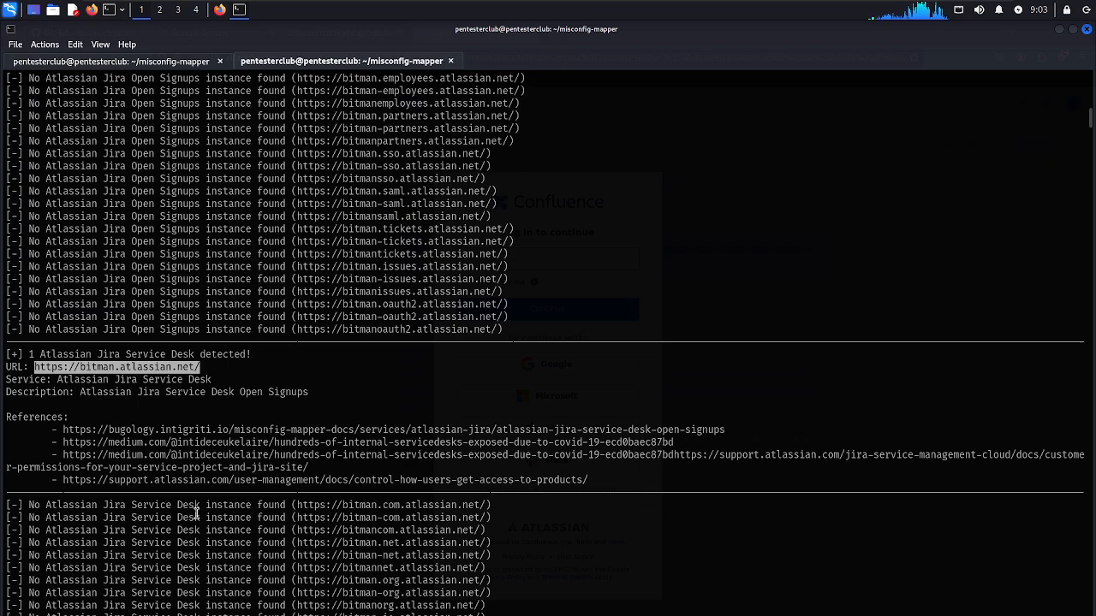
# Scroll the Service Desk results and open bitmandevelopment.atlassian.net in Firefox
pyautogui.scroll(-3)
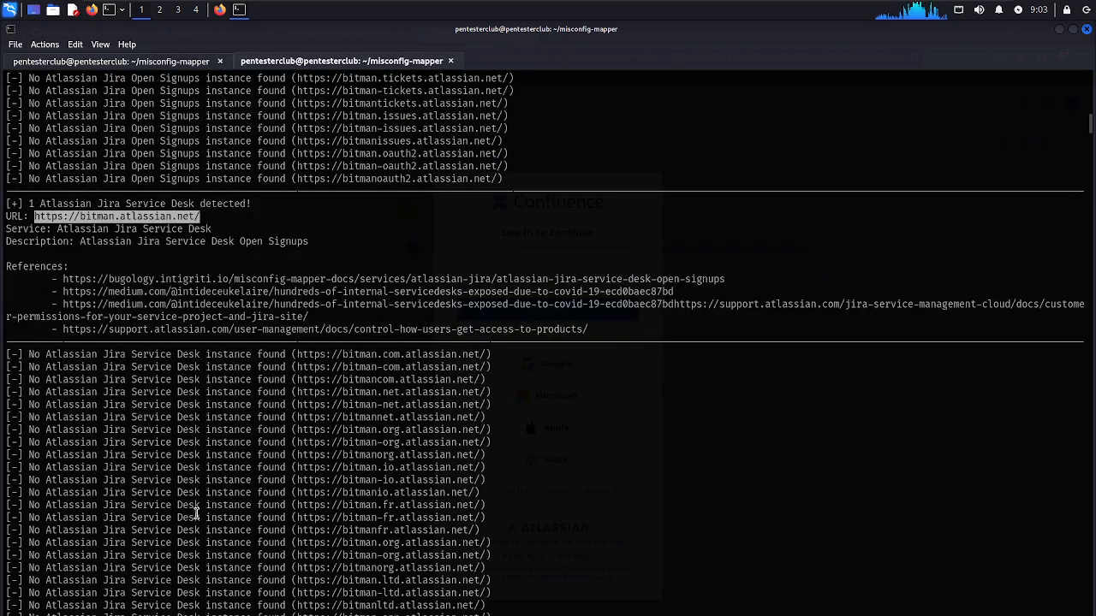
pyautogui.scroll(-3)
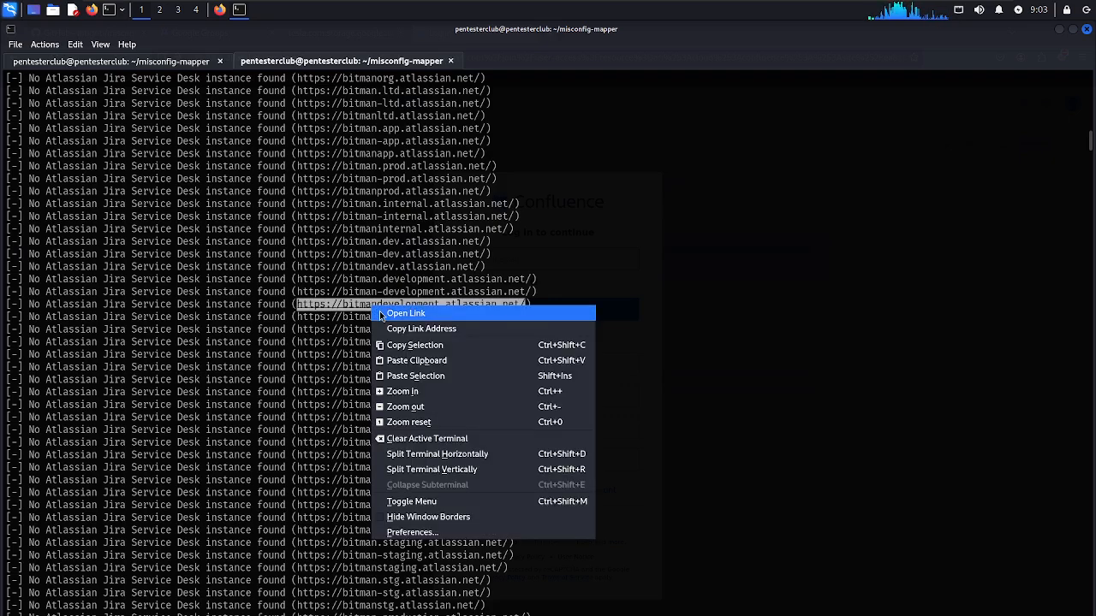
pyautogui.click(406, 314)
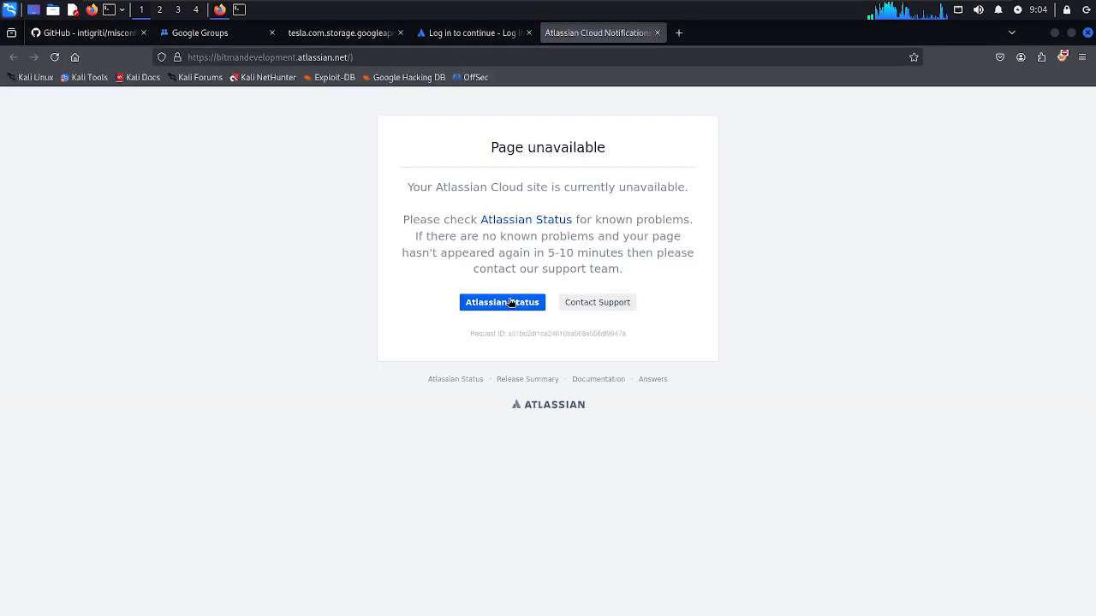
# Check Atlassian Status on the 'Page unavailable' notice, then scroll the bitman Slack results
pyautogui.click(502, 302)
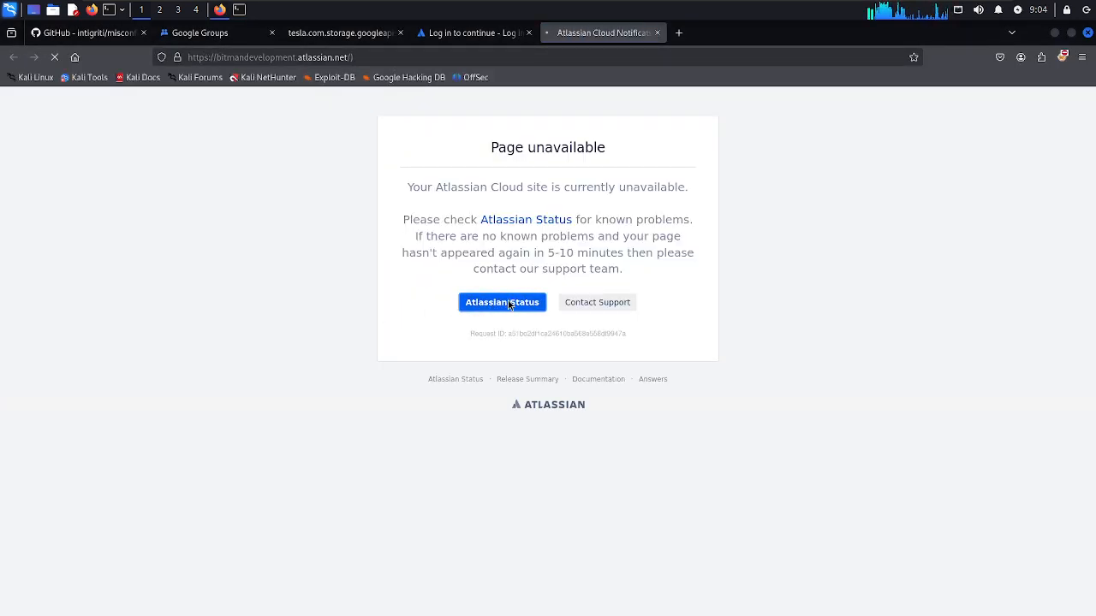
pyautogui.click(501, 303)
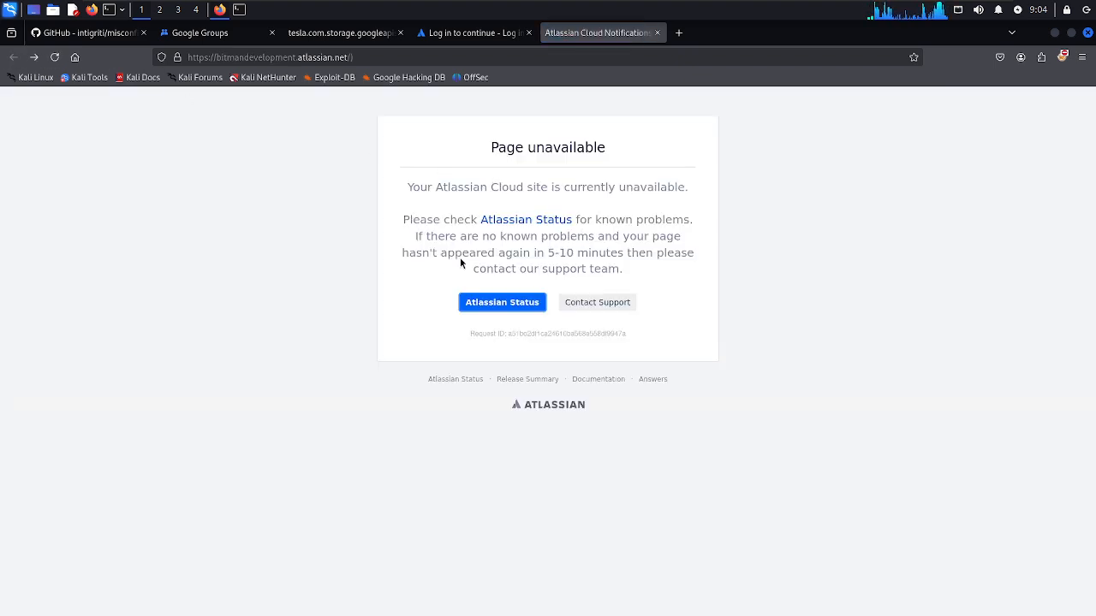
pyautogui.moveTo(435, 253); pyautogui.dragTo(648, 253)
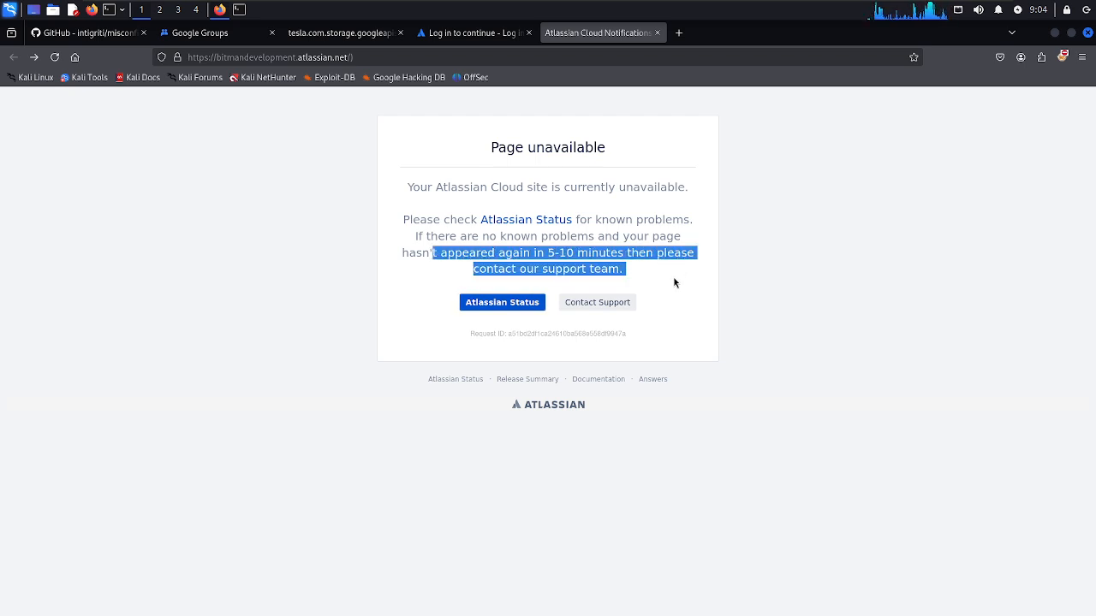
pyautogui.click(674, 282)
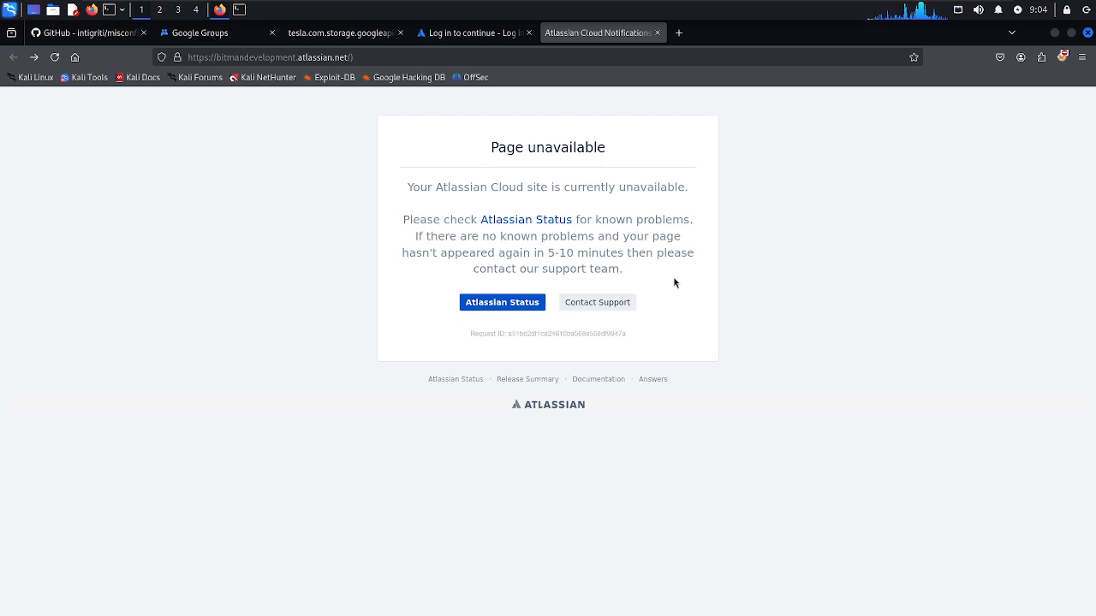
pyautogui.moveTo(390, 287)
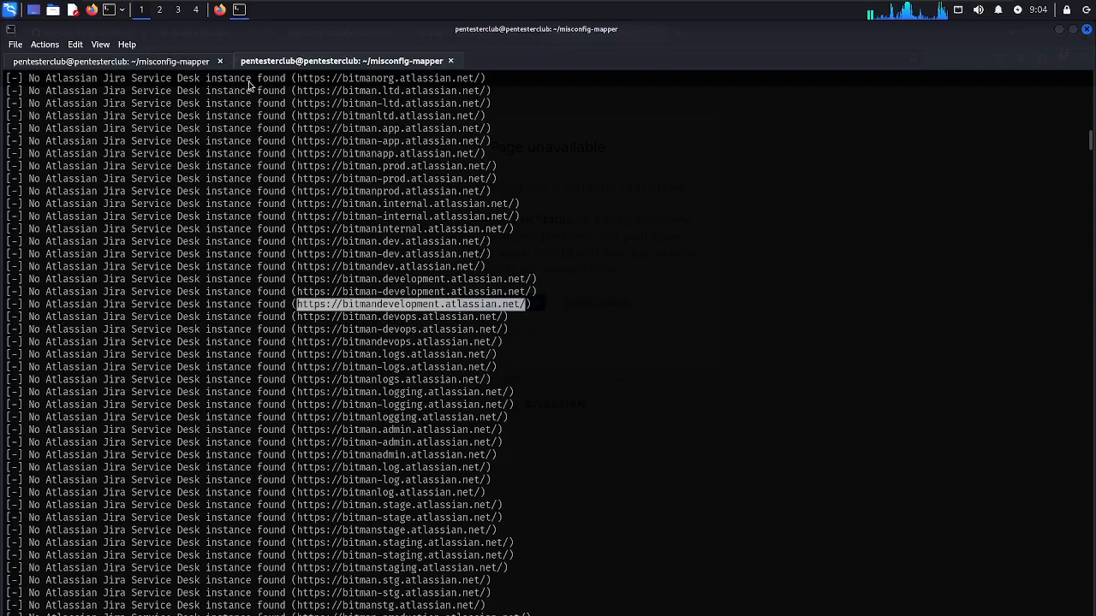
pyautogui.scroll(-3)
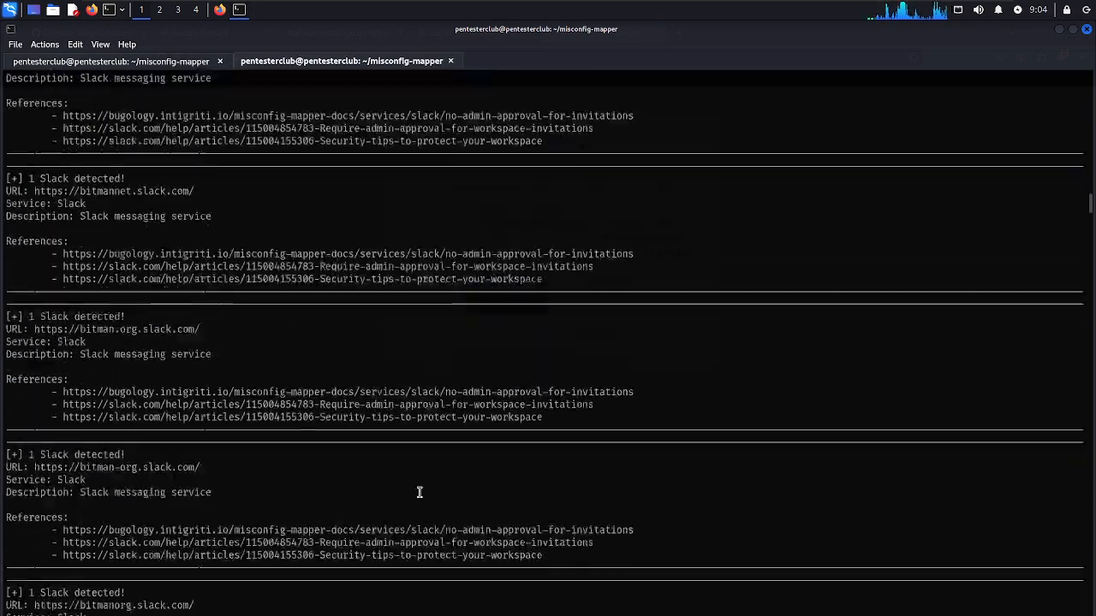